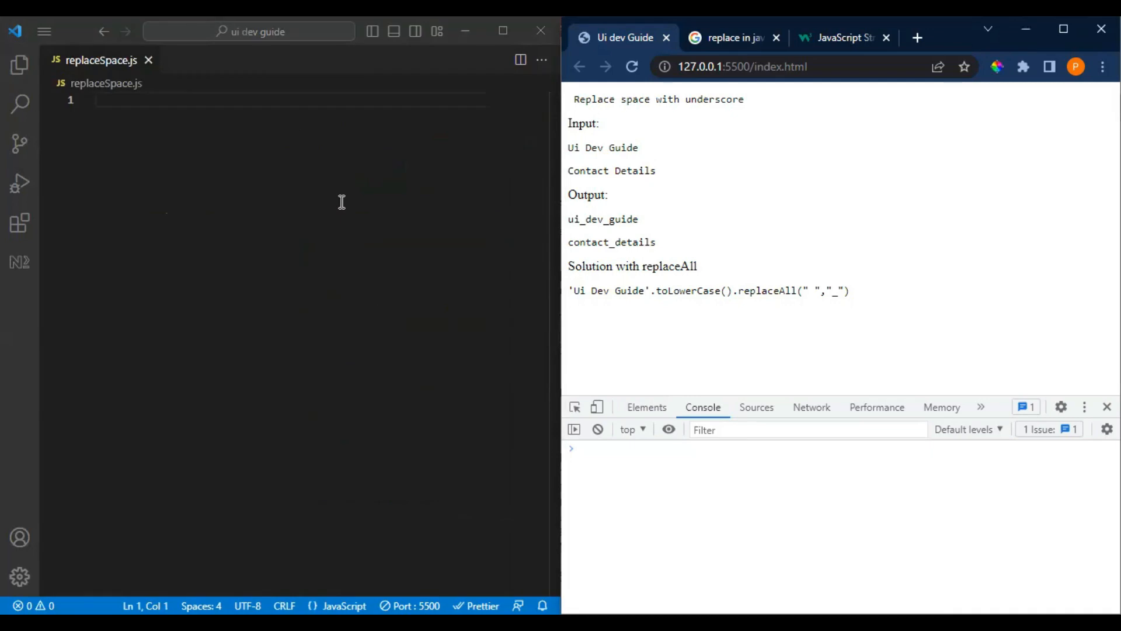
pyautogui.moveTo(694, 127)
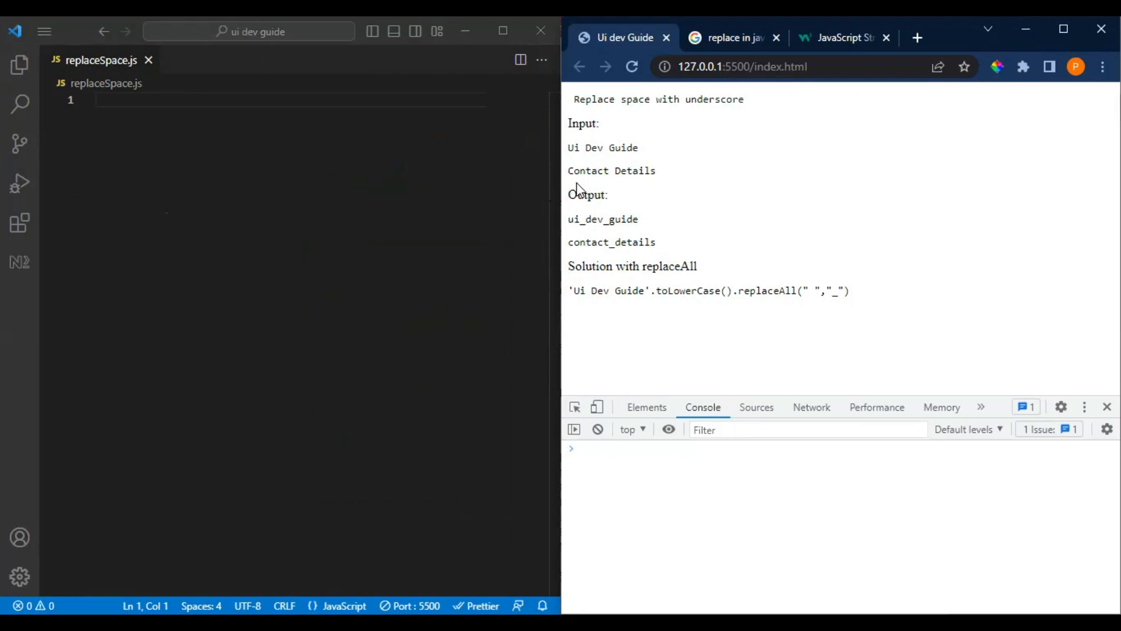
pyautogui.moveTo(661, 364)
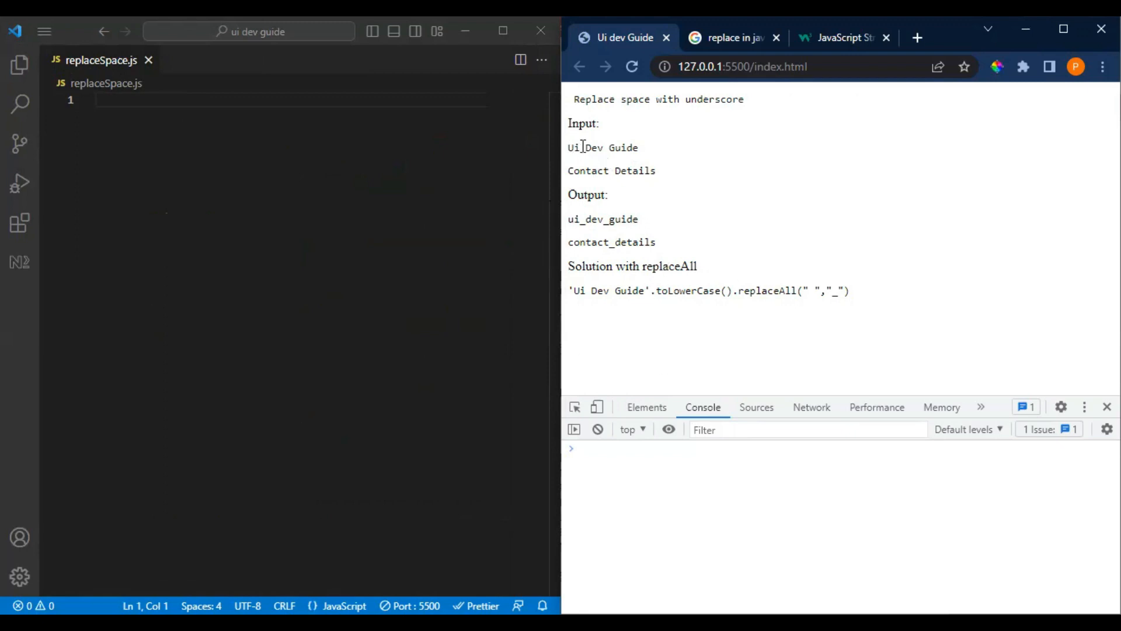
# Highlight the Contact Details and Ui Dev Guide examples, then run the replaceAll one-liner in Chrome's console
pyautogui.doubleClick(611, 170)
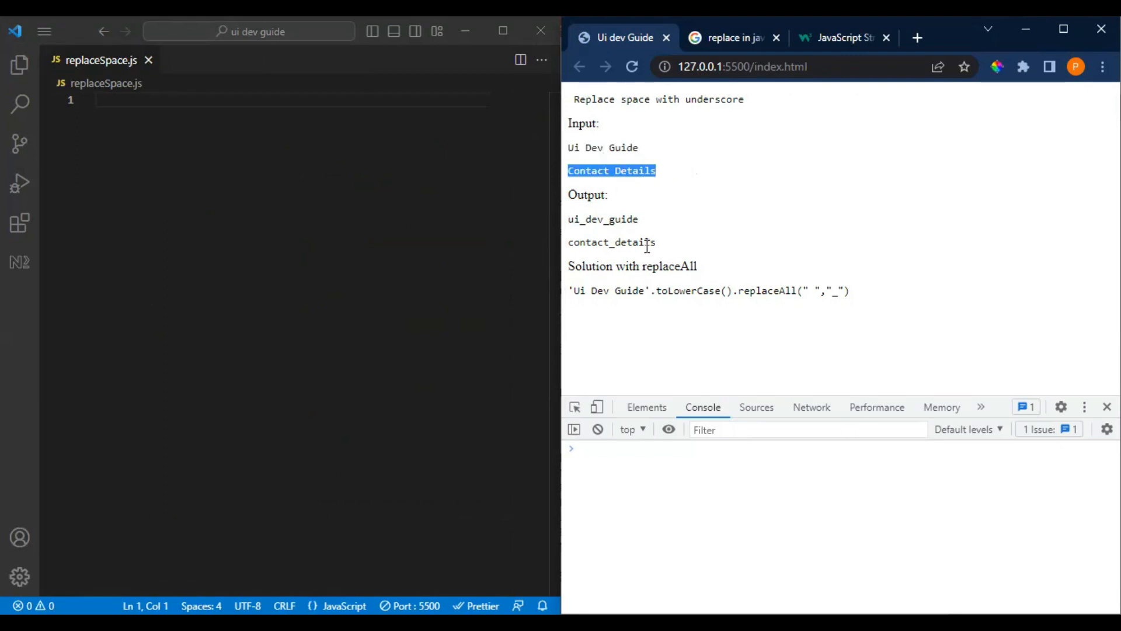
pyautogui.moveTo(678, 251)
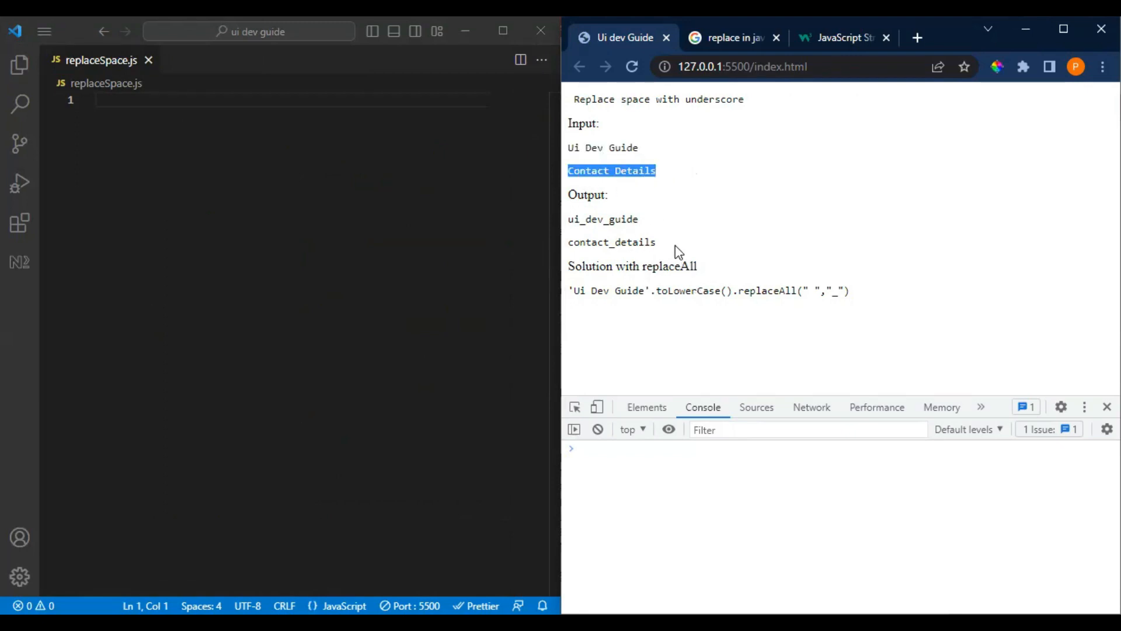
pyautogui.moveTo(591, 219); pyautogui.dragTo(656, 242)
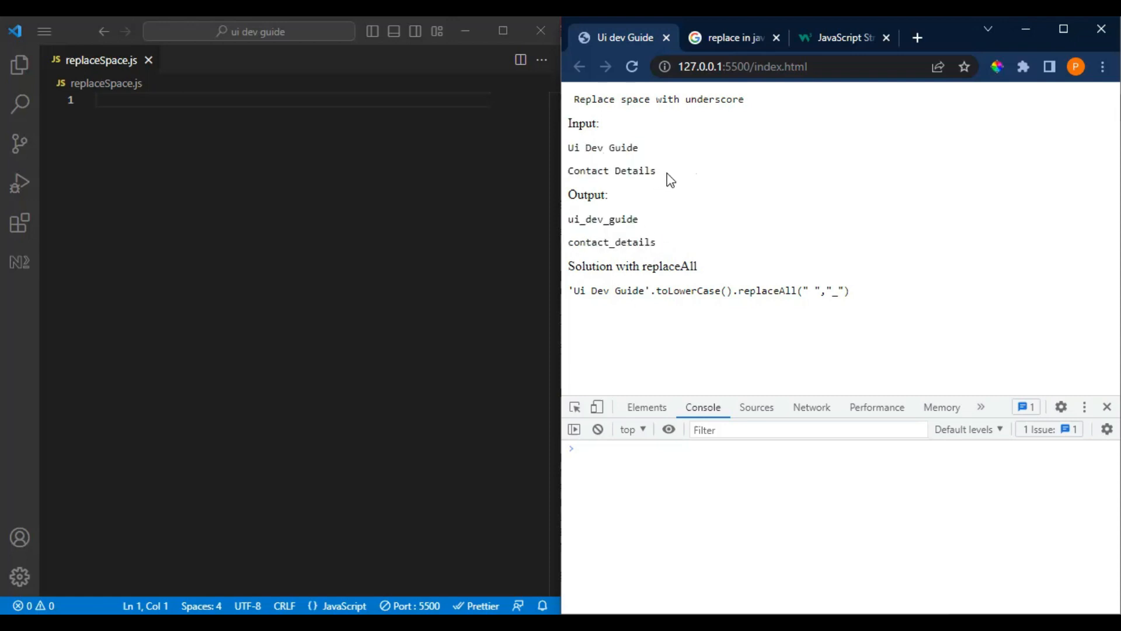
pyautogui.moveTo(617, 166)
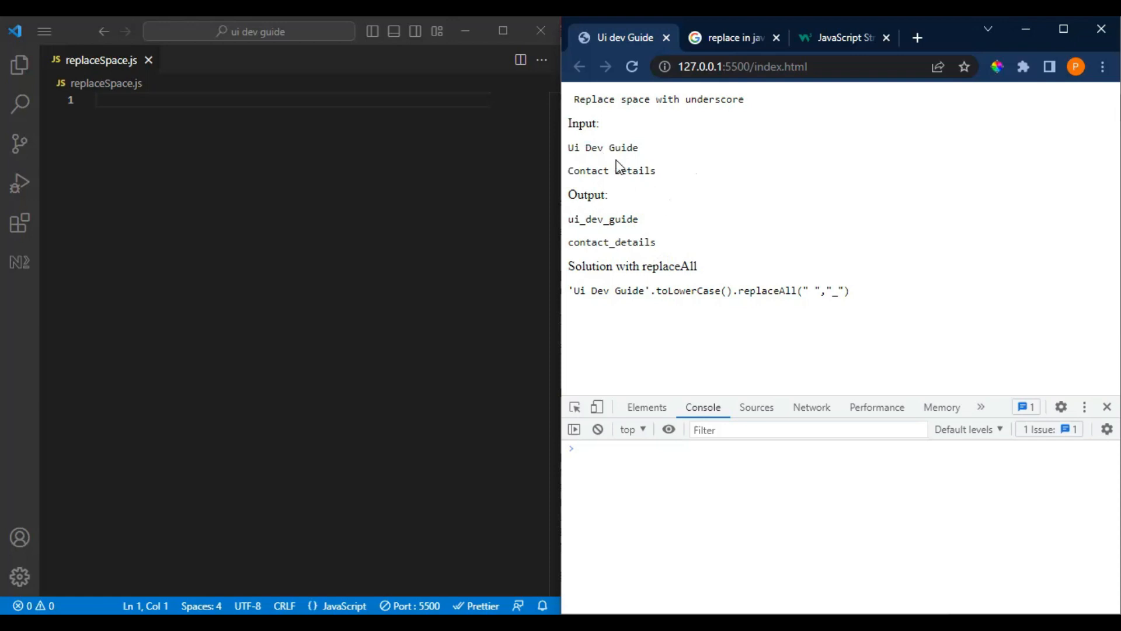
pyautogui.doubleClick(603, 147)
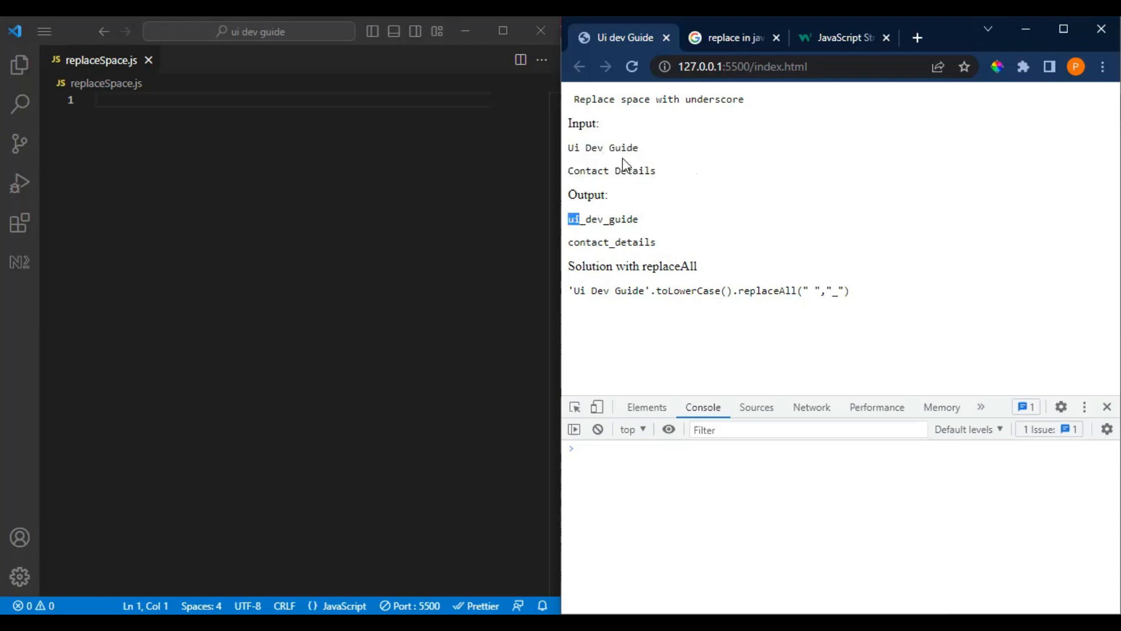
pyautogui.moveTo(568, 147); pyautogui.dragTo(657, 170)
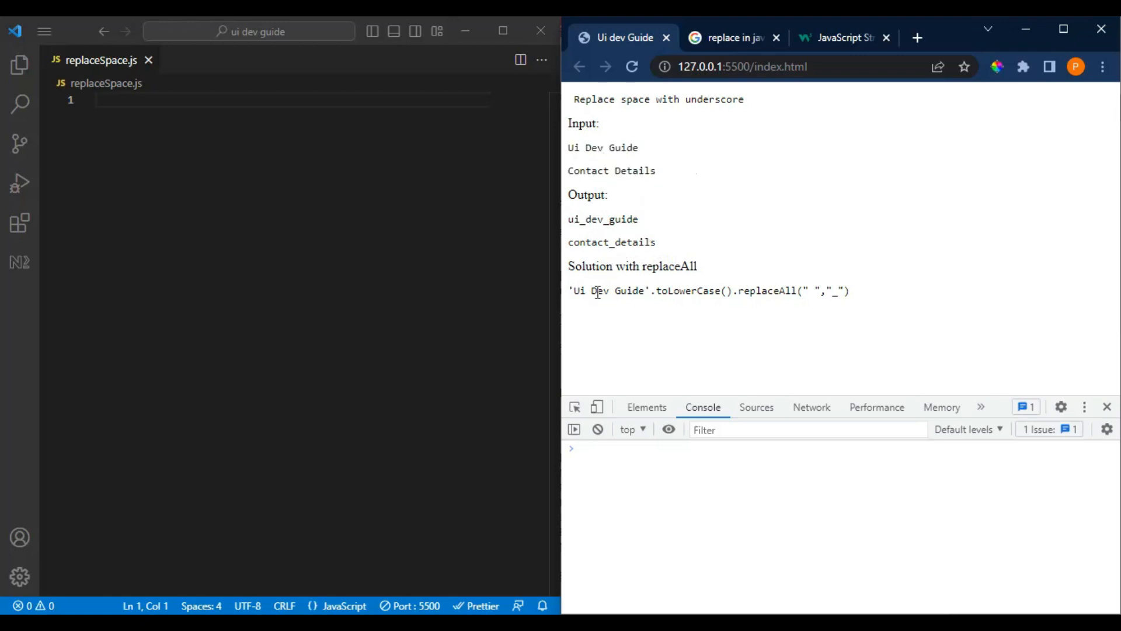
pyautogui.moveTo(661, 295)
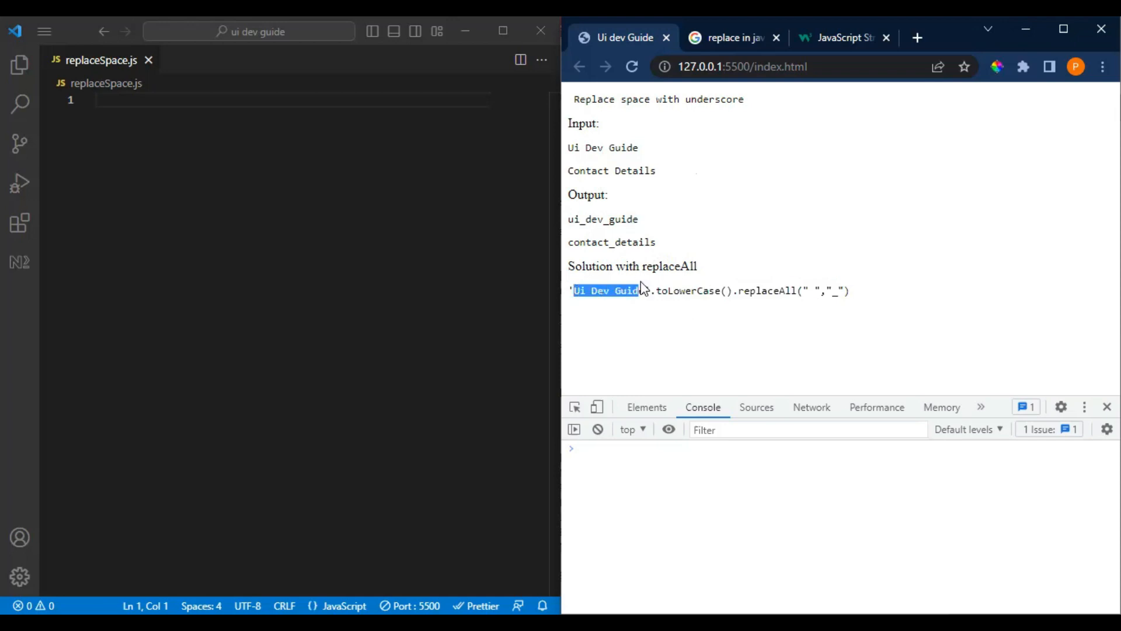
pyautogui.click(732, 291)
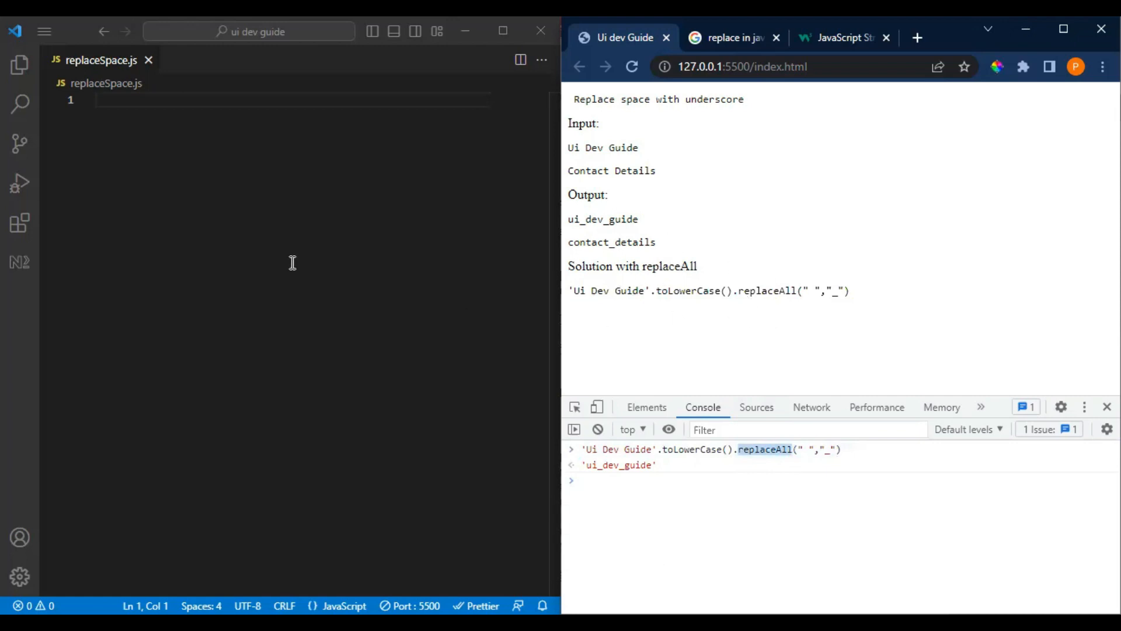
pyautogui.moveTo(278, 198)
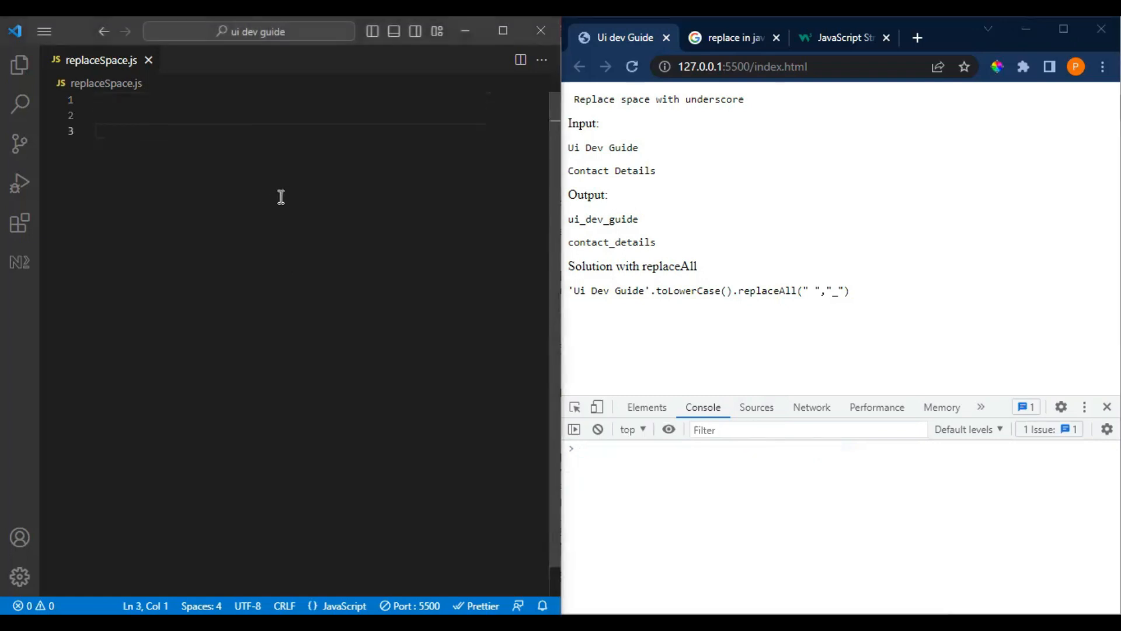
# Define the arrow function replaceSpace=(str)=>{ } in replaceSpace.js
pyautogui.write('replaceSpac')
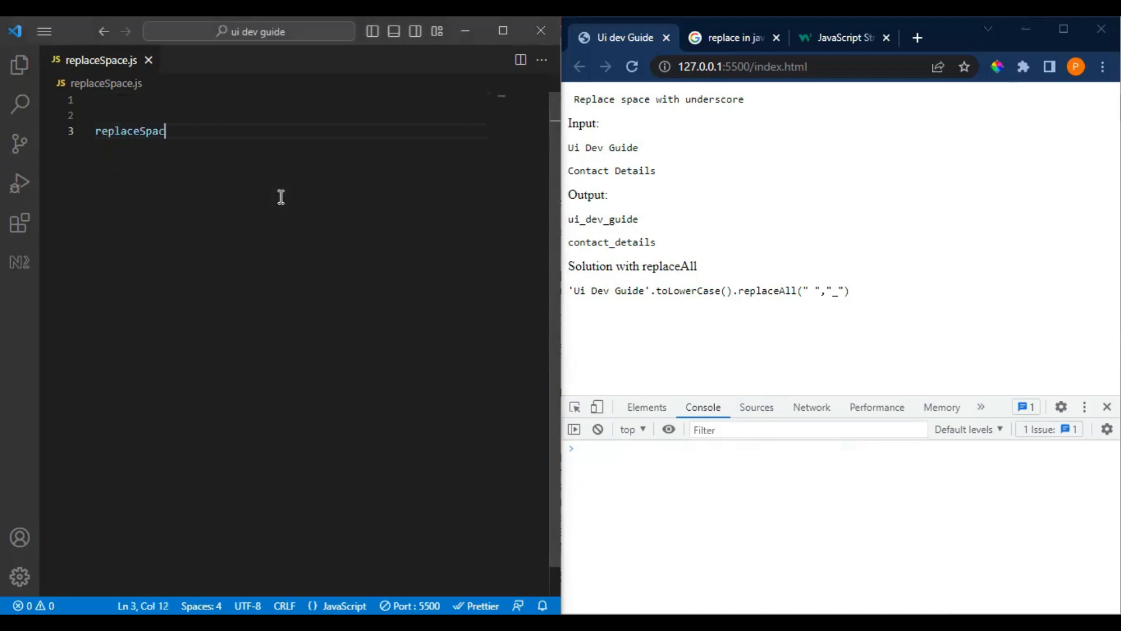
pyautogui.write('e=')
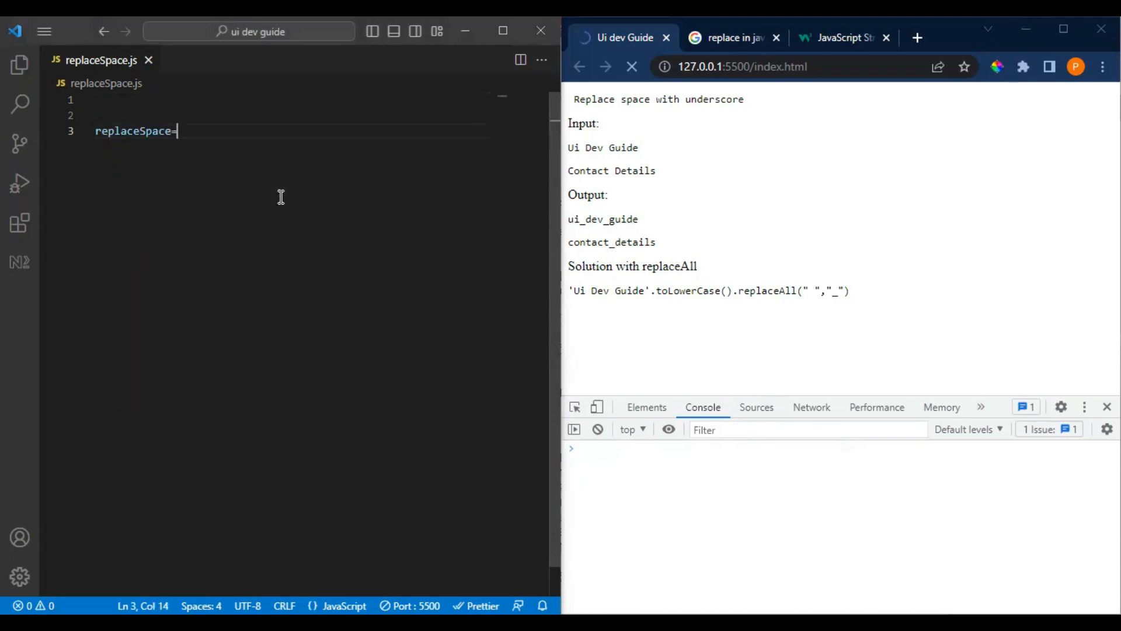
pyautogui.write('()')
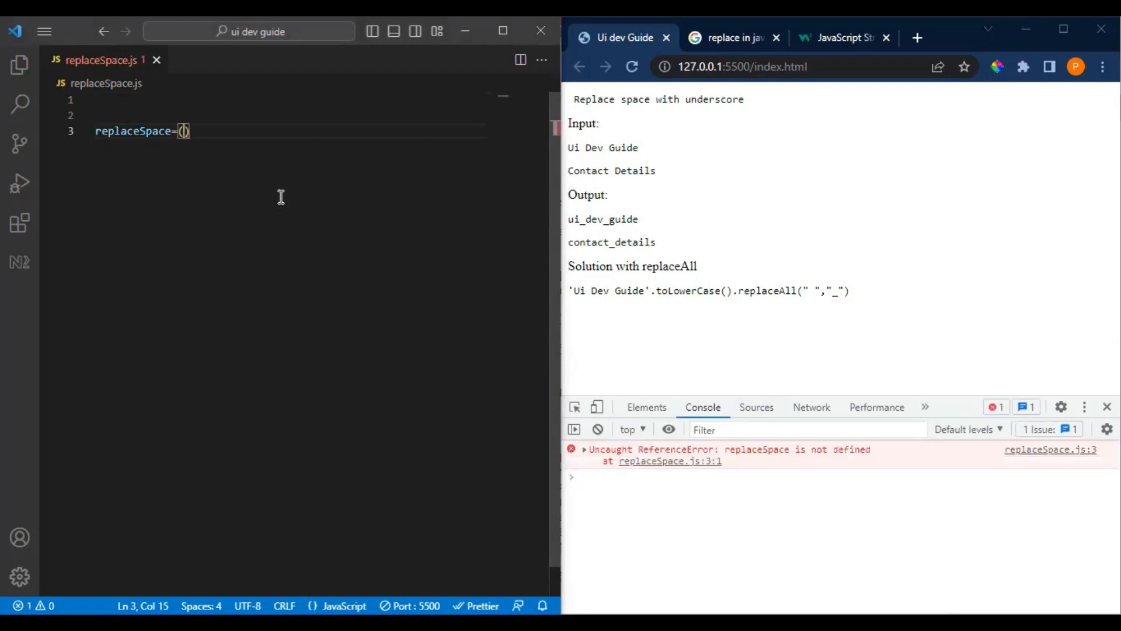
pyautogui.write('str')
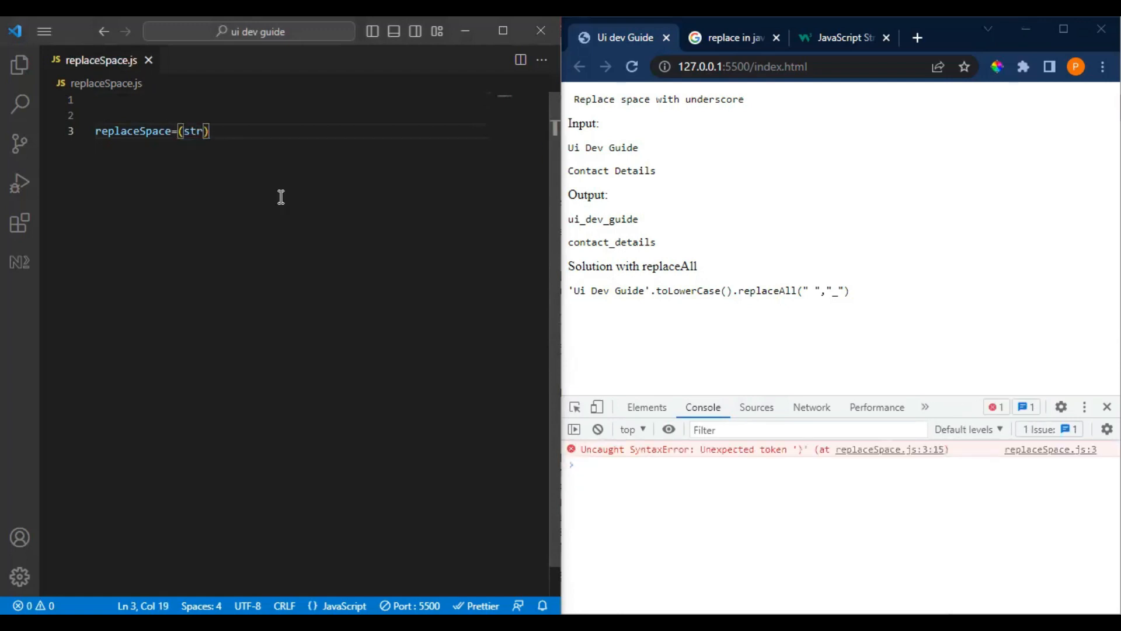
pyautogui.write('=>{')
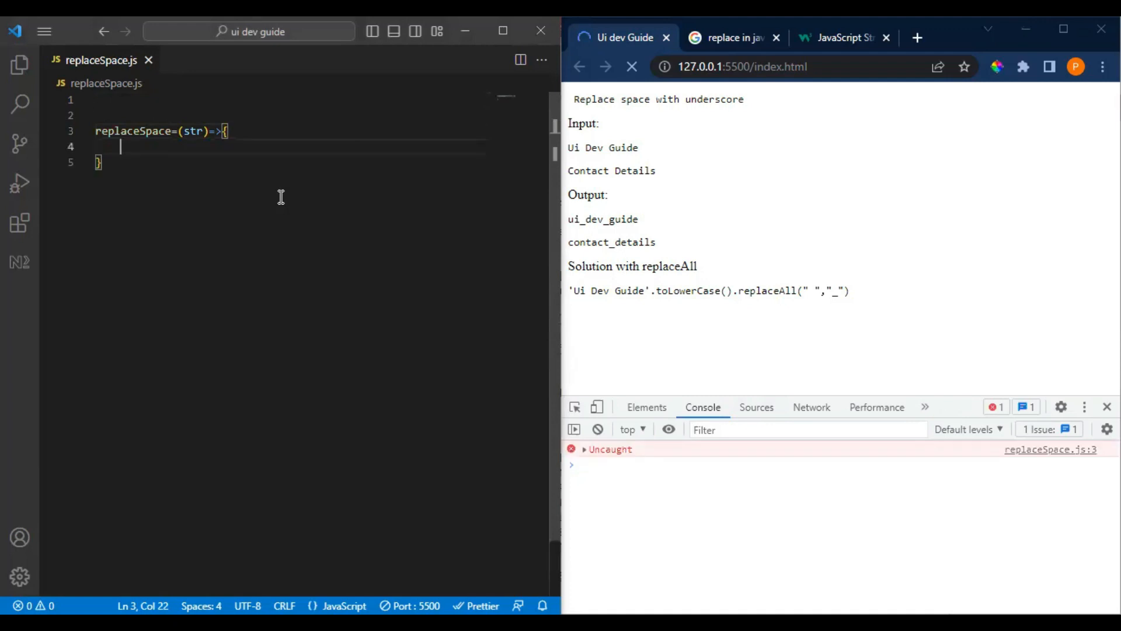
pyautogui.press('Enter')
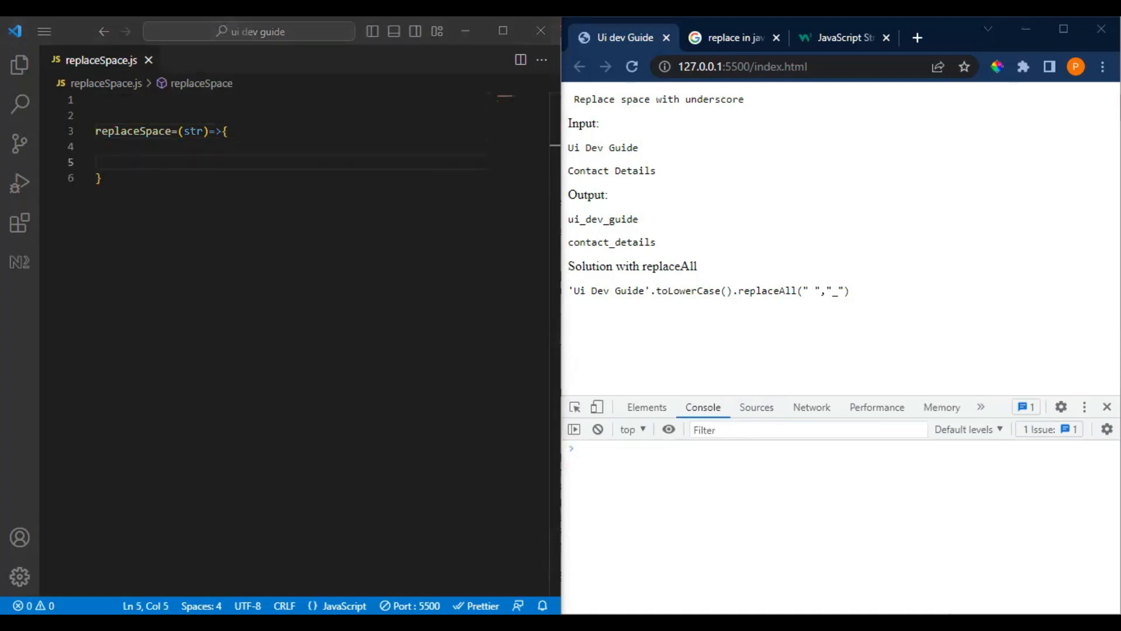
# Add blank lines and the draft comments '// slpit str' and '//' inside the body
pyautogui.press('enter')
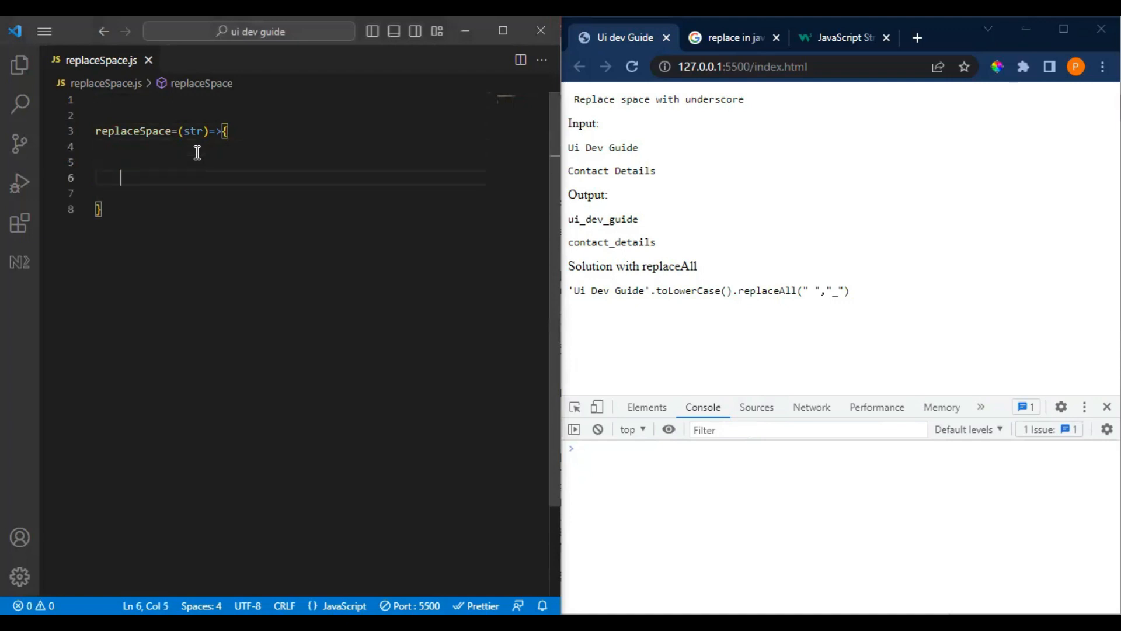
pyautogui.write('//')
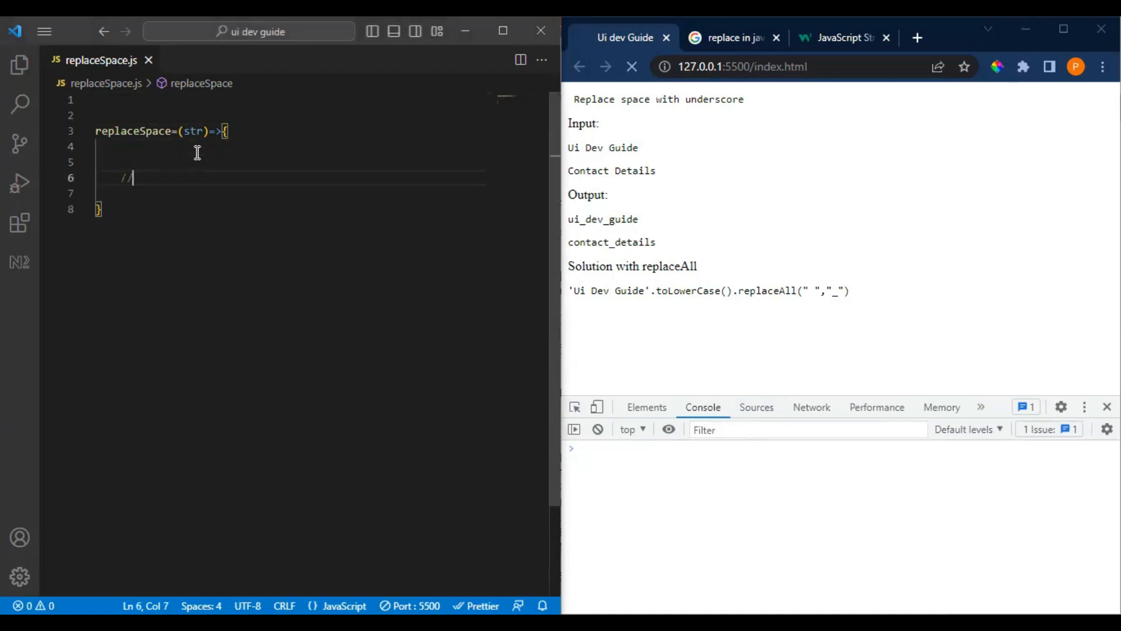
pyautogui.write('slpit st')
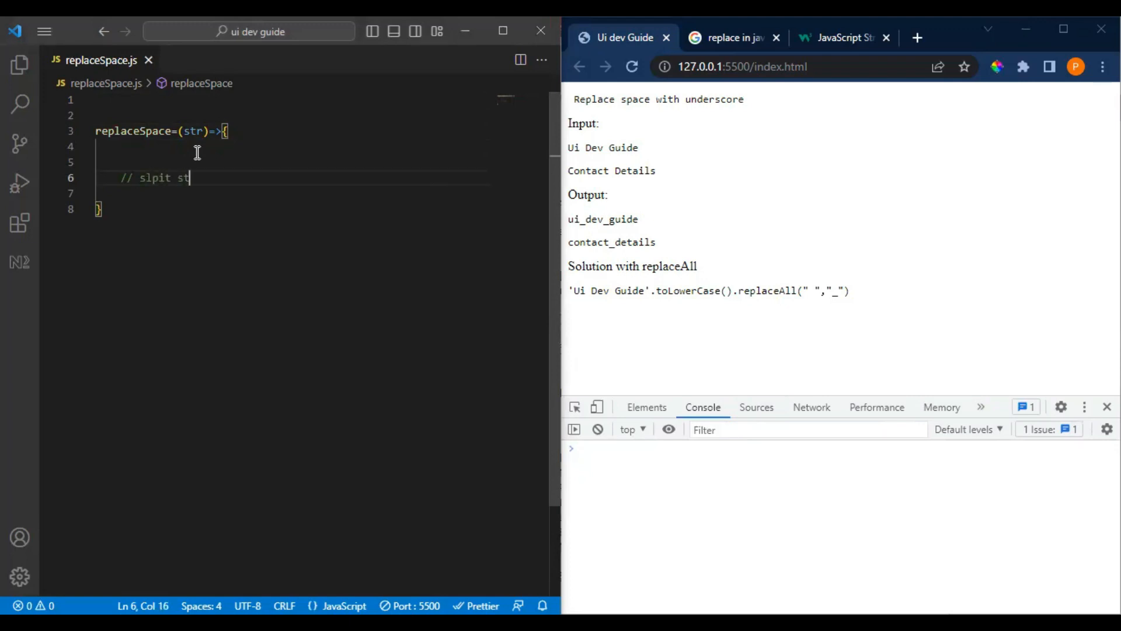
pyautogui.write('//')
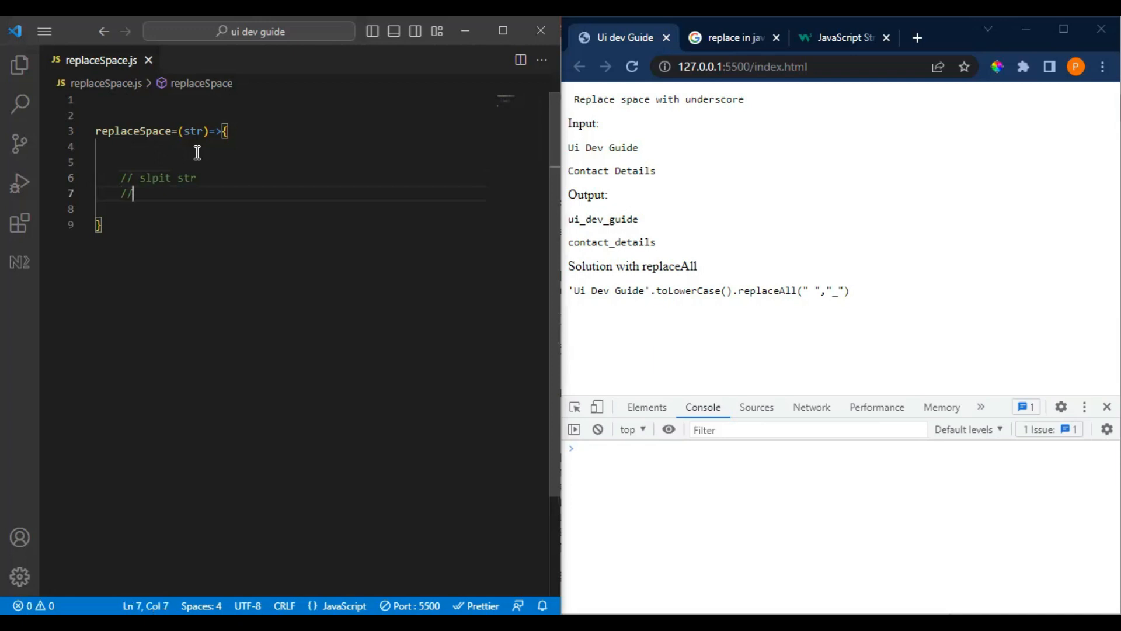
pyautogui.moveTo(276, 117)
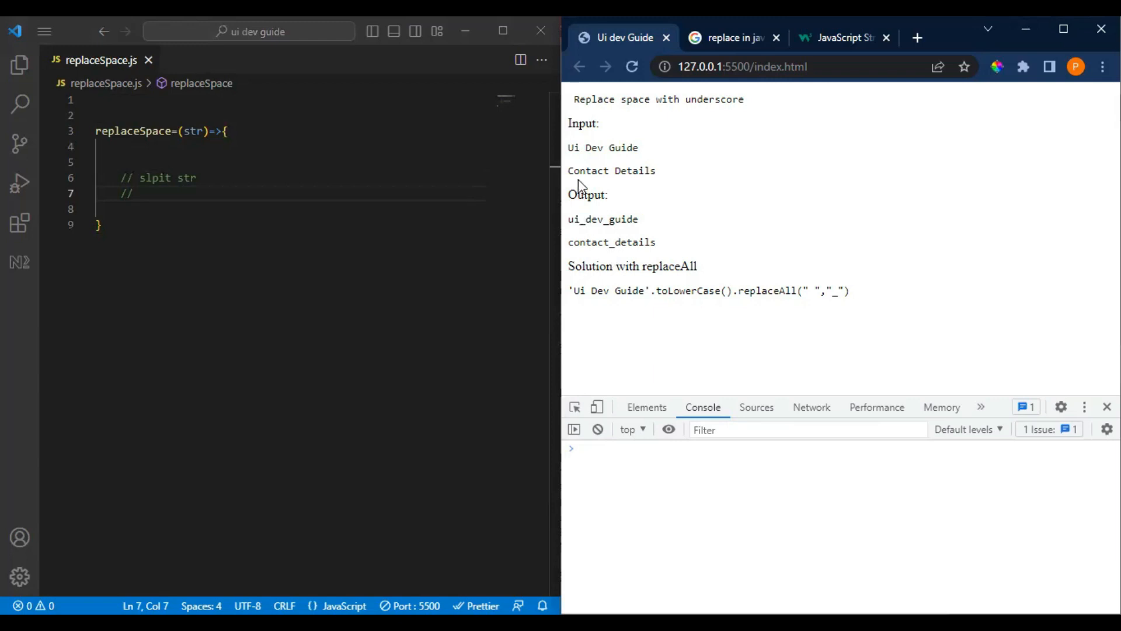
pyautogui.moveTo(574, 148)
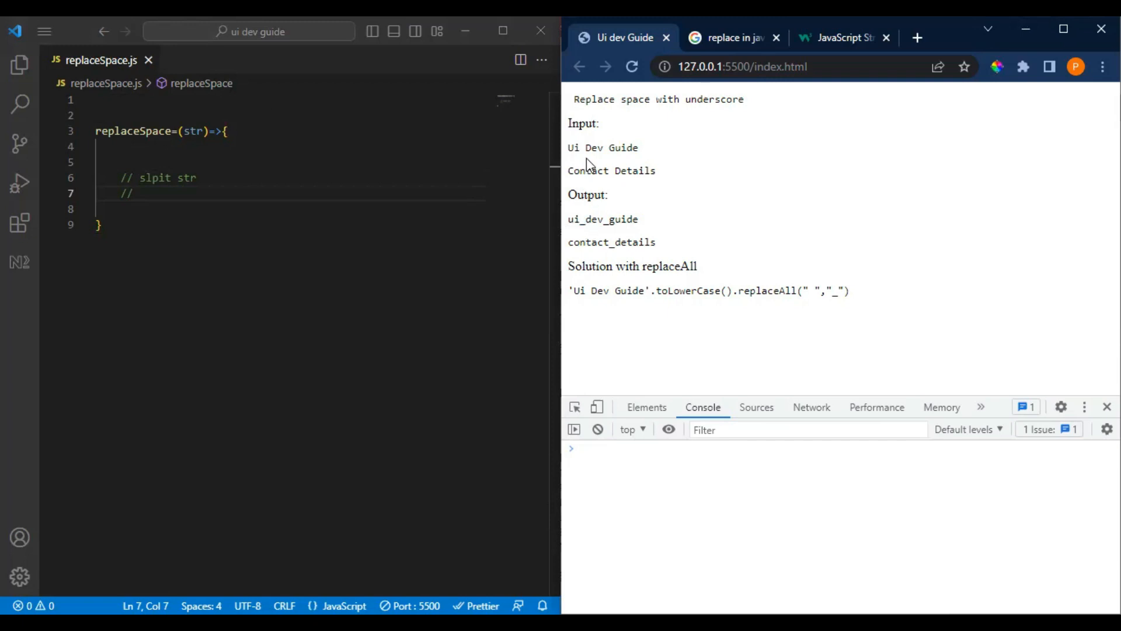
pyautogui.moveTo(568, 227)
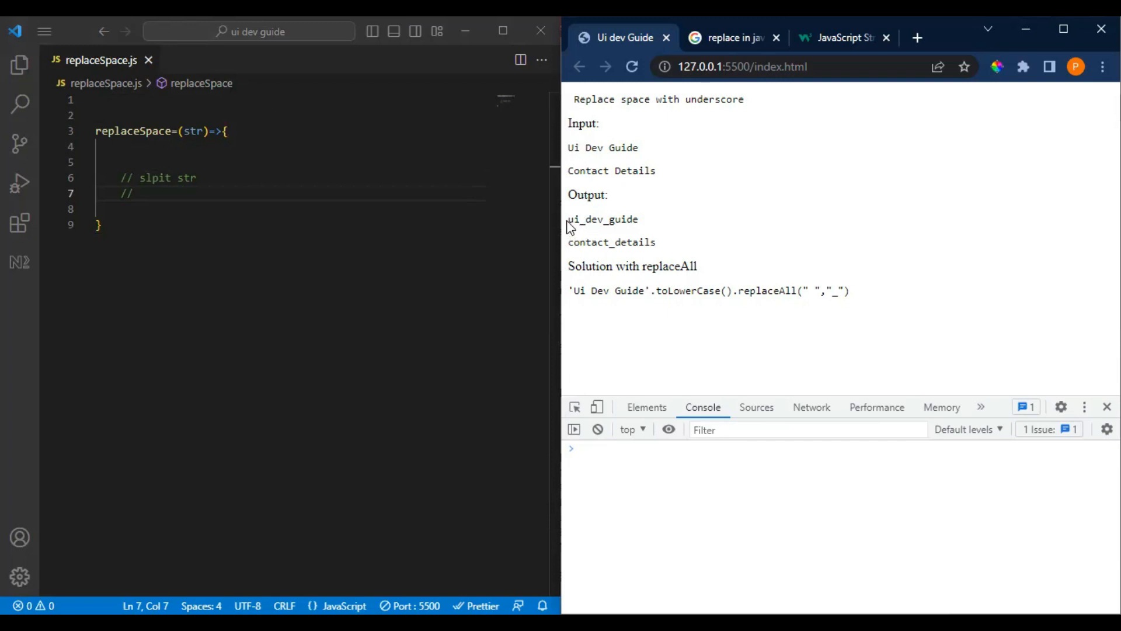
# Highlight the underscore in ui_dev_guide, then delete both draft comment lines in replaceSpace
pyautogui.doubleClick(574, 147)
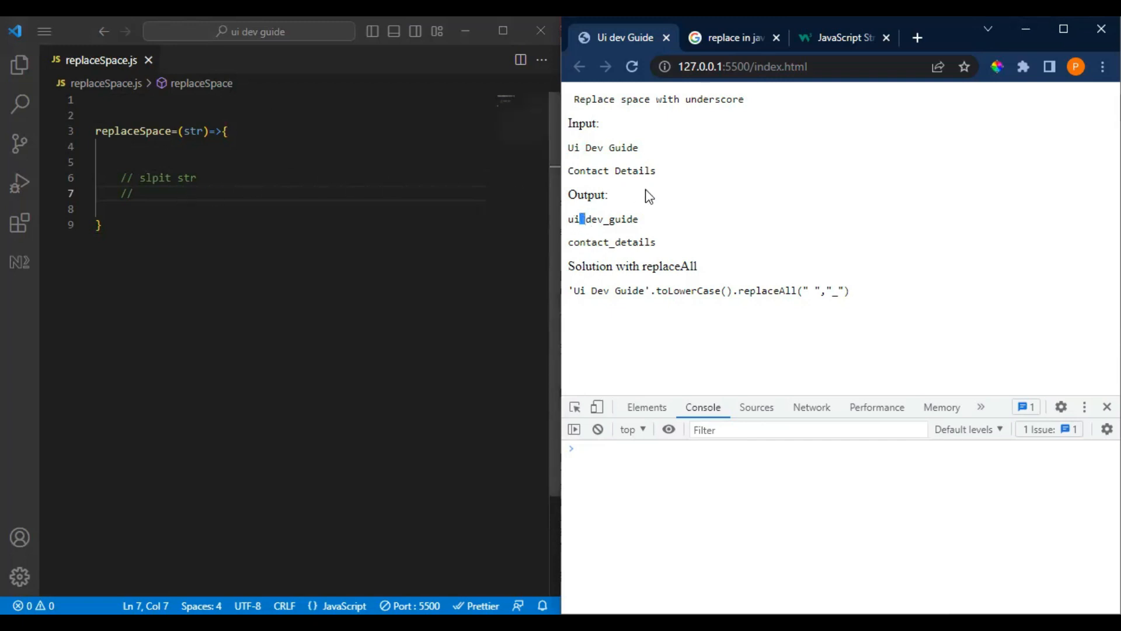
pyautogui.moveTo(156, 191)
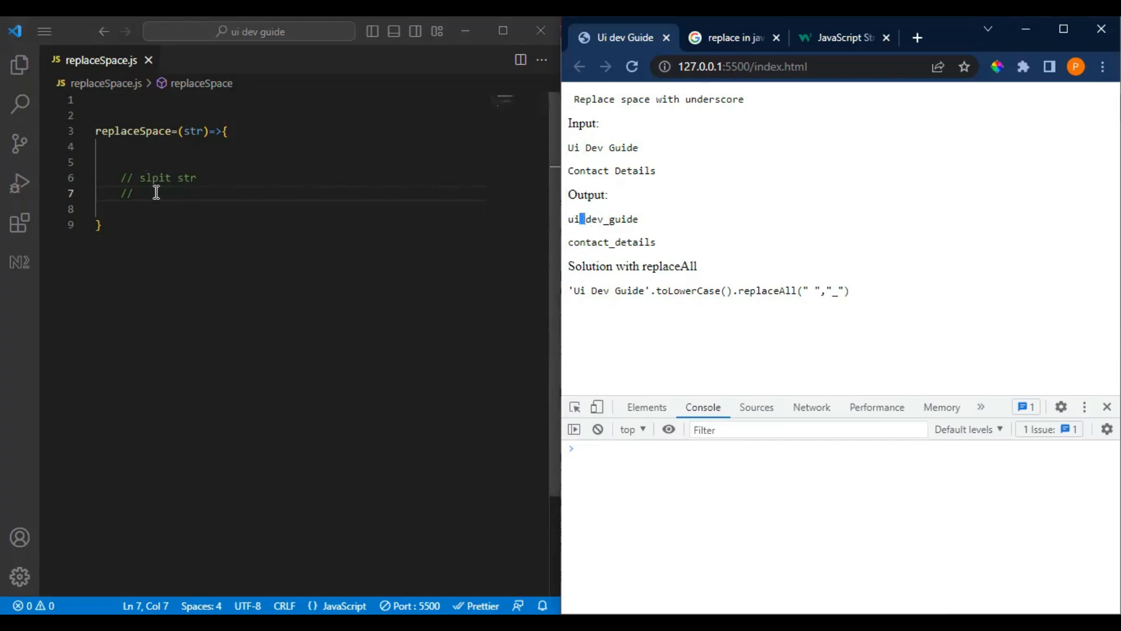
pyautogui.click(162, 177)
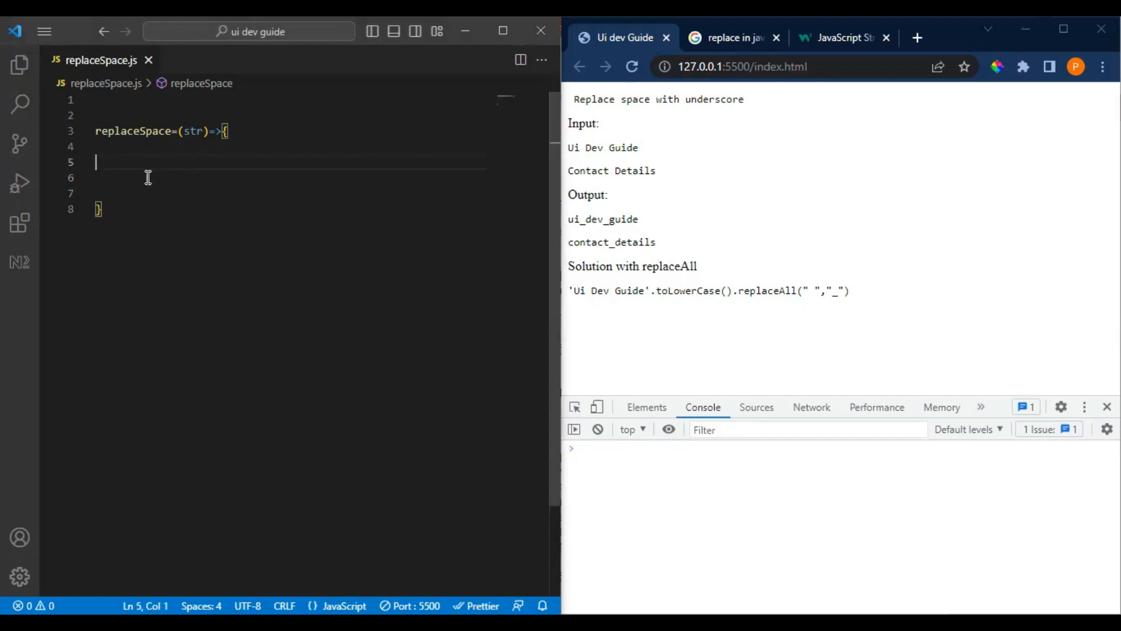
# Add comments '// split str', '//replace space with _' and '//join it again' inside replaceSpace
pyautogui.write('// split str')
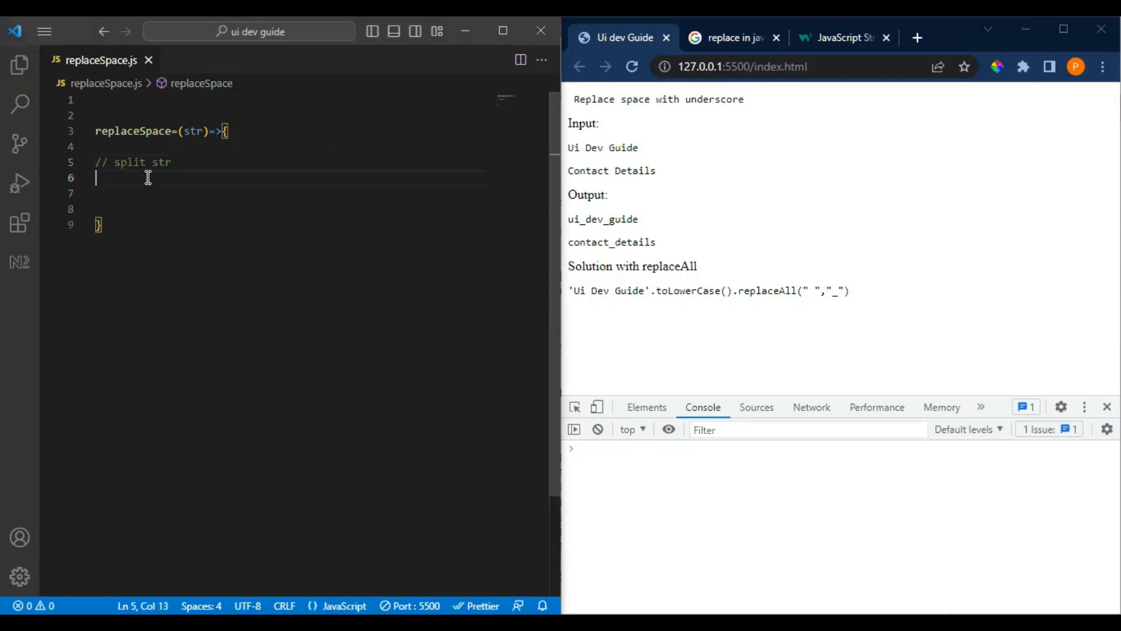
pyautogui.write('//replace space with')
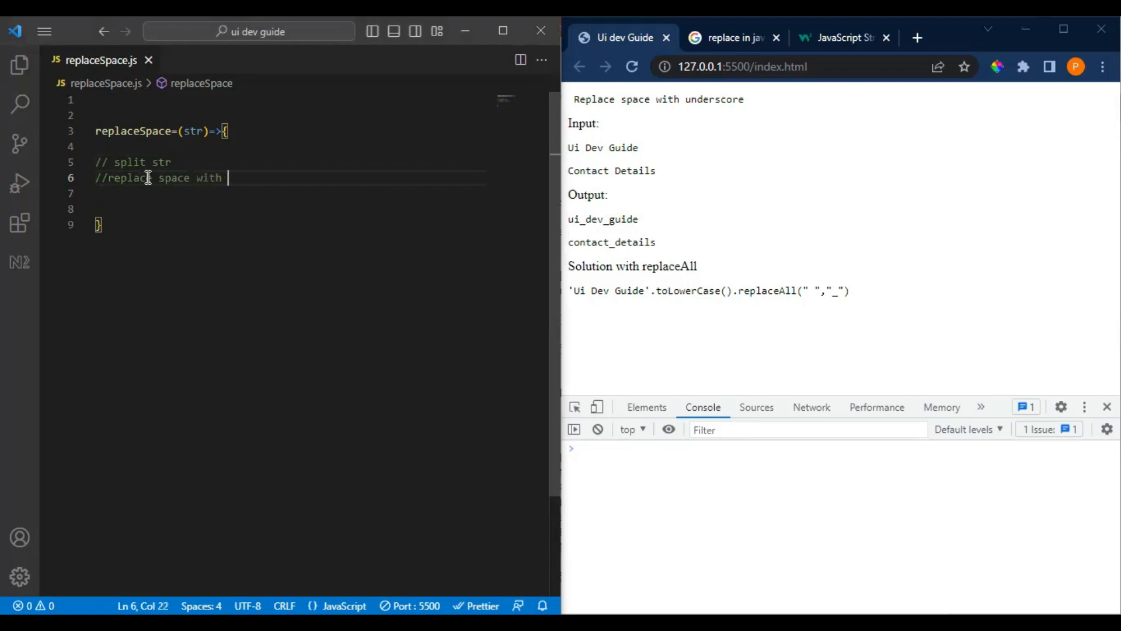
pyautogui.write('_')
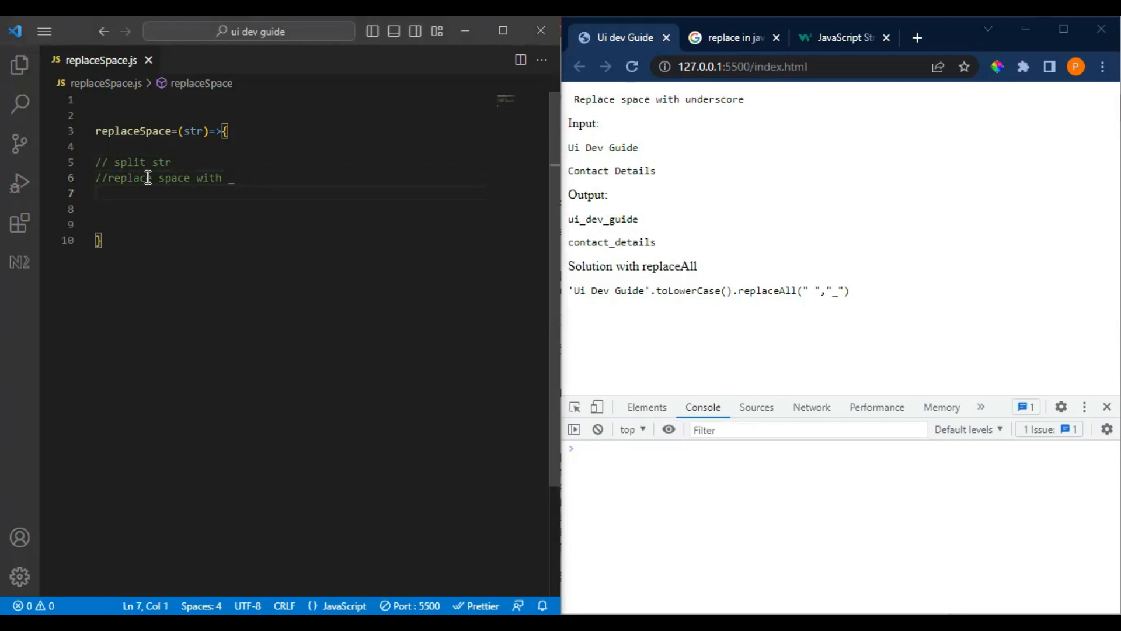
pyautogui.write('//join it a')
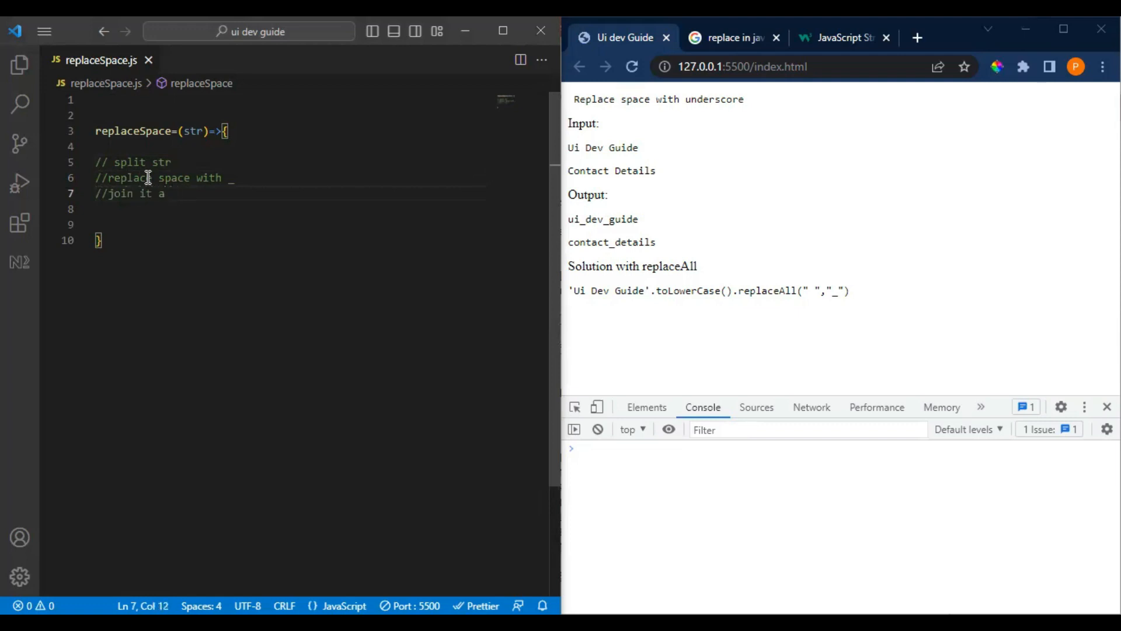
pyautogui.write('gain')
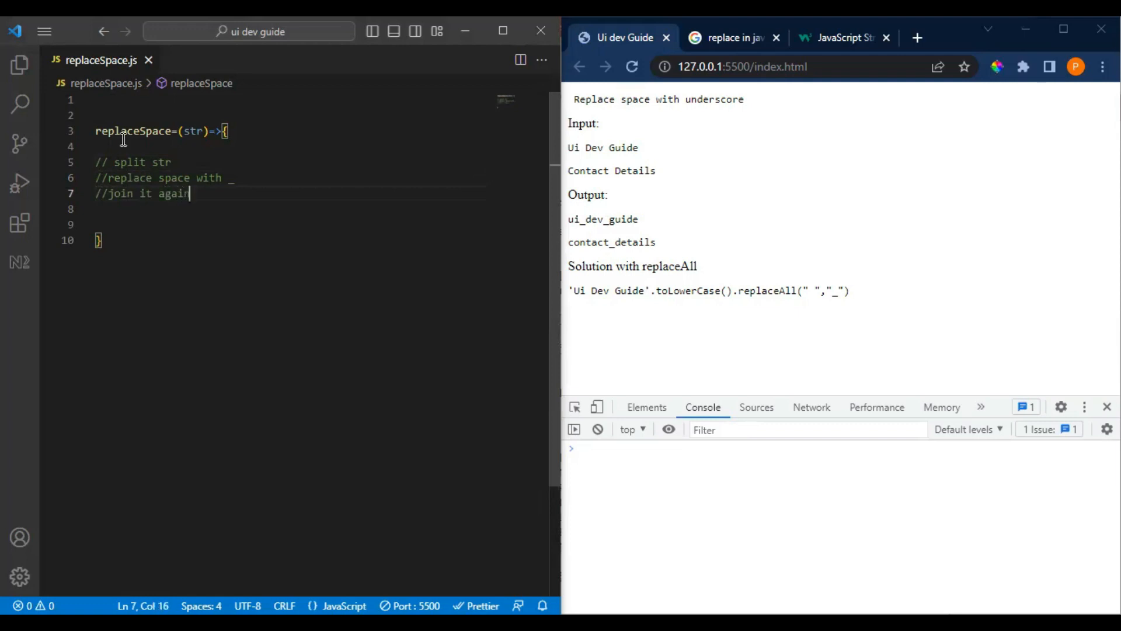
pyautogui.doubleClick(132, 131)
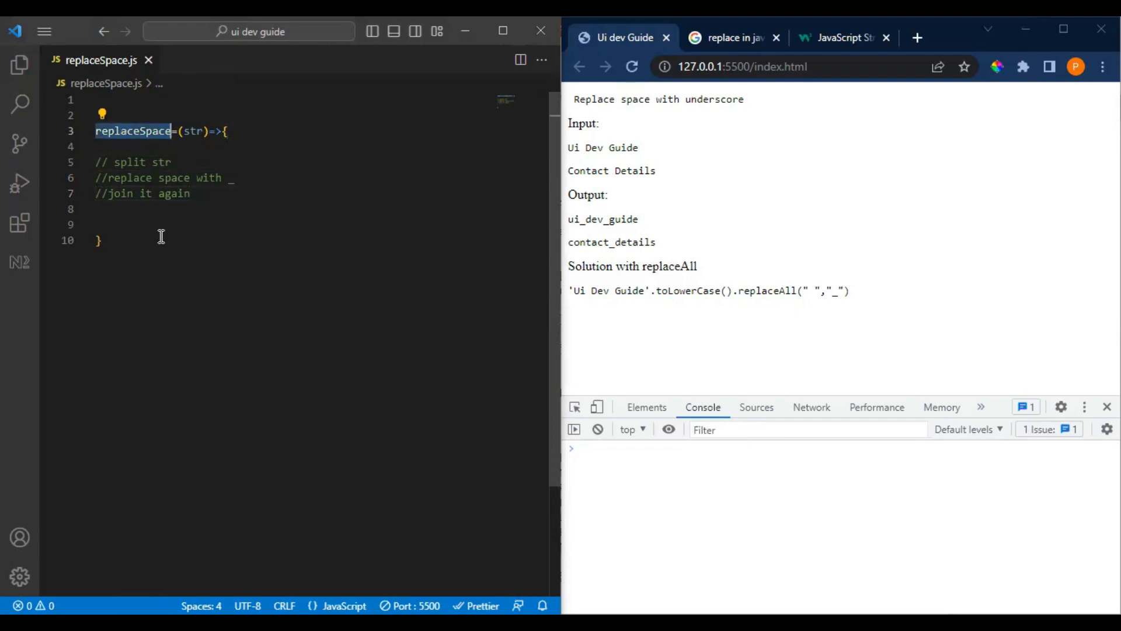
# Add the call replaceSpace('Ui Dev Guide') below the function and start a const in its body
pyautogui.write('replaceSpace()')
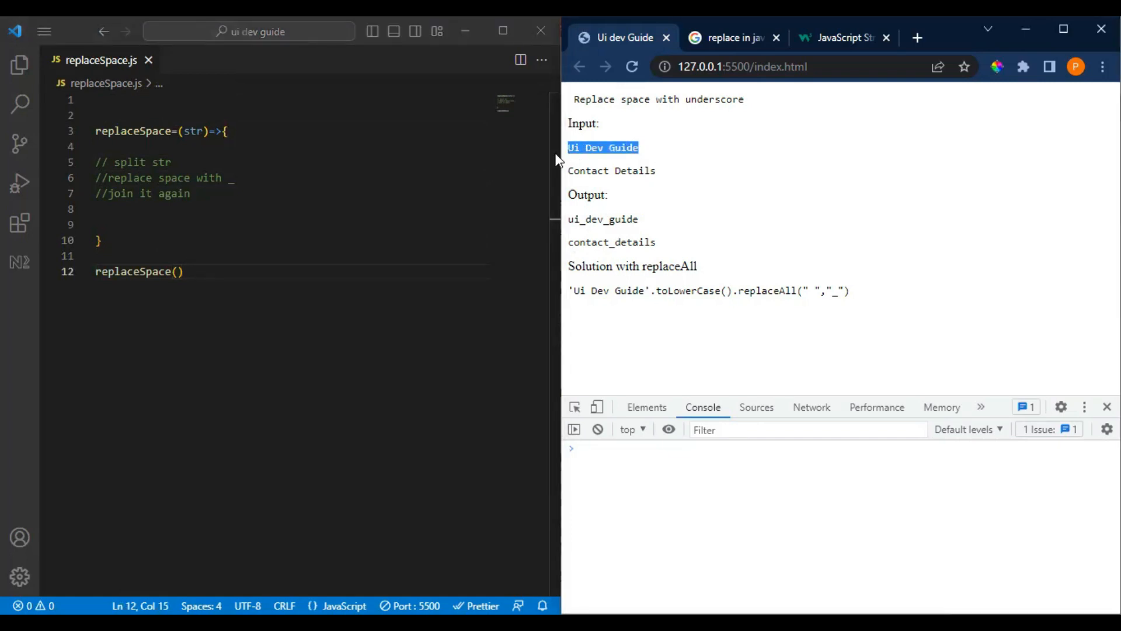
pyautogui.write("'Ui Dev Guide")
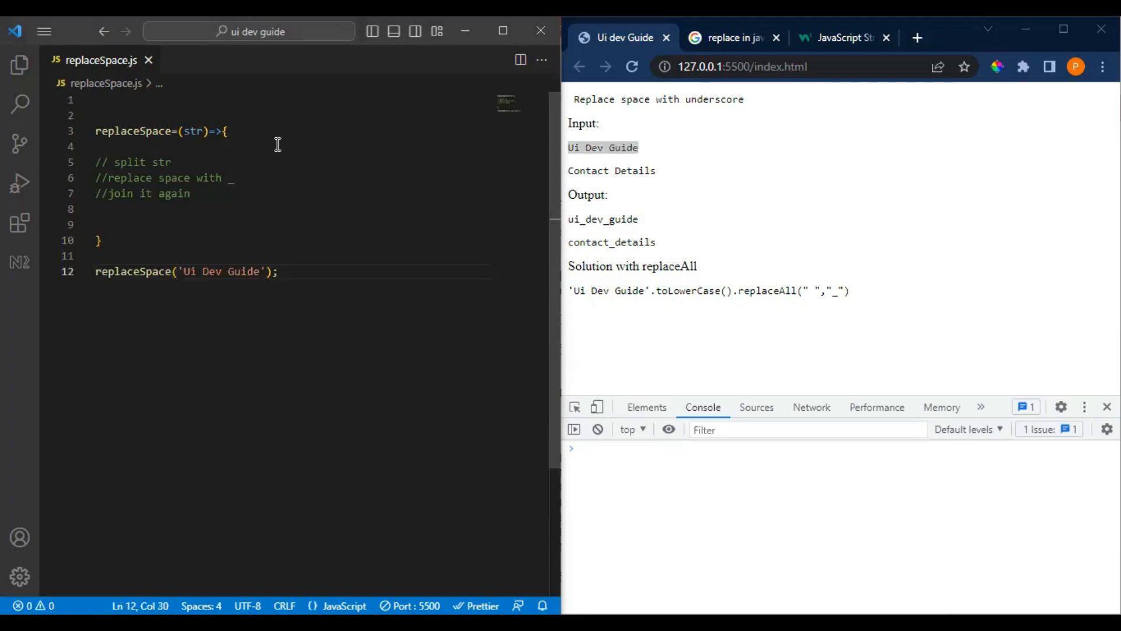
pyautogui.doubleClick(193, 131)
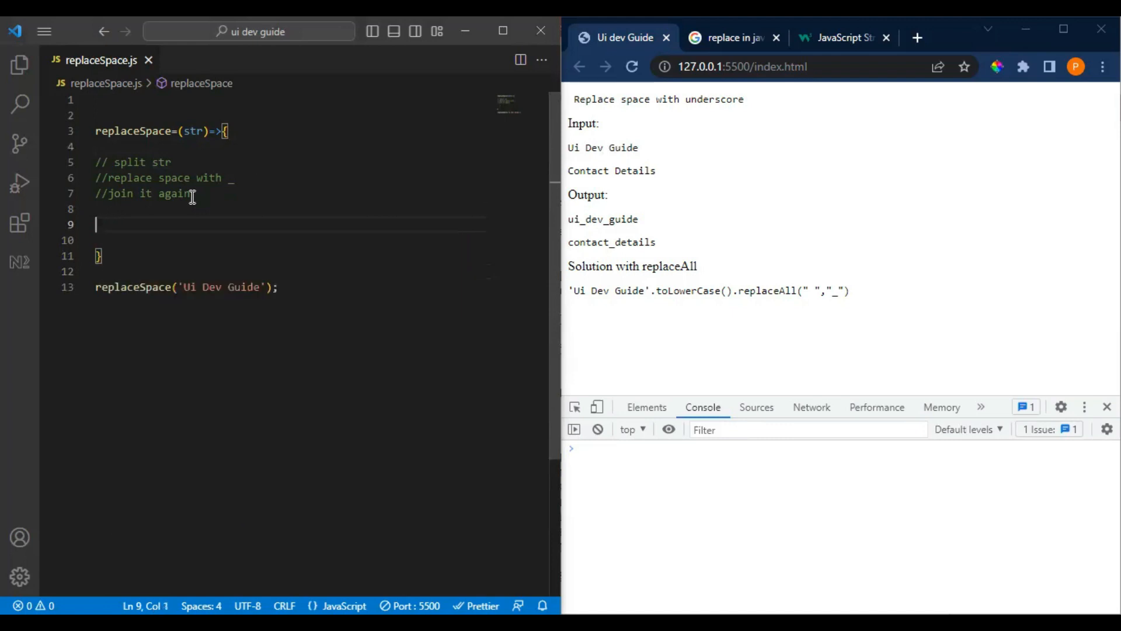
pyautogui.write('const f')
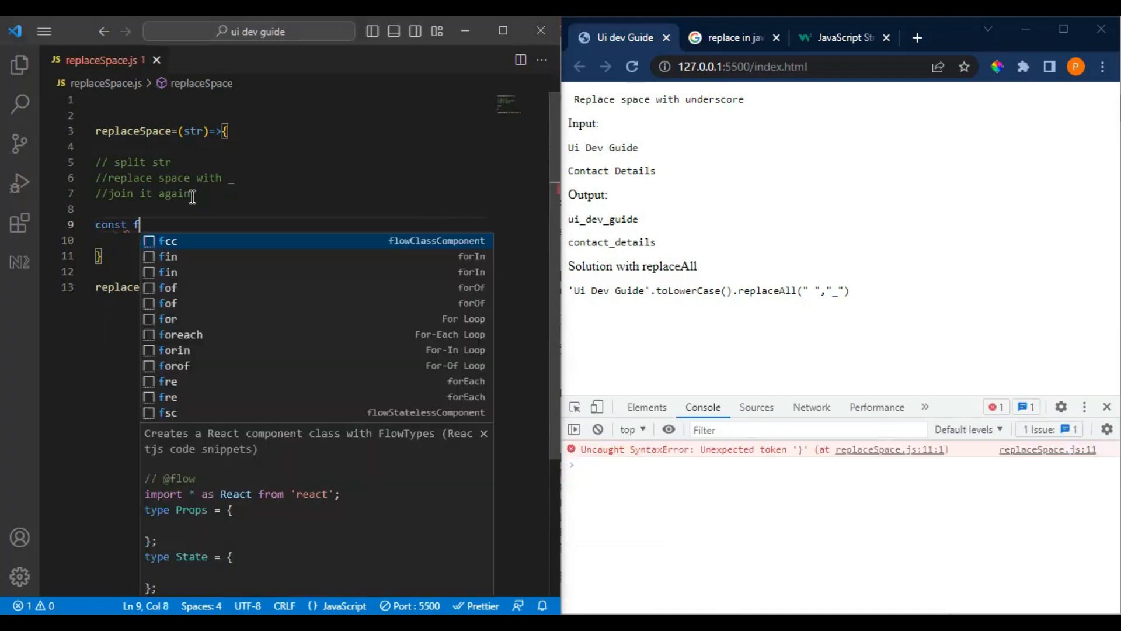
# Declare const frag = str.split(' ') inside replaceSpace
pyautogui.write('ra')
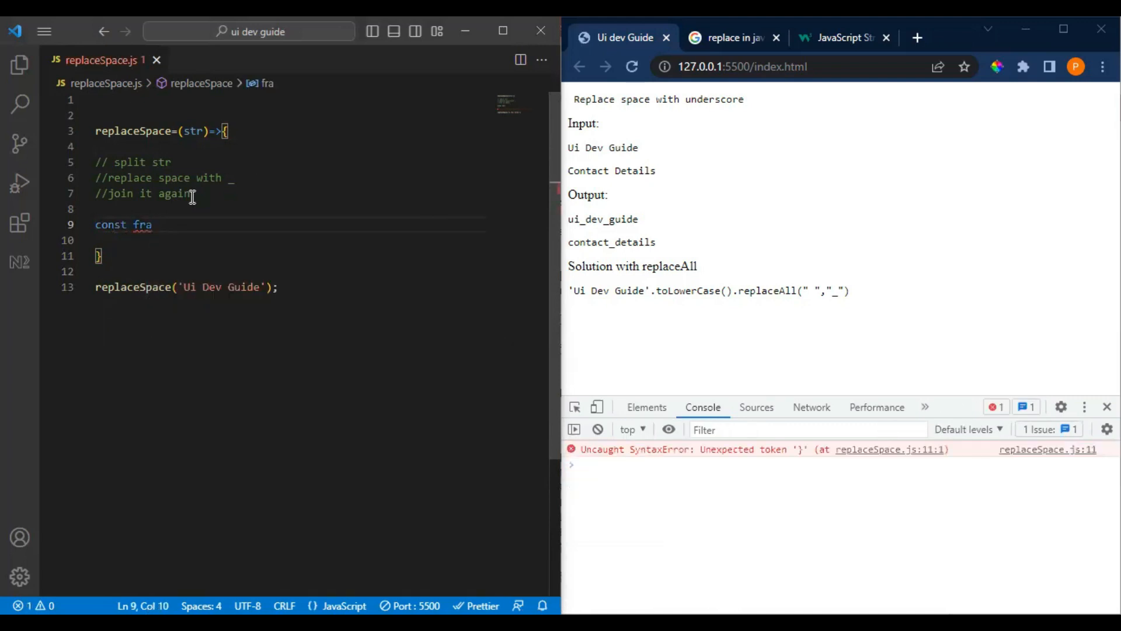
pyautogui.write('g=')
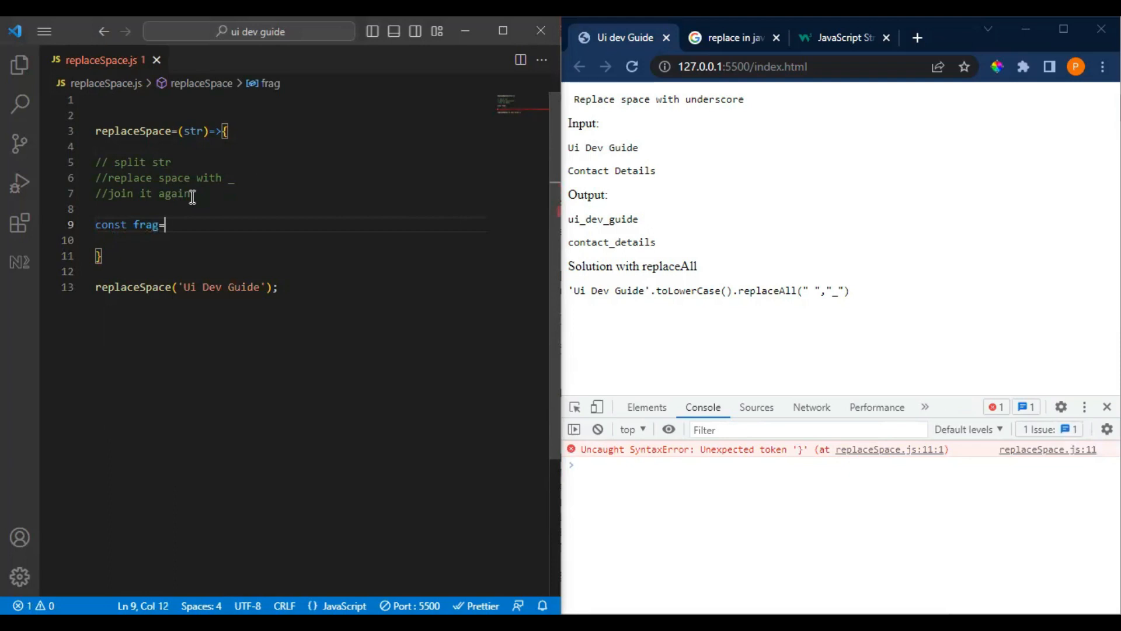
pyautogui.write('st')
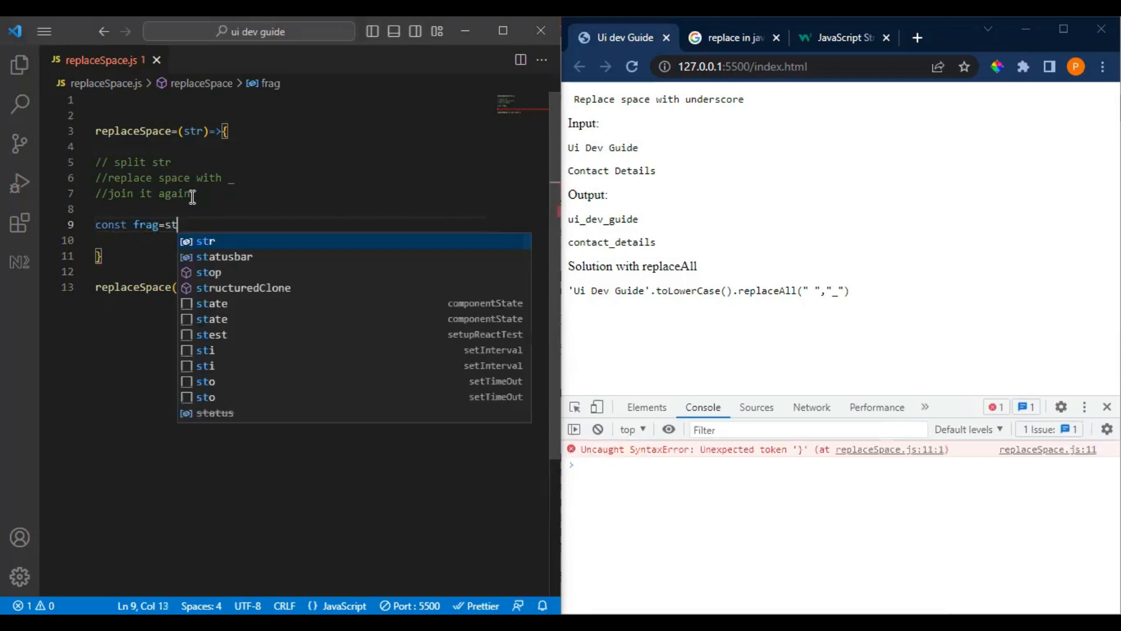
pyautogui.write('r.s')
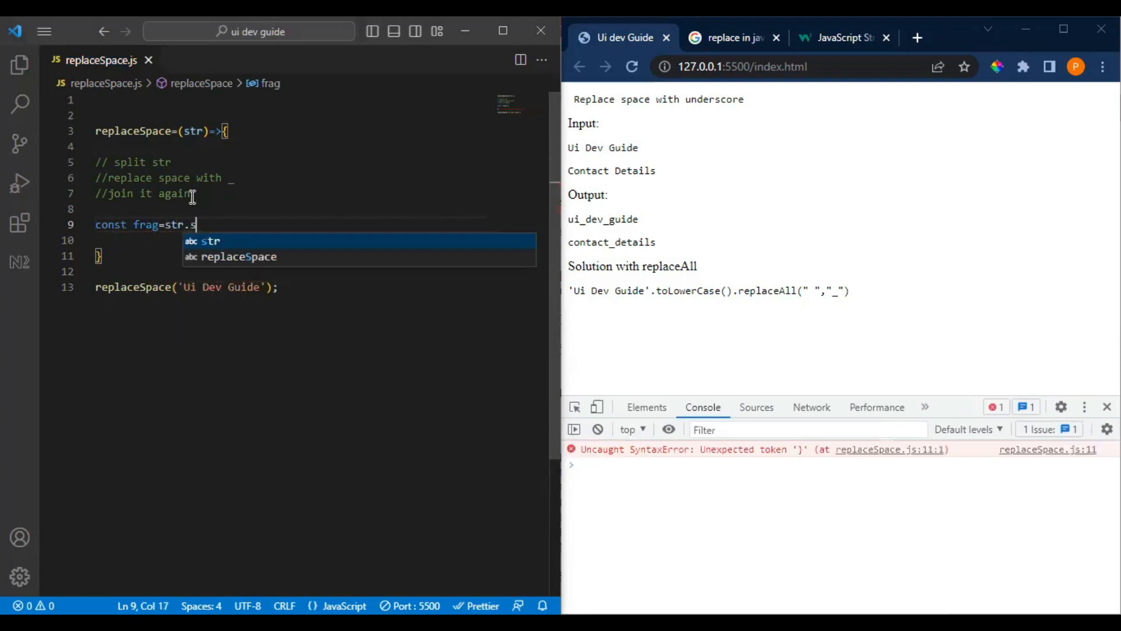
pyautogui.write('pi')
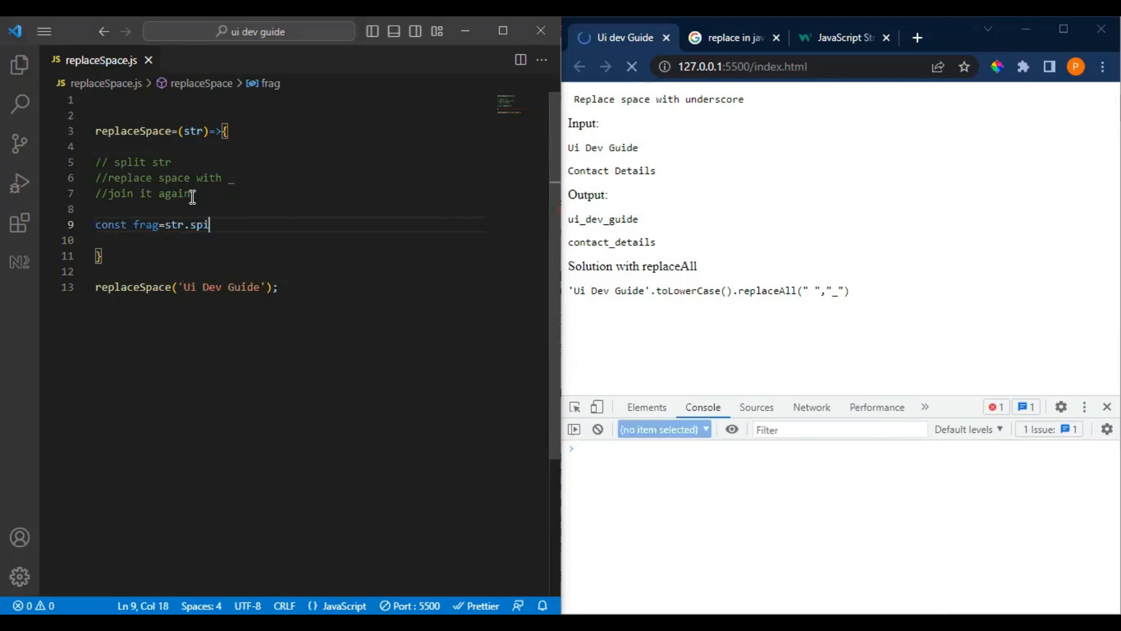
pyautogui.write('l')
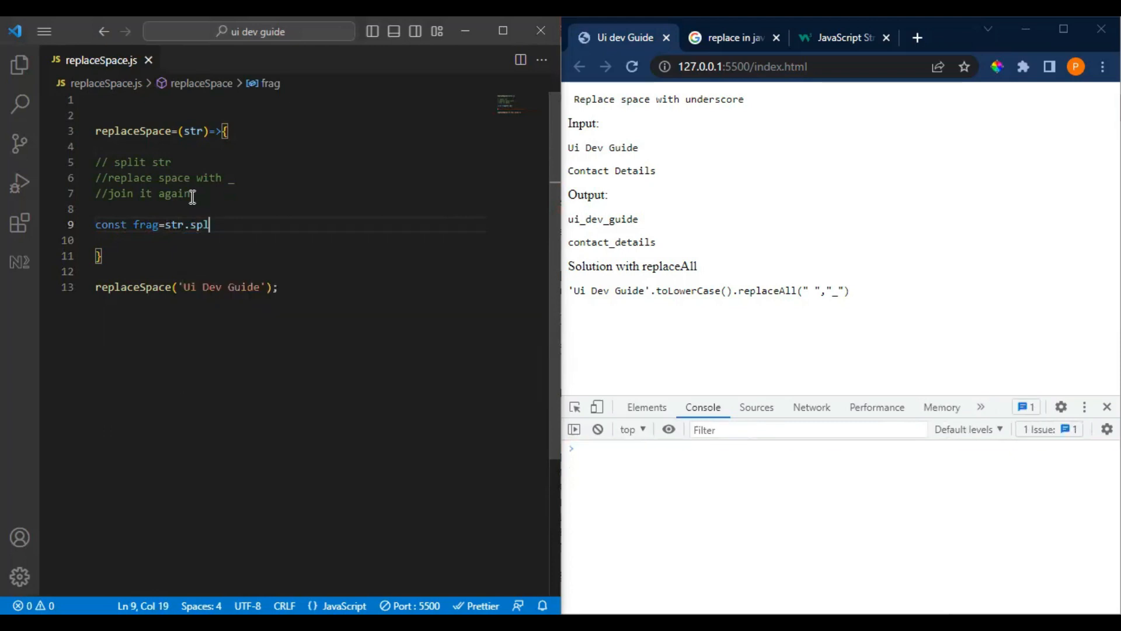
pyautogui.write('it()')
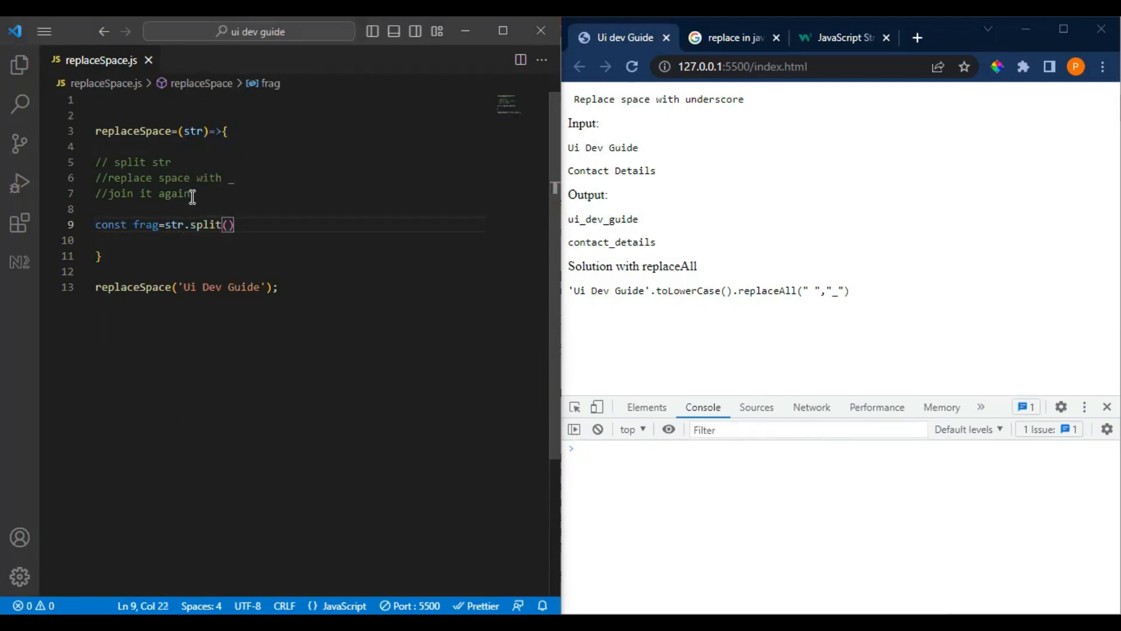
pyautogui.write("'_'")
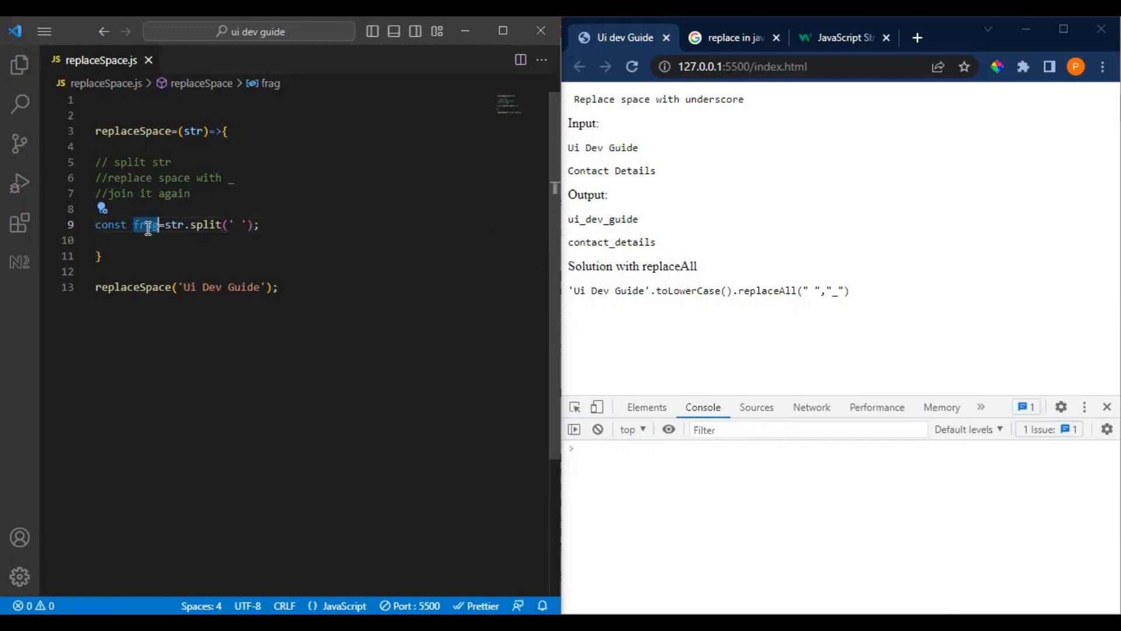
# Add console.log(frag) and expand the ['Ui', 'Dev', 'Guide'] array in Chrome's console
pyautogui.write('cons')
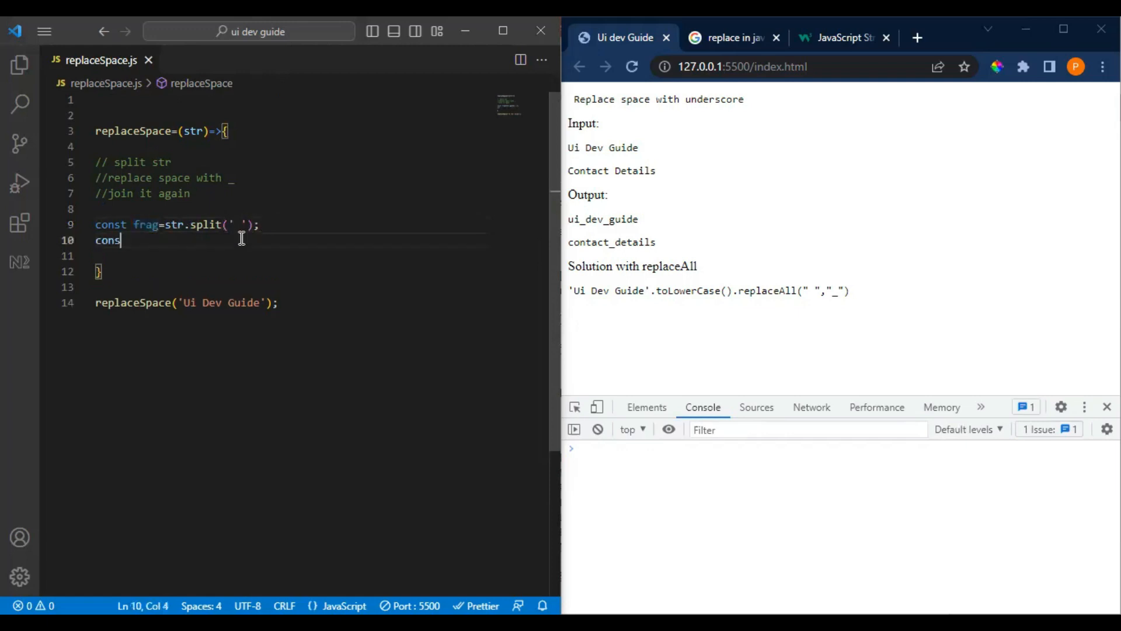
pyautogui.write('ole')
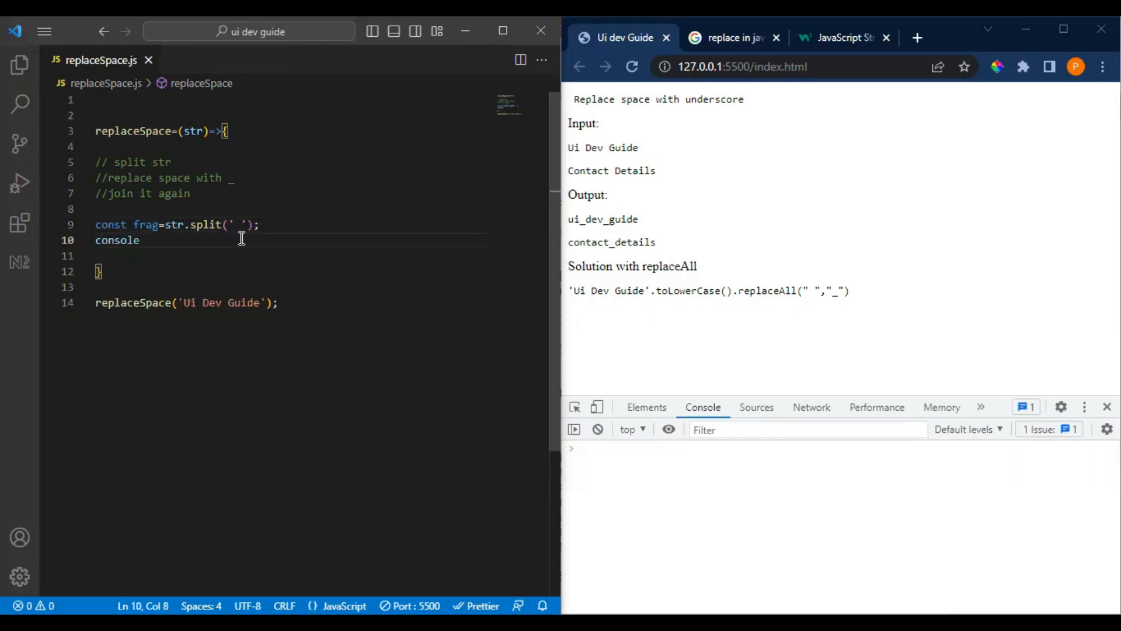
pyautogui.write('.log(')
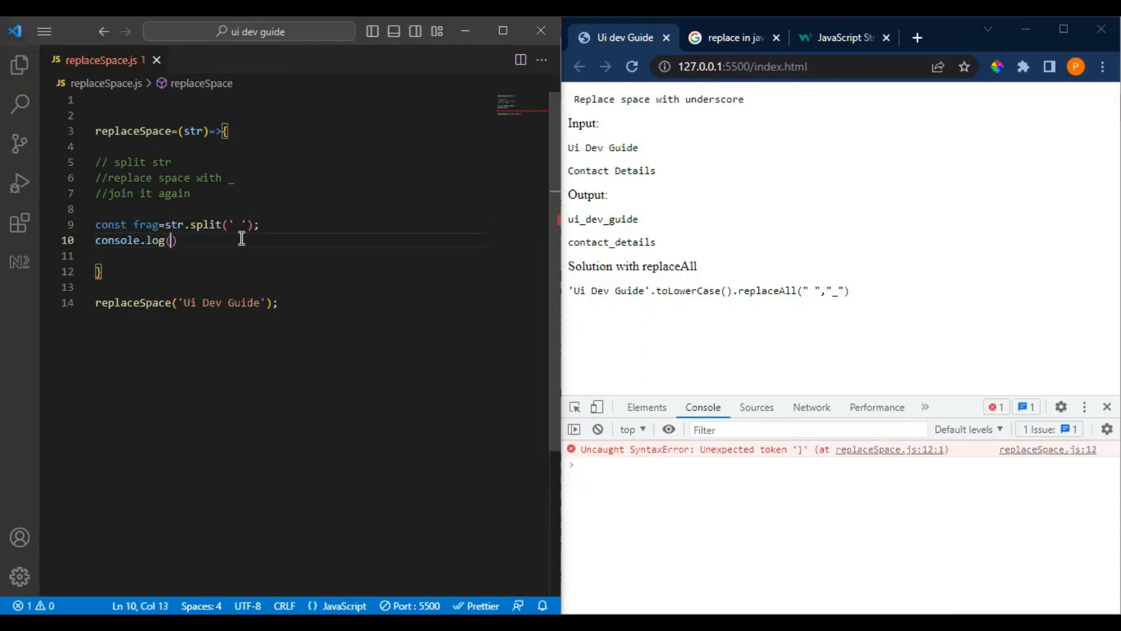
pyautogui.write('frag')
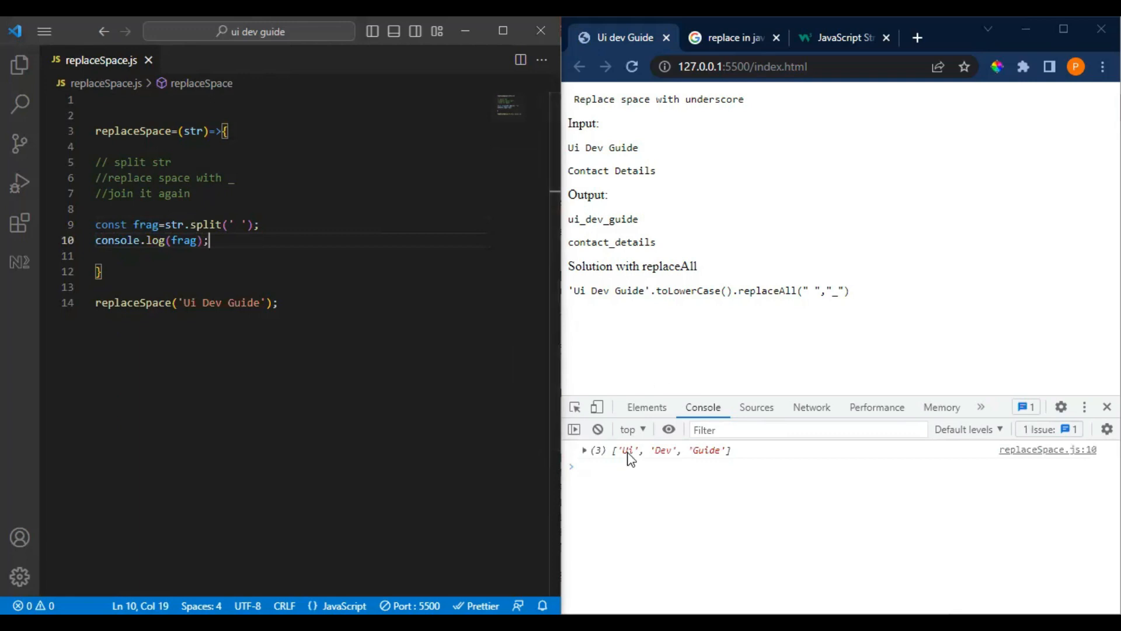
pyautogui.click(585, 450)
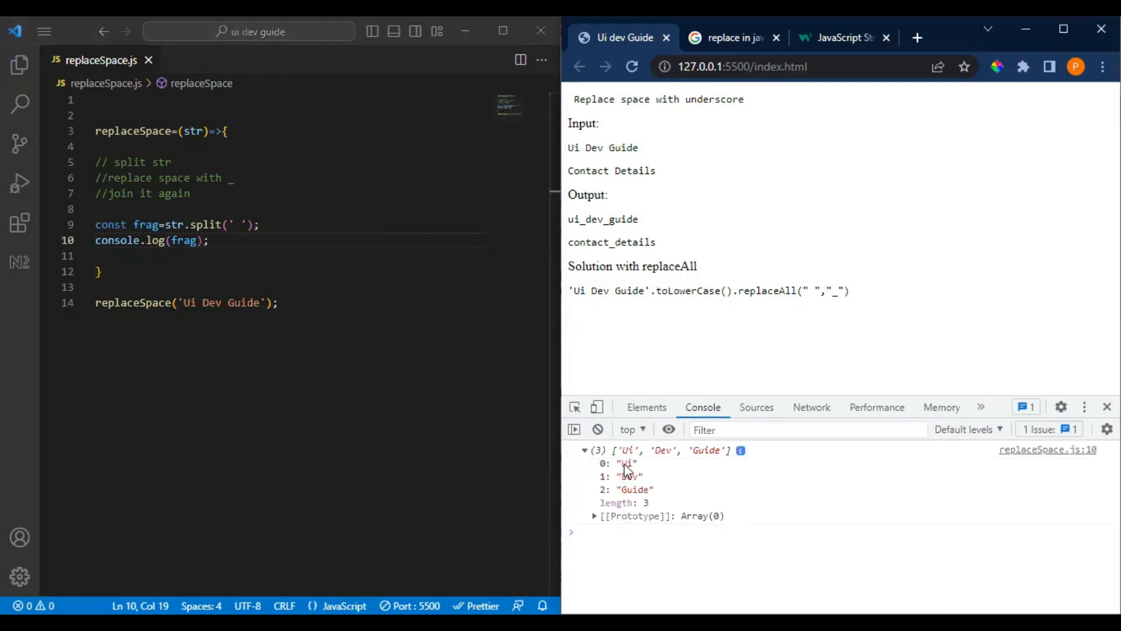
pyautogui.moveTo(633, 475)
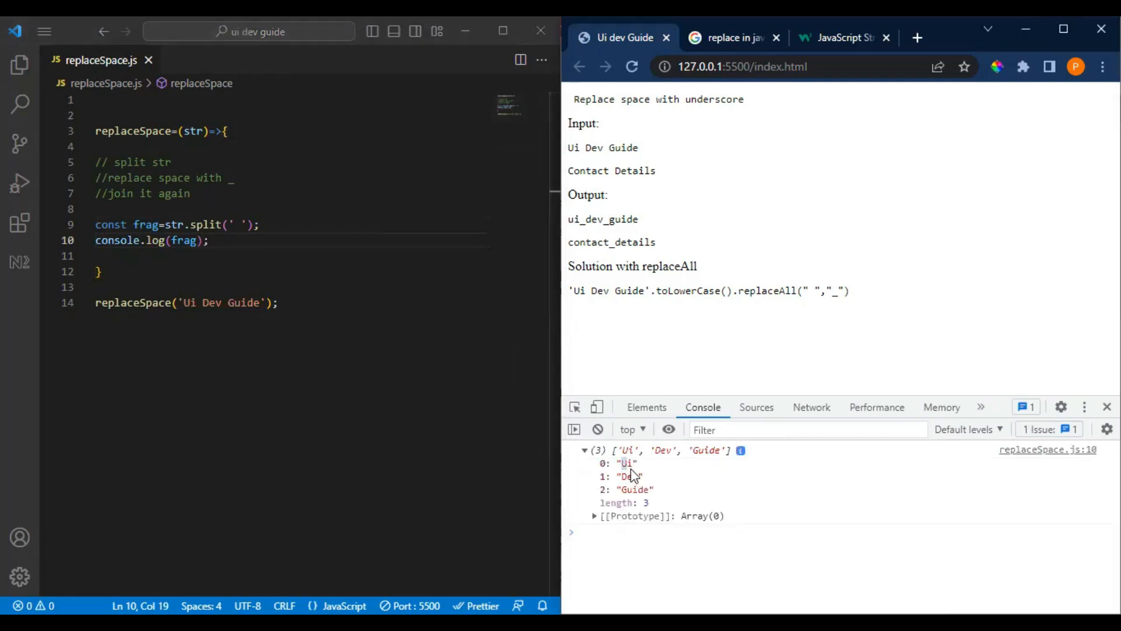
pyautogui.moveTo(672, 481)
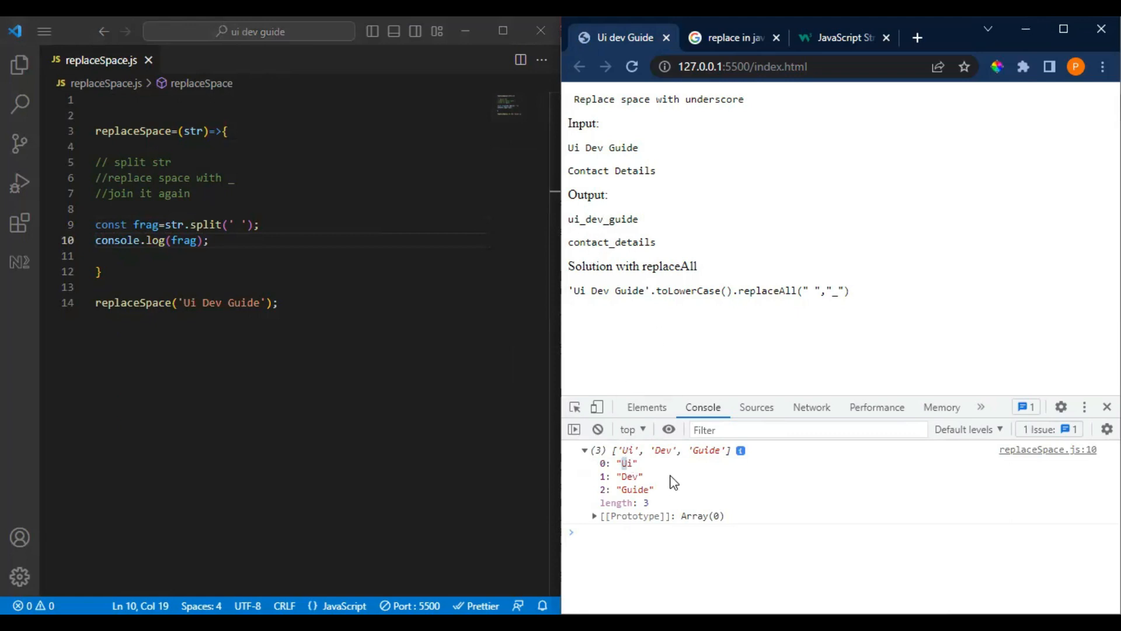
pyautogui.moveTo(586, 421)
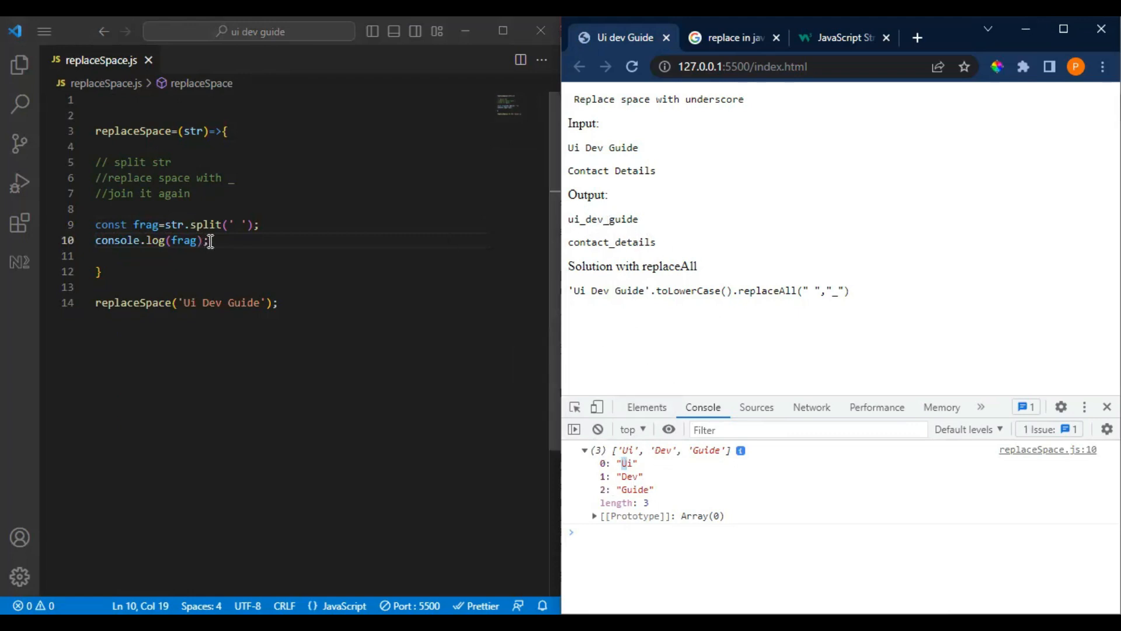
pyautogui.press('Enter')
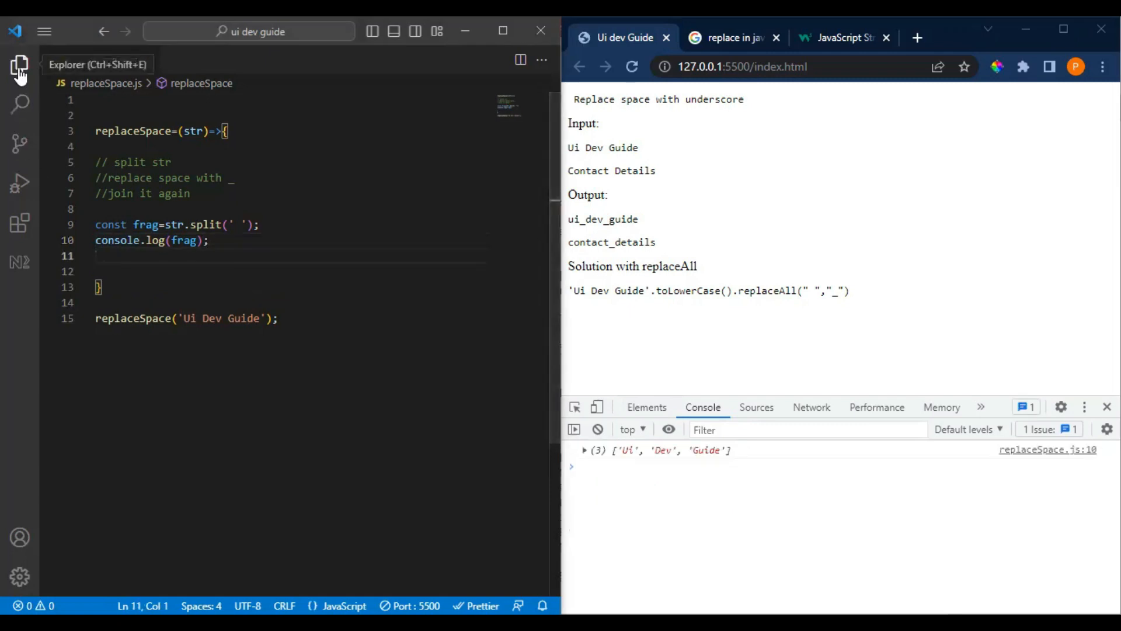
# Check replace_.js for its loop, then add for (let i=0;i<arr;i++){ in replaceSpace.js
pyautogui.click(19, 66)
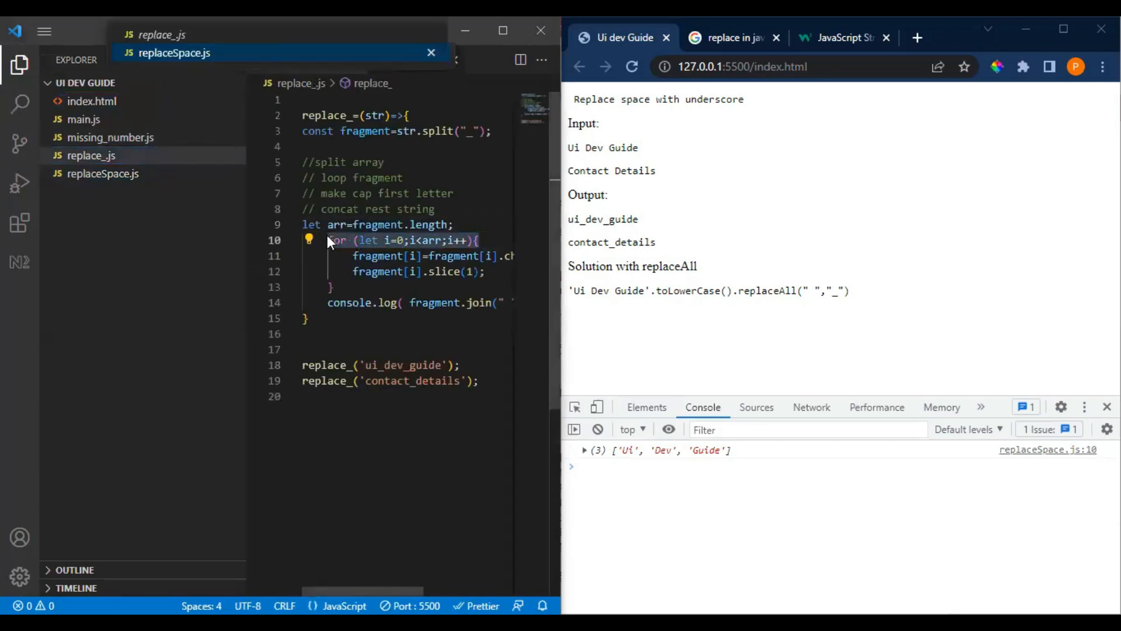
pyautogui.click(173, 52)
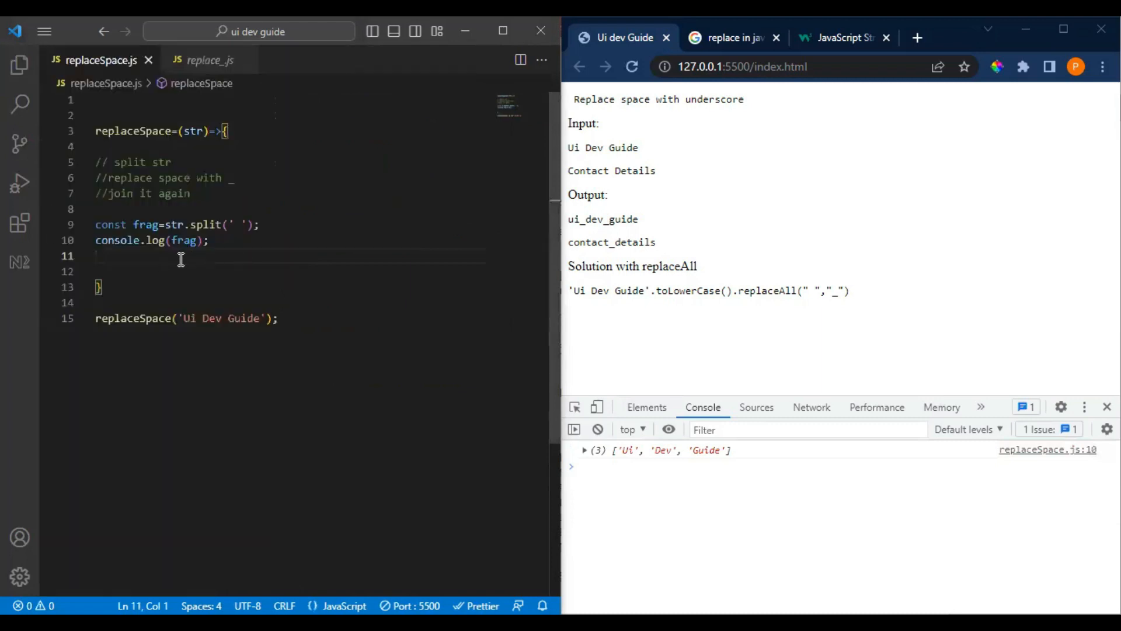
pyautogui.write('for (let i=0;i<arr;i++){')
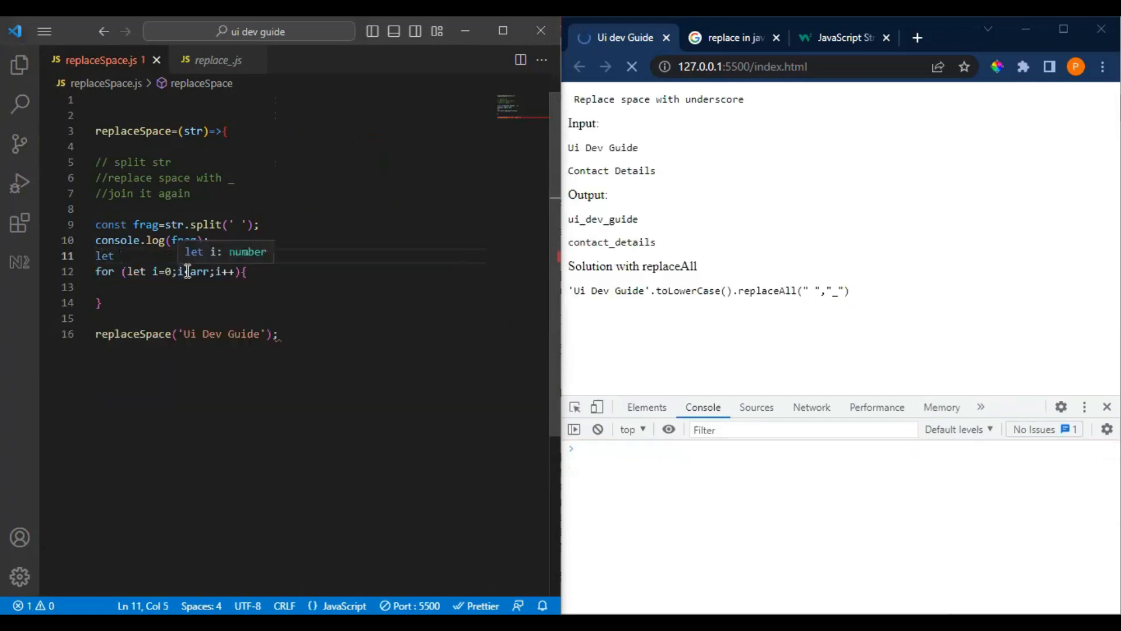
# Declare let arr = frag.length before the loop and fix the function's opening brace
pyautogui.write('arr=')
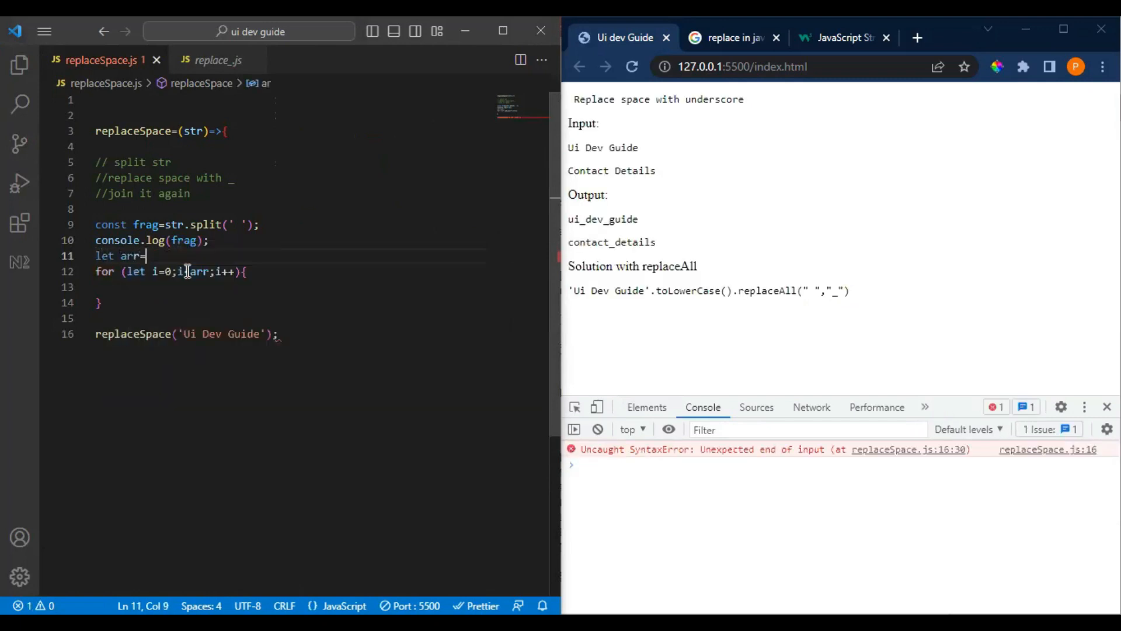
pyautogui.doubleClick(185, 240)
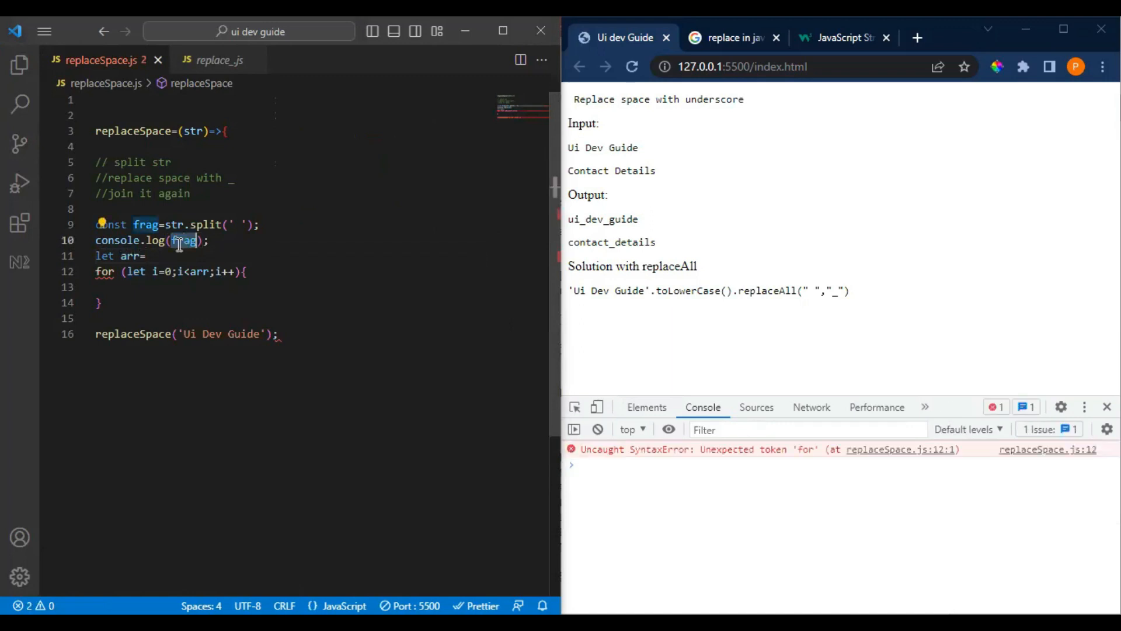
pyautogui.write('frag/l')
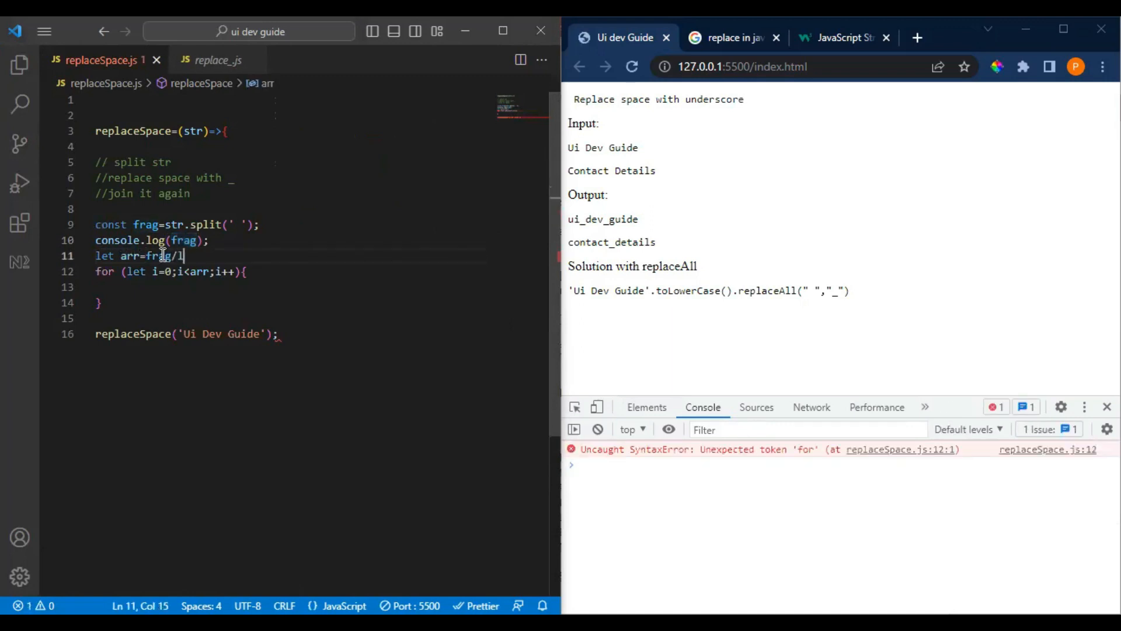
pyautogui.write('ength;')
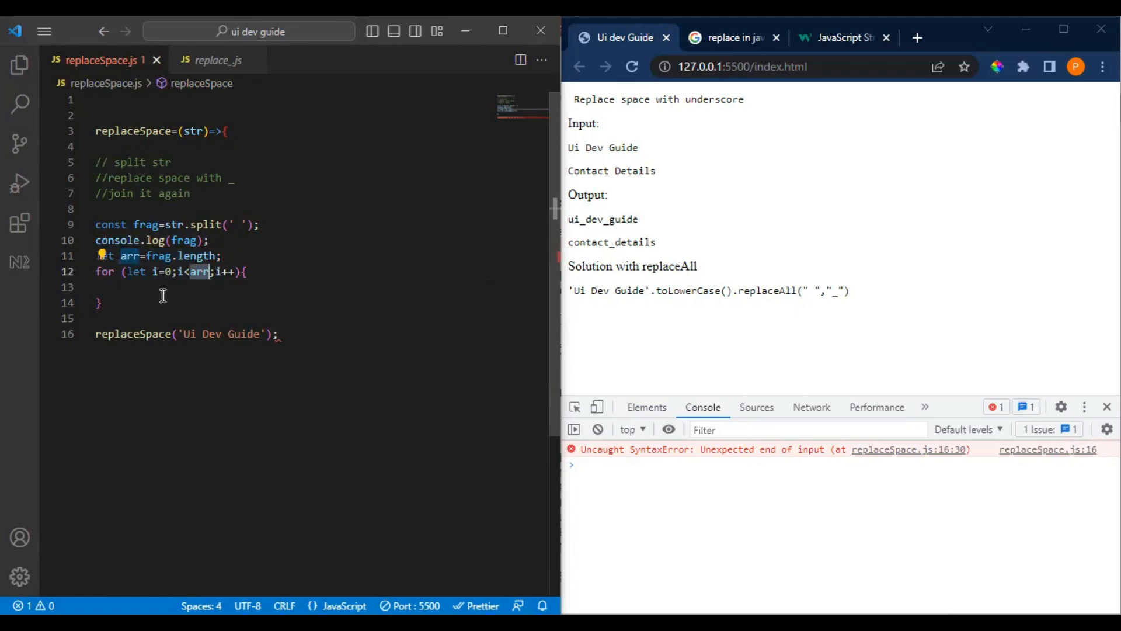
pyautogui.click(129, 286)
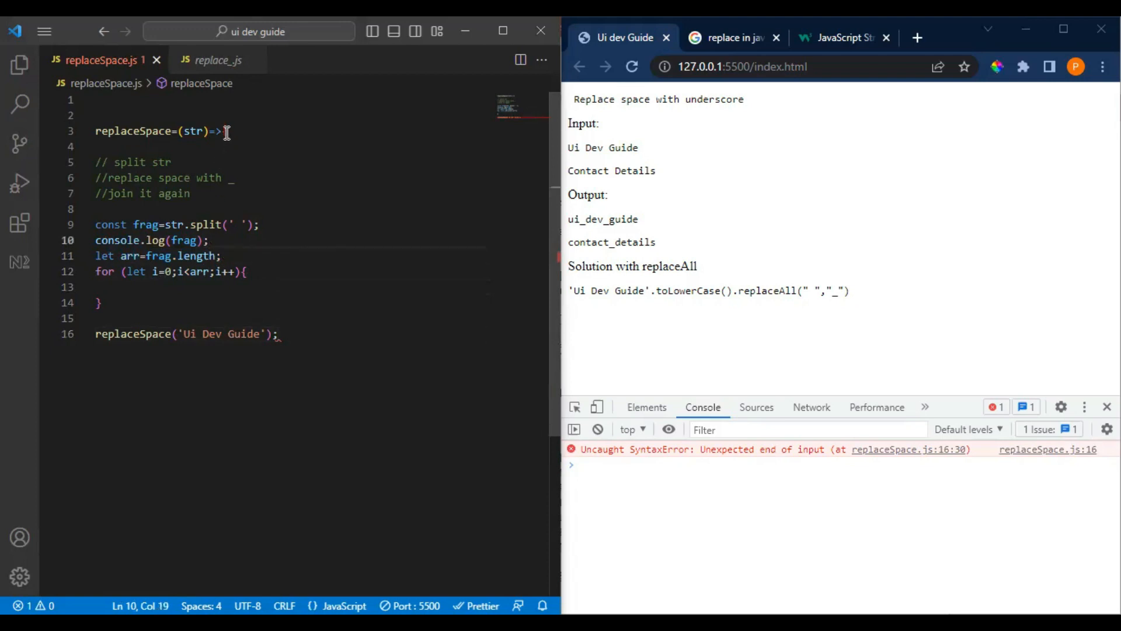
pyautogui.write('{')
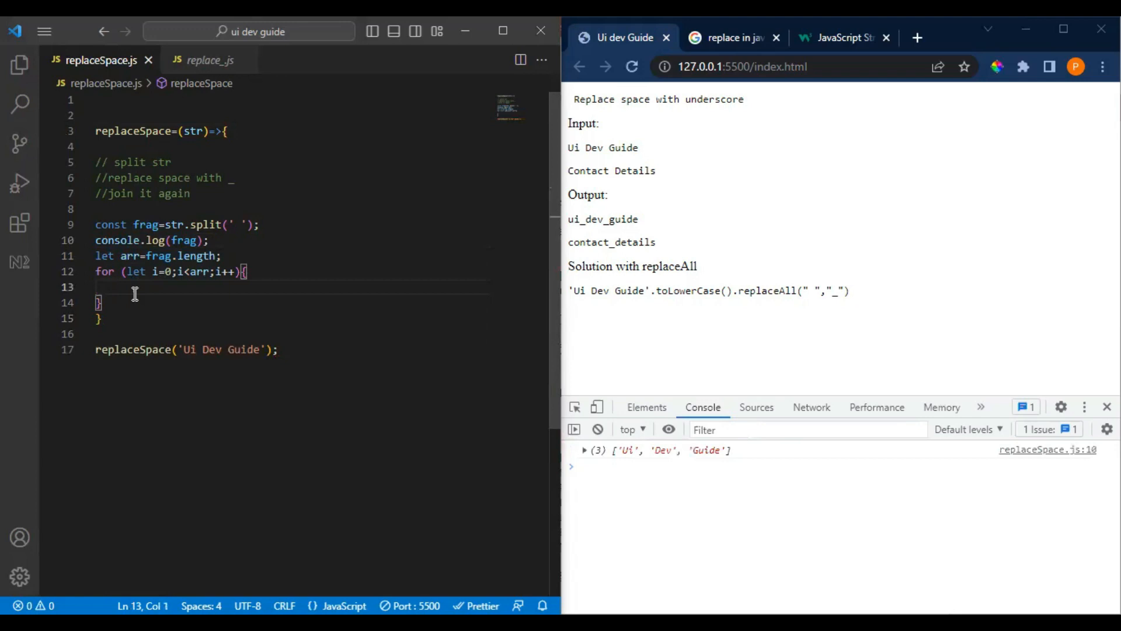
# Run Format Document on replaceSpace.js, then start a frag statement inside the for loop
pyautogui.rightClick(134, 293)
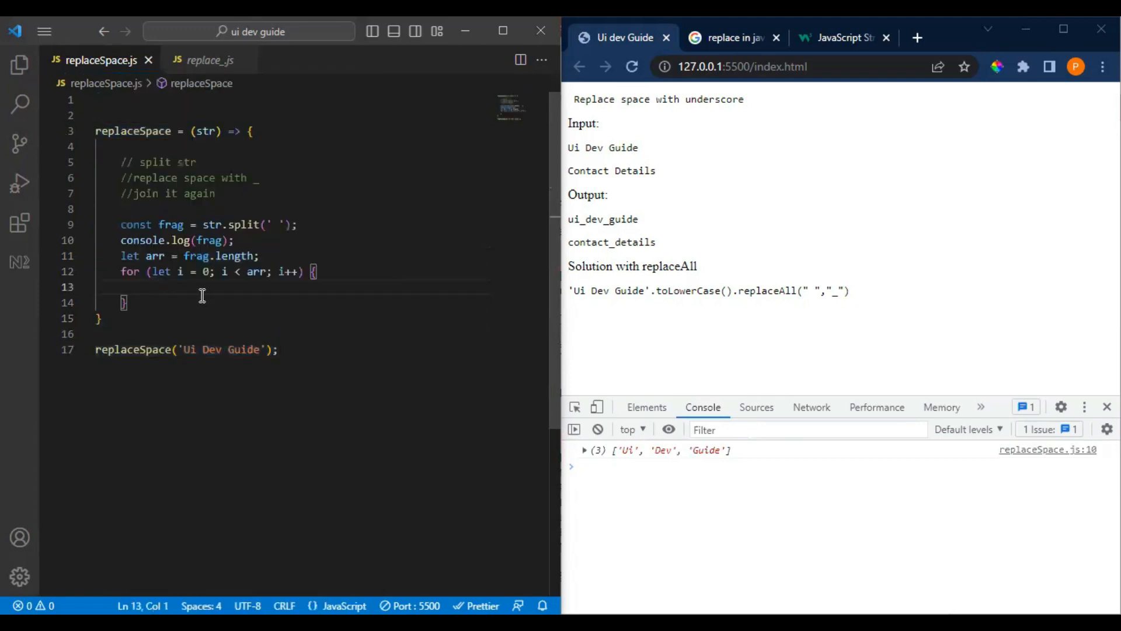
pyautogui.moveTo(172, 292)
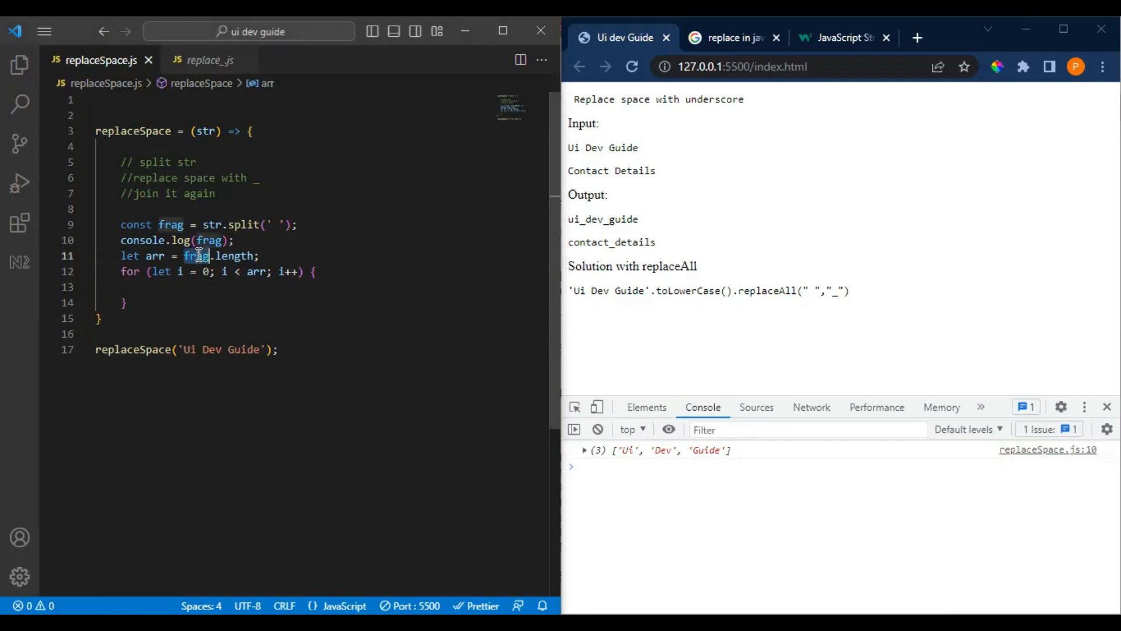
pyautogui.click(172, 287)
pyautogui.write('frag[')
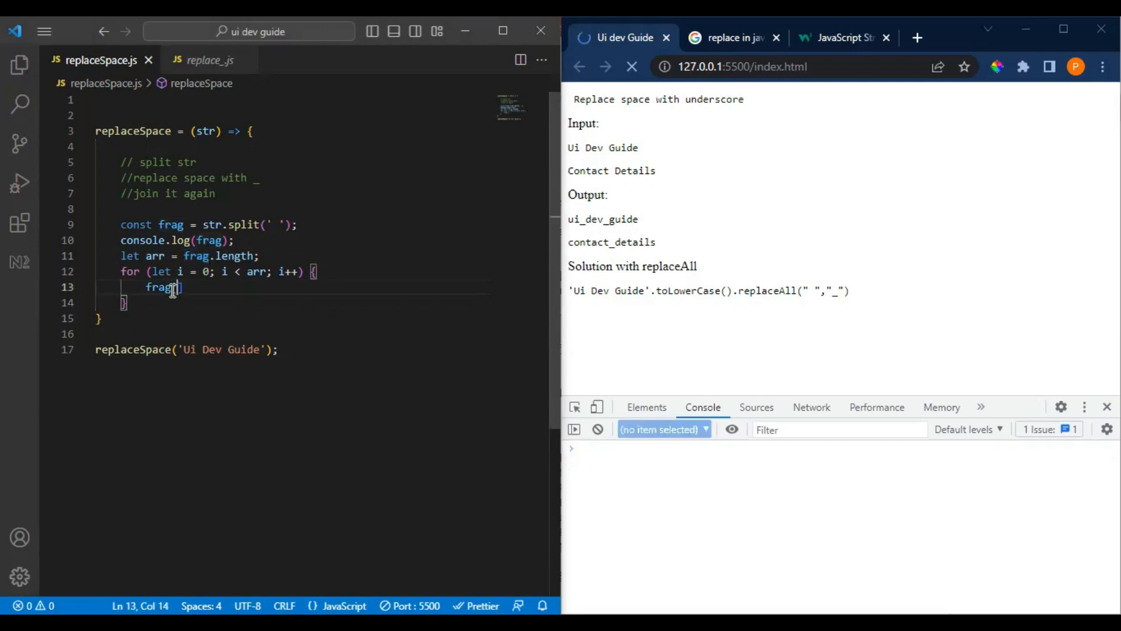
# Complete line 13 as frag[i] = "_" + frag[i].toLowerCase(); and add a line after the loop
pyautogui.write('[i]')
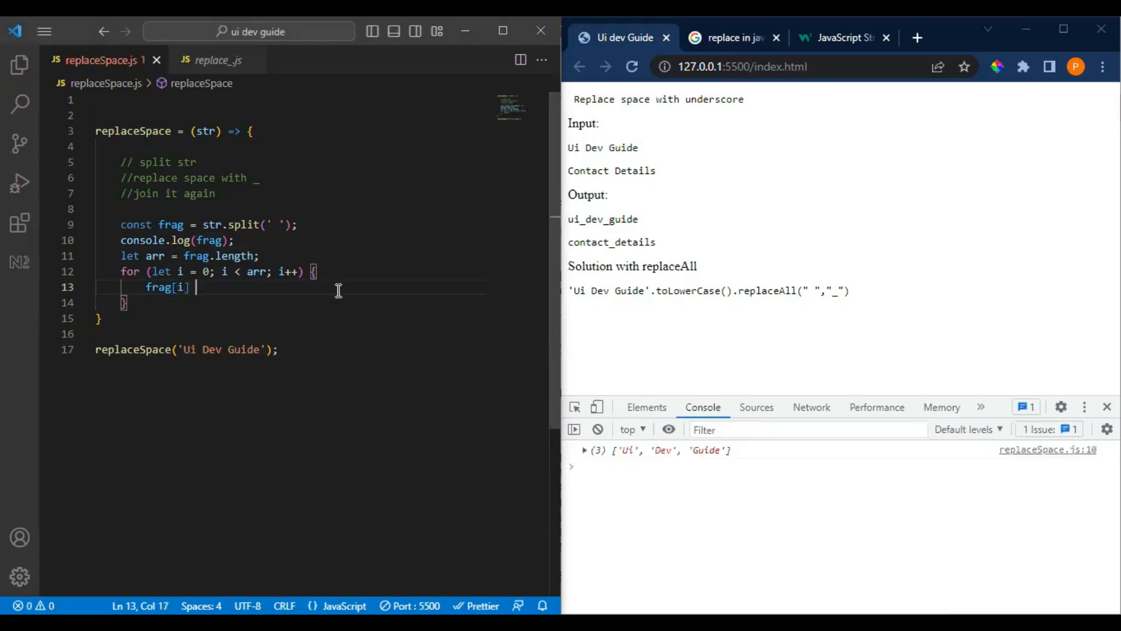
pyautogui.write('=')
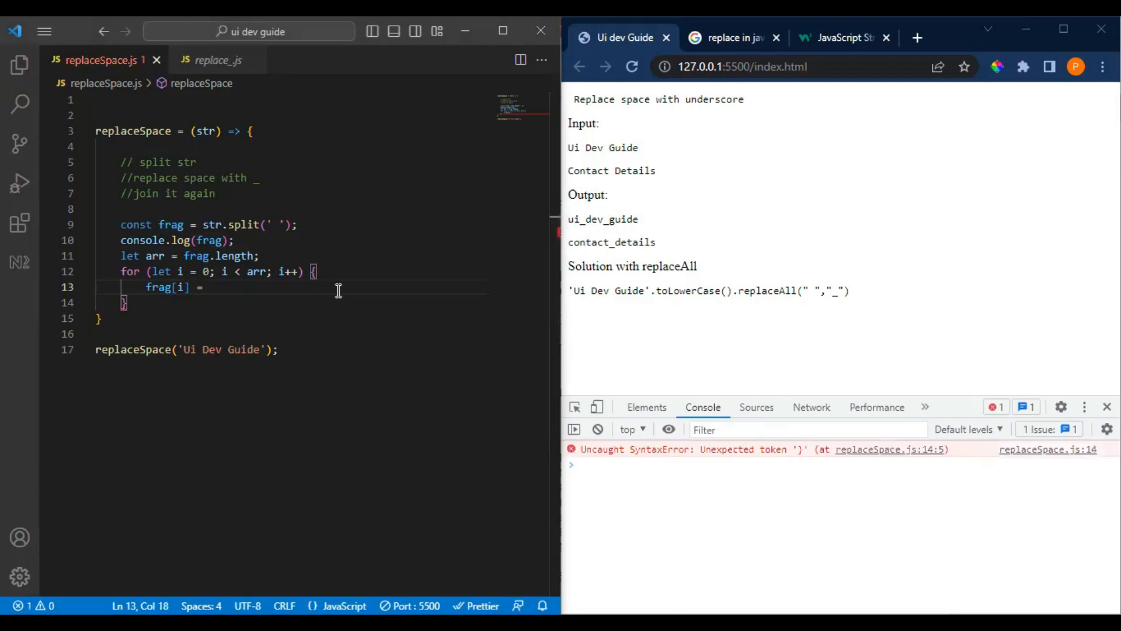
pyautogui.write('"_"')
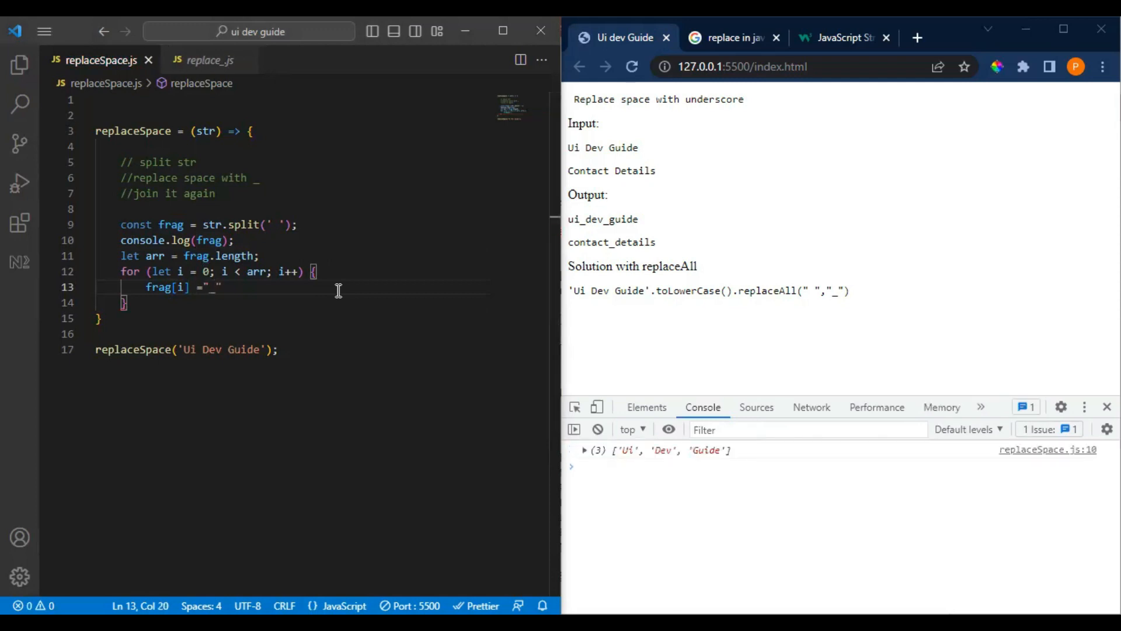
pyautogui.write('+')
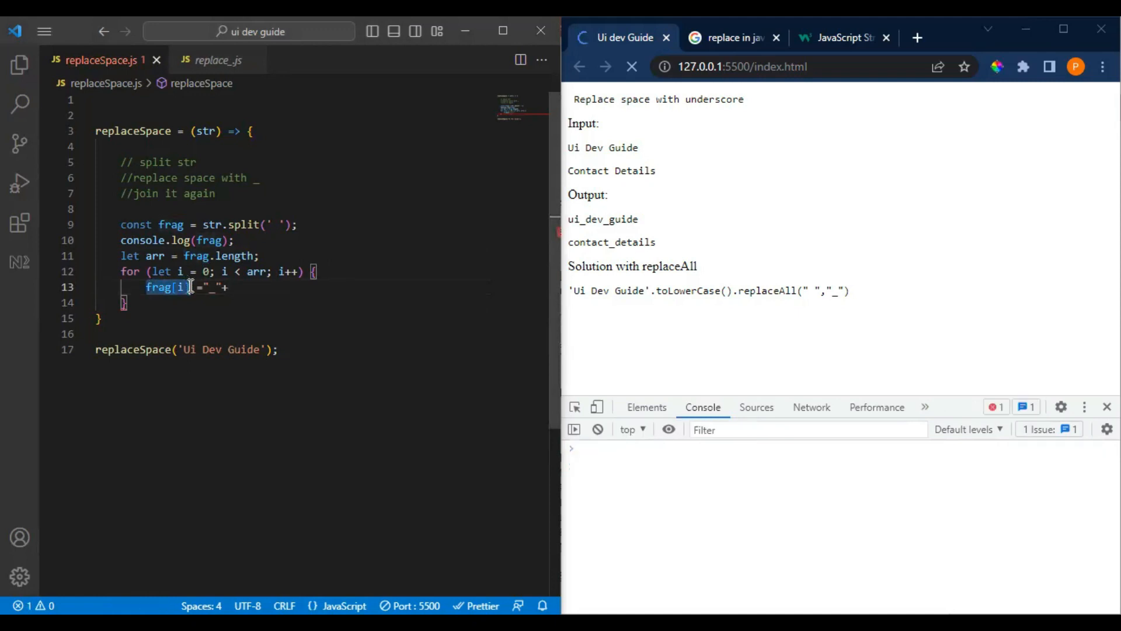
pyautogui.write('frag[i]')
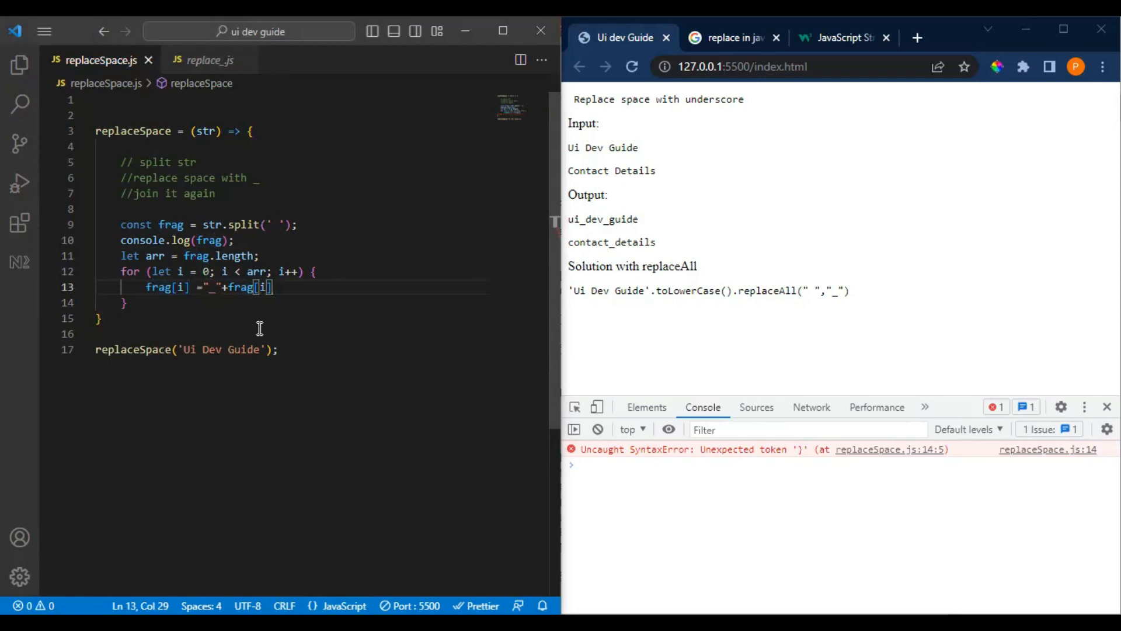
pyautogui.write('.l')
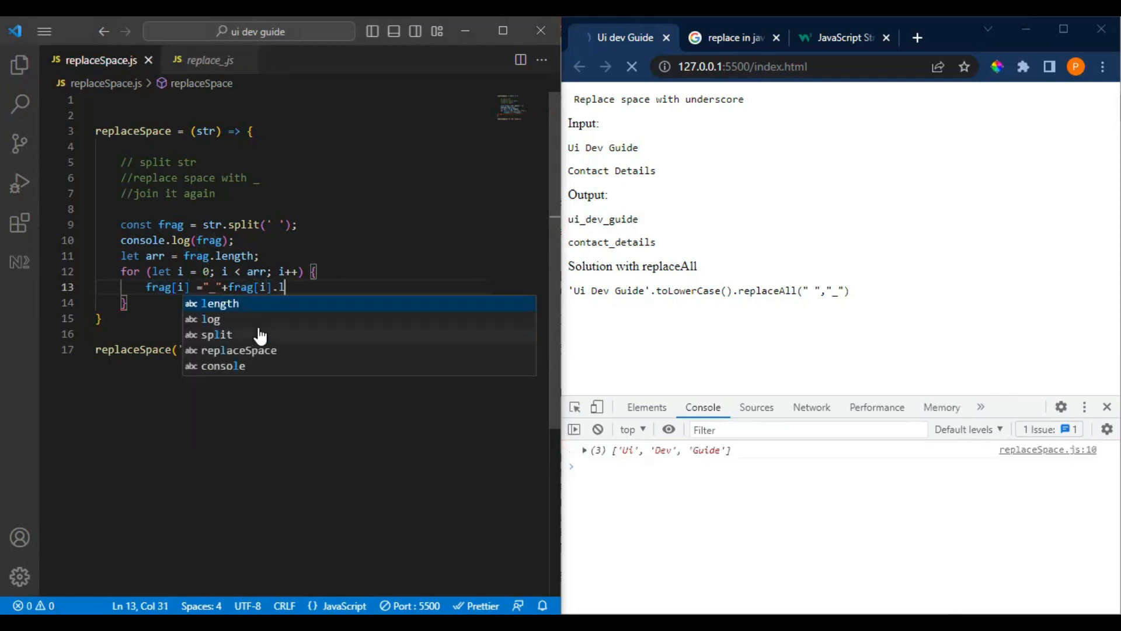
pyautogui.write('olo')
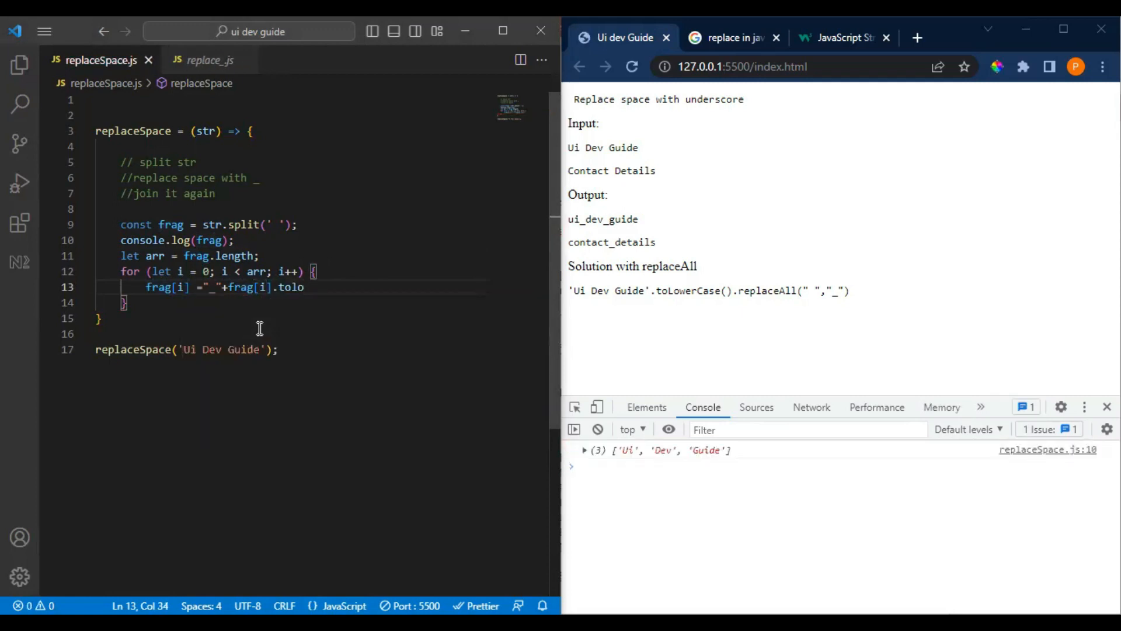
pyautogui.write('wer')
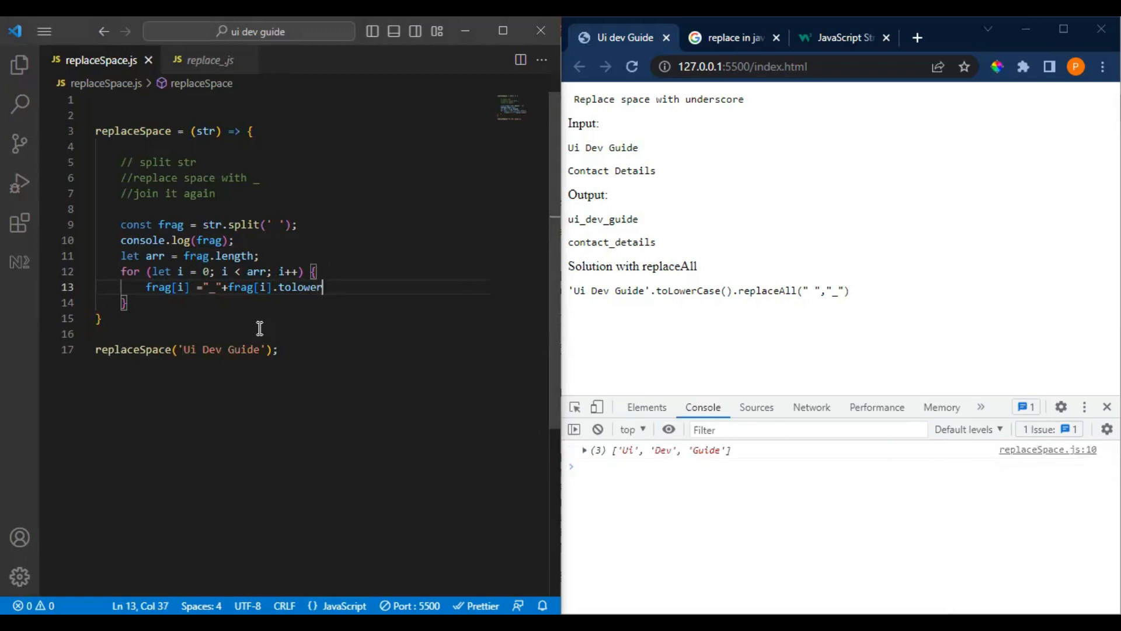
pyautogui.write('Case();')
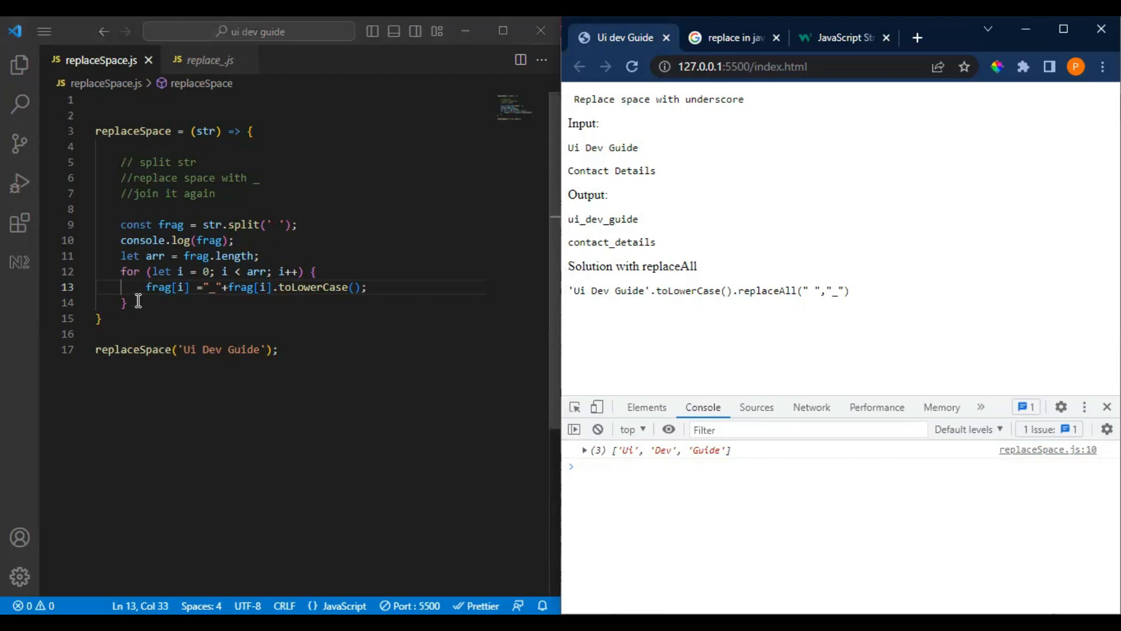
pyautogui.press('Enter')
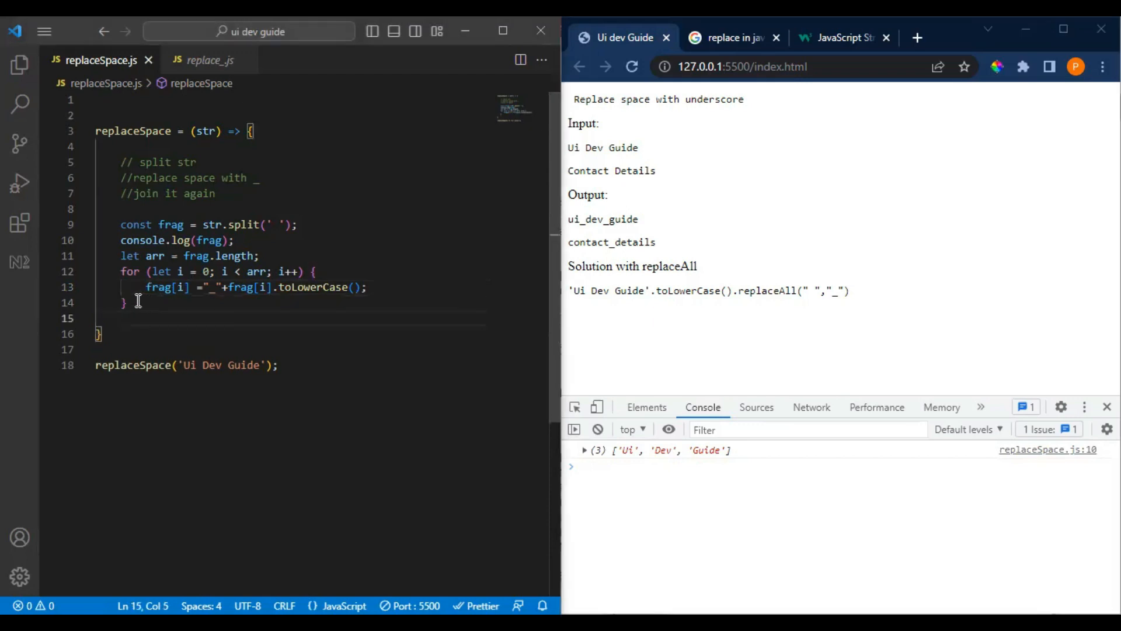
# Add console.log(frag.join('')) after the loop so Chrome prints _ui_dev_guide
pyautogui.write('console')
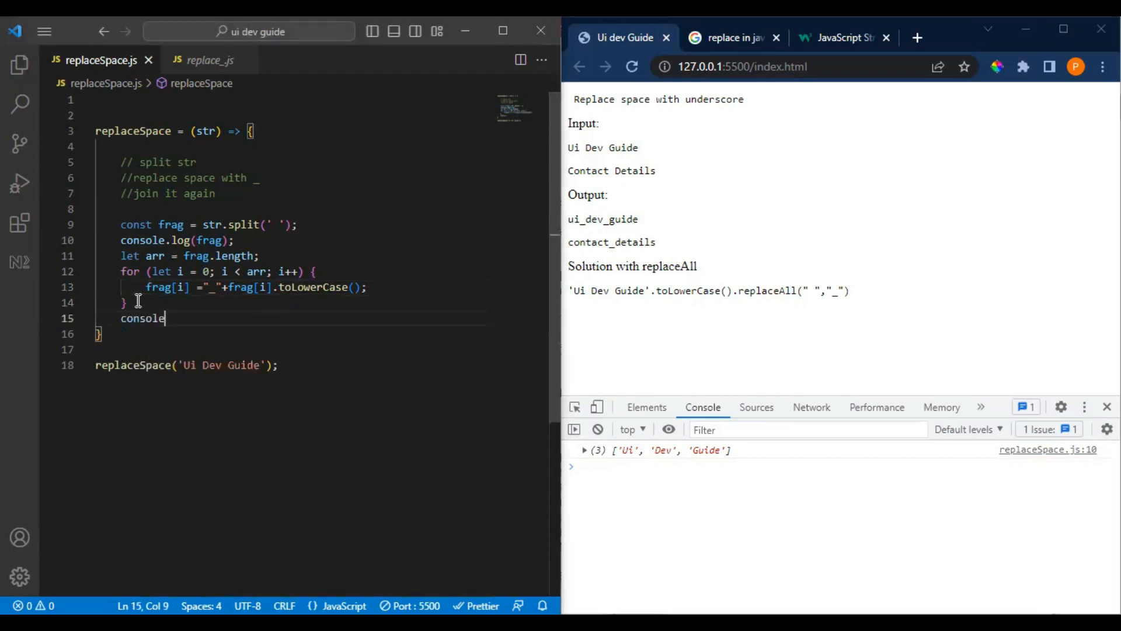
pyautogui.write('.log(')
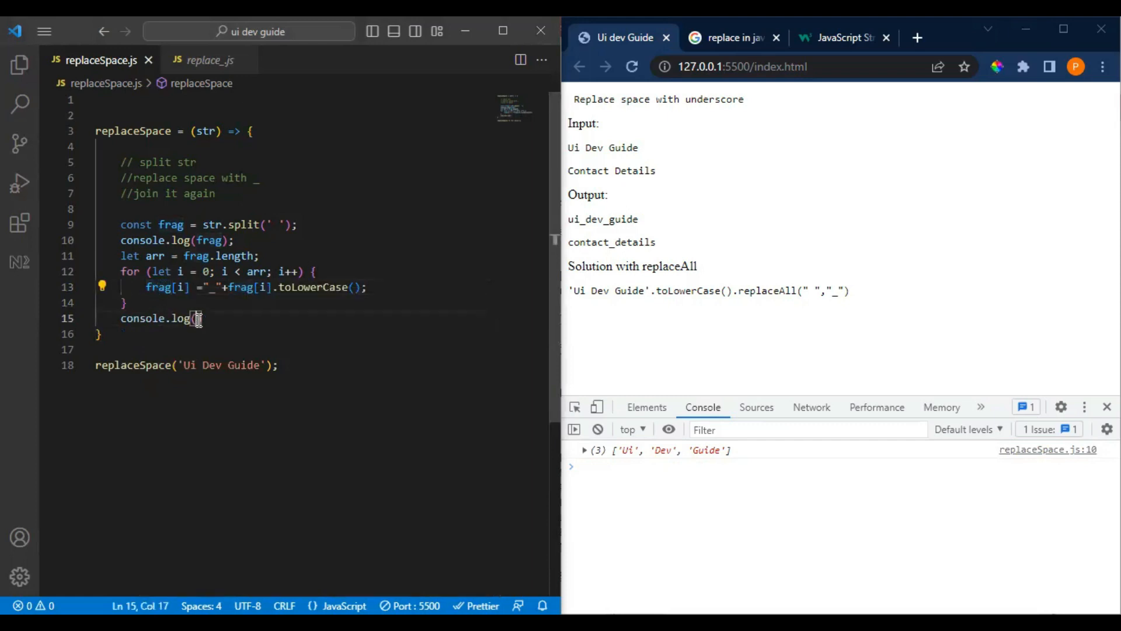
pyautogui.write('frag.join')
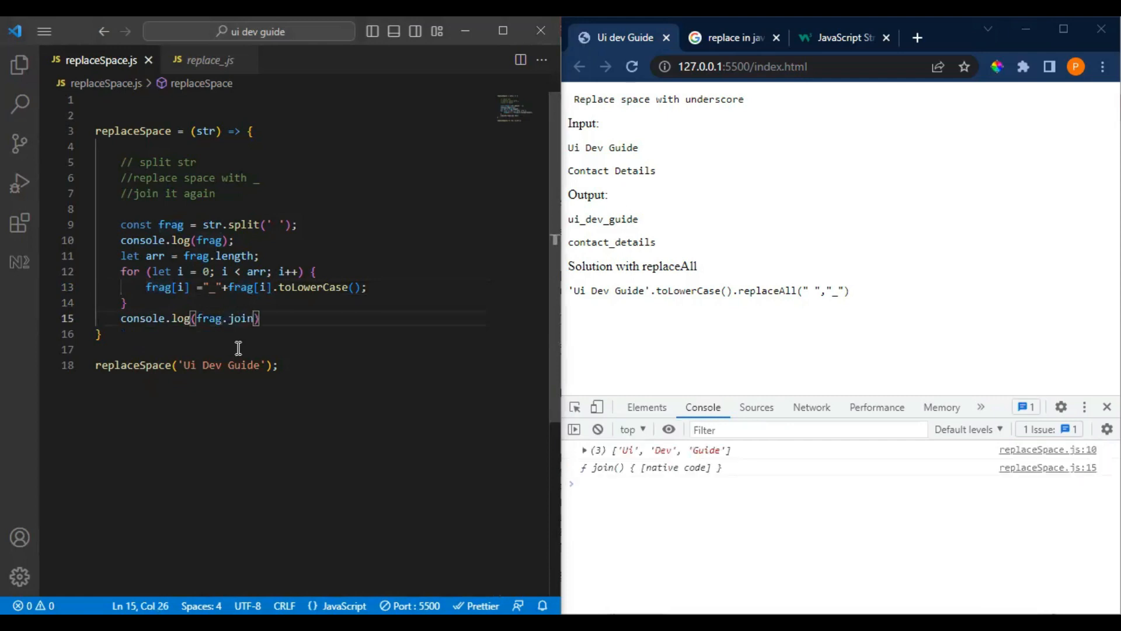
pyautogui.write('()')
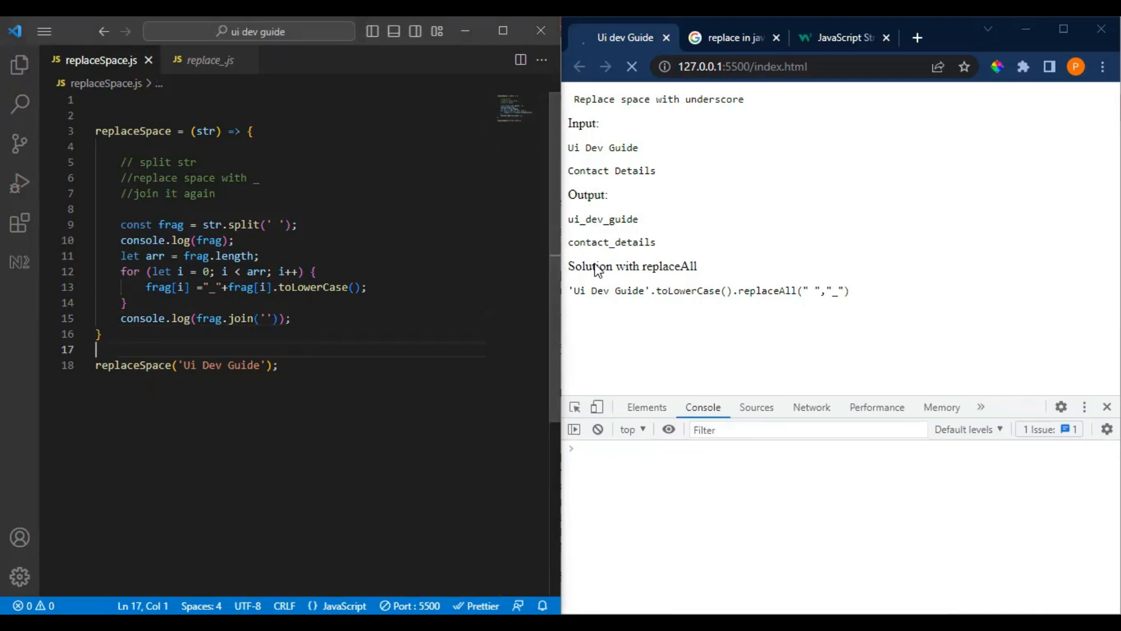
pyautogui.click(630, 66)
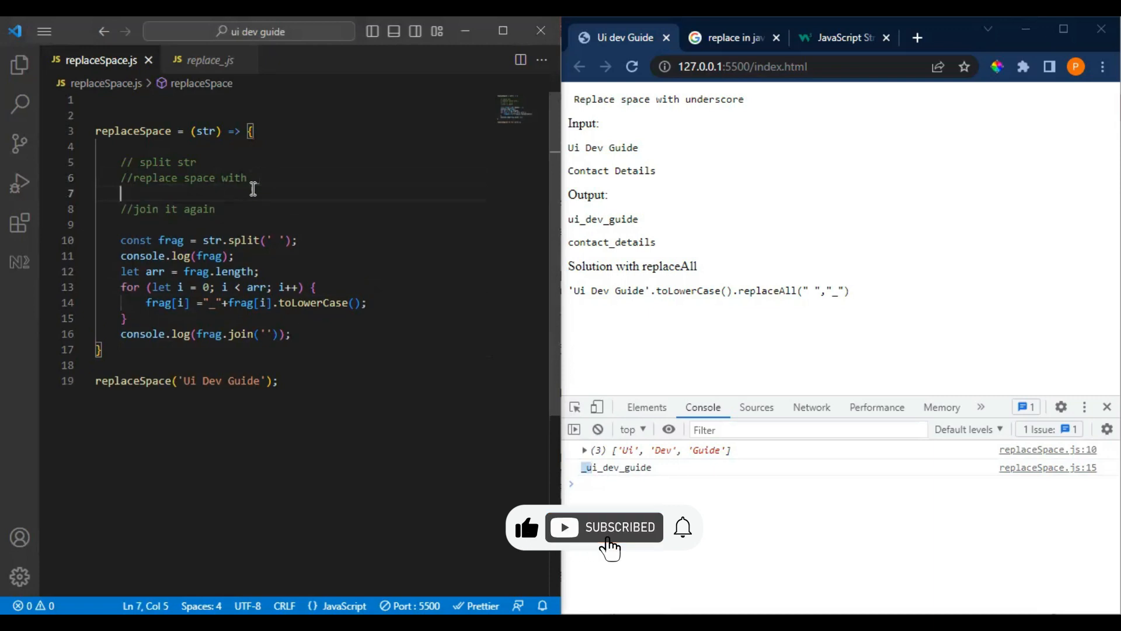
# Type the comment '// check firs index' on line 7 between the replace and join steps
pyautogui.write('//')
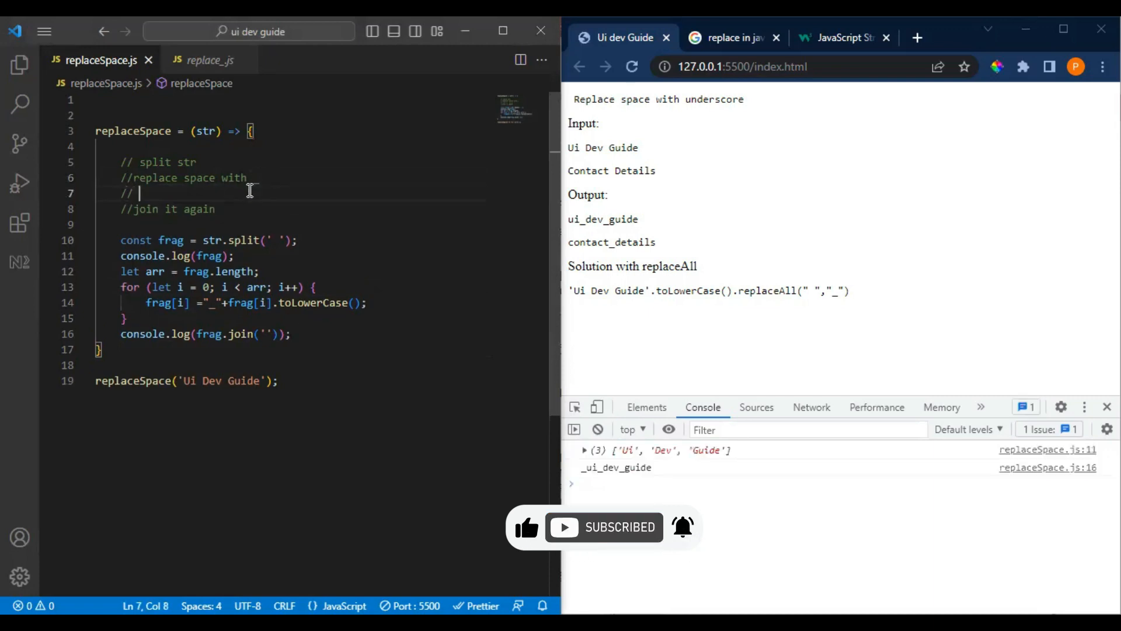
pyautogui.click(631, 67)
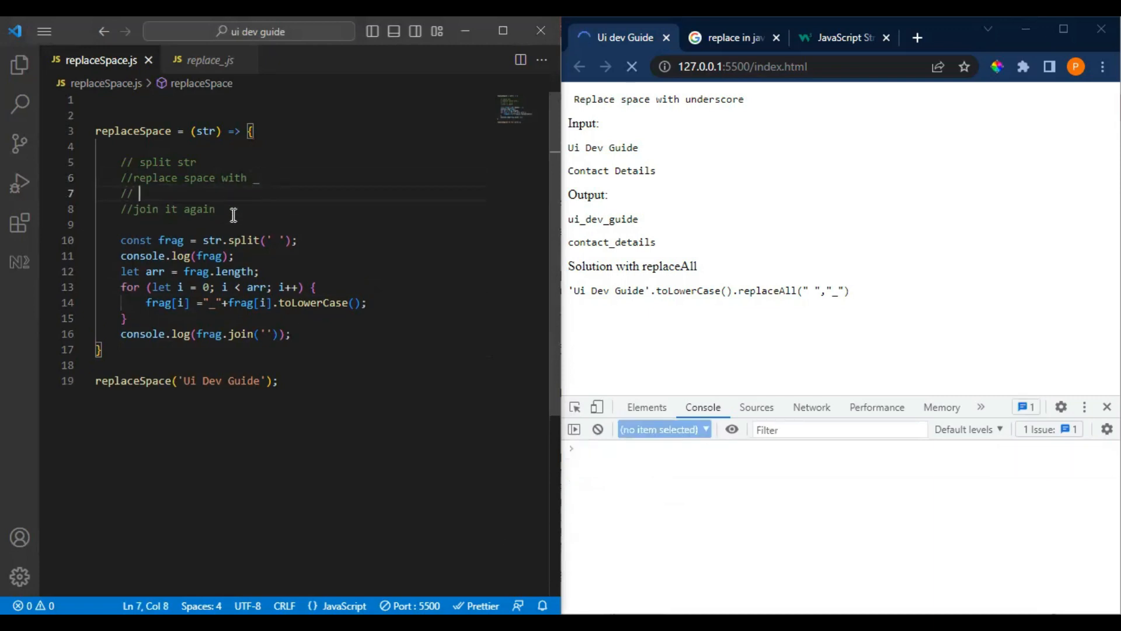
pyautogui.click(631, 67)
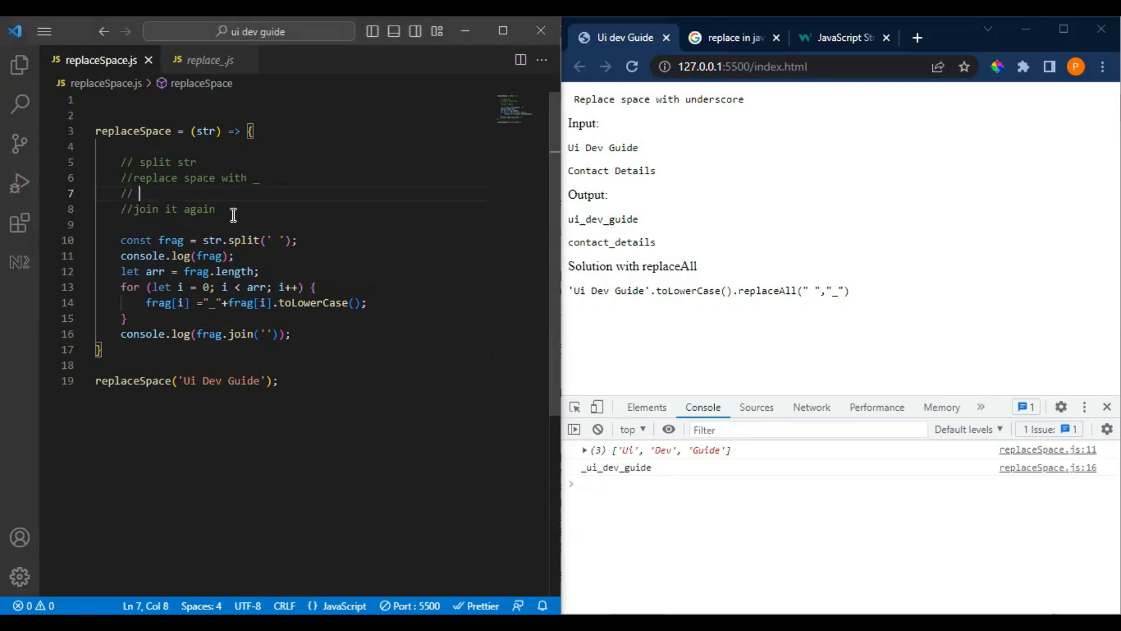
pyautogui.write('check')
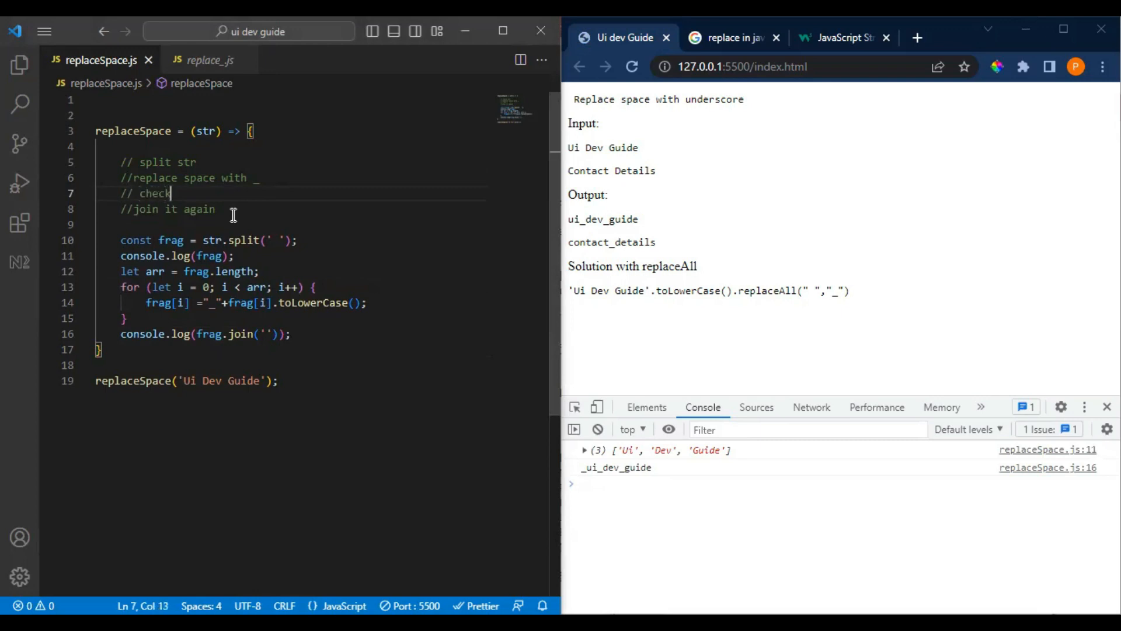
pyautogui.click(630, 66)
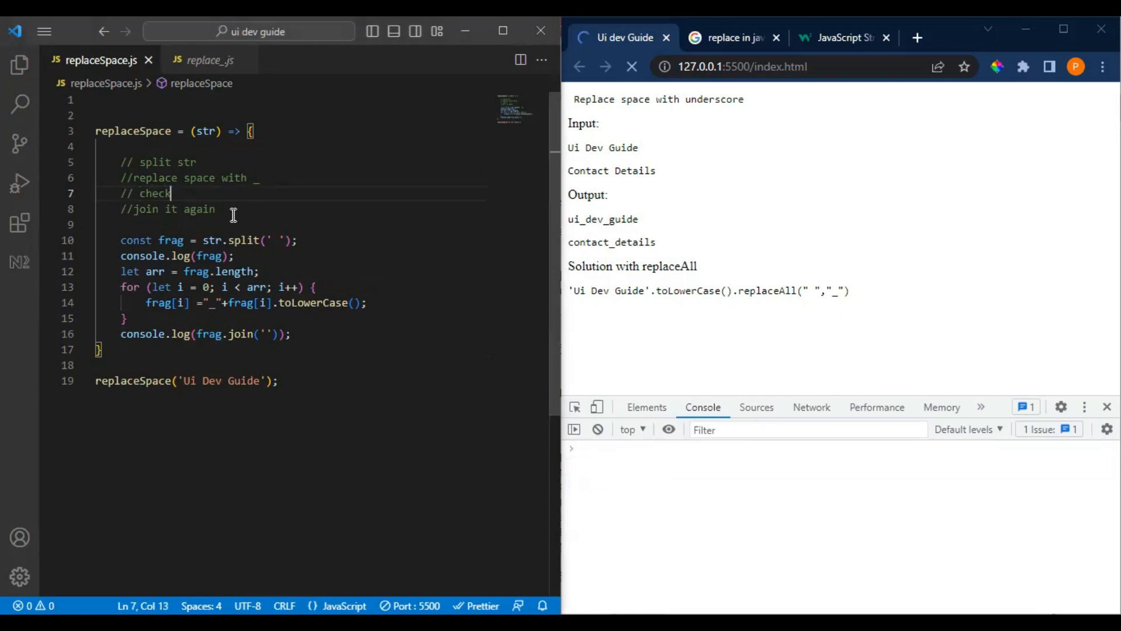
pyautogui.write('firs i')
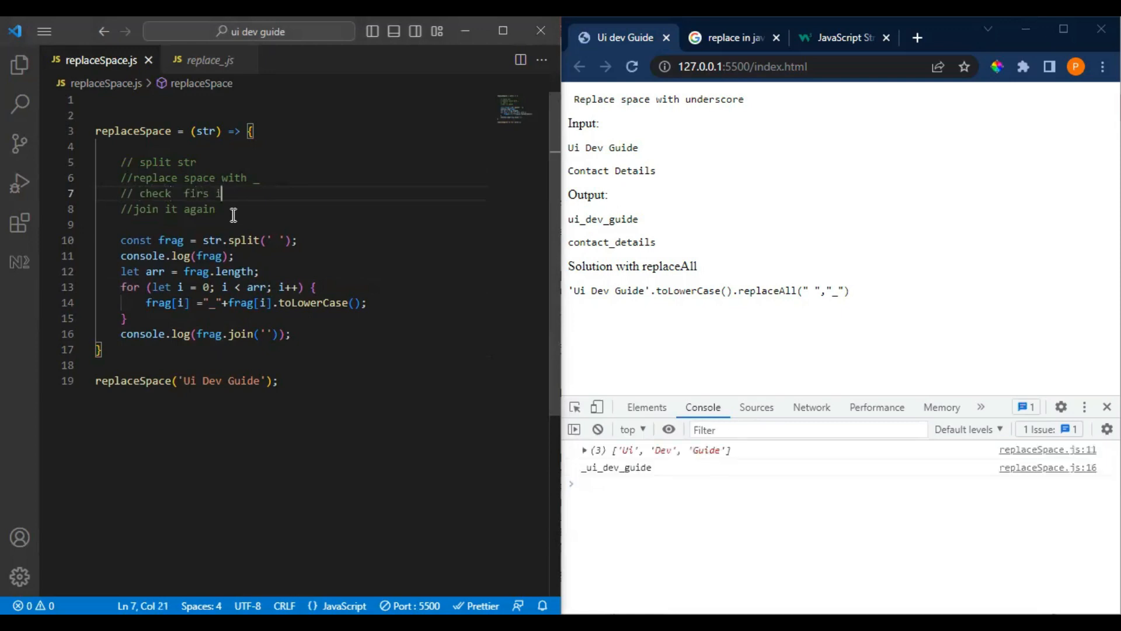
pyautogui.write('ndex')
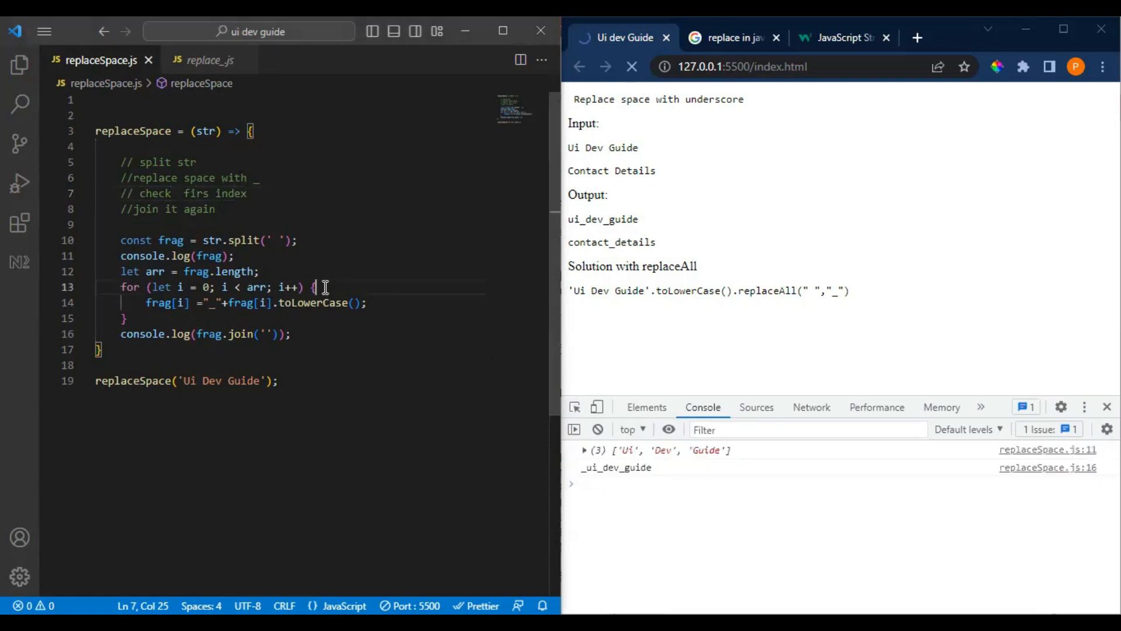
# Add if (i===0) { frag[i] = frag[i].toLowerCase(); } above the underscore line
pyautogui.write('if')
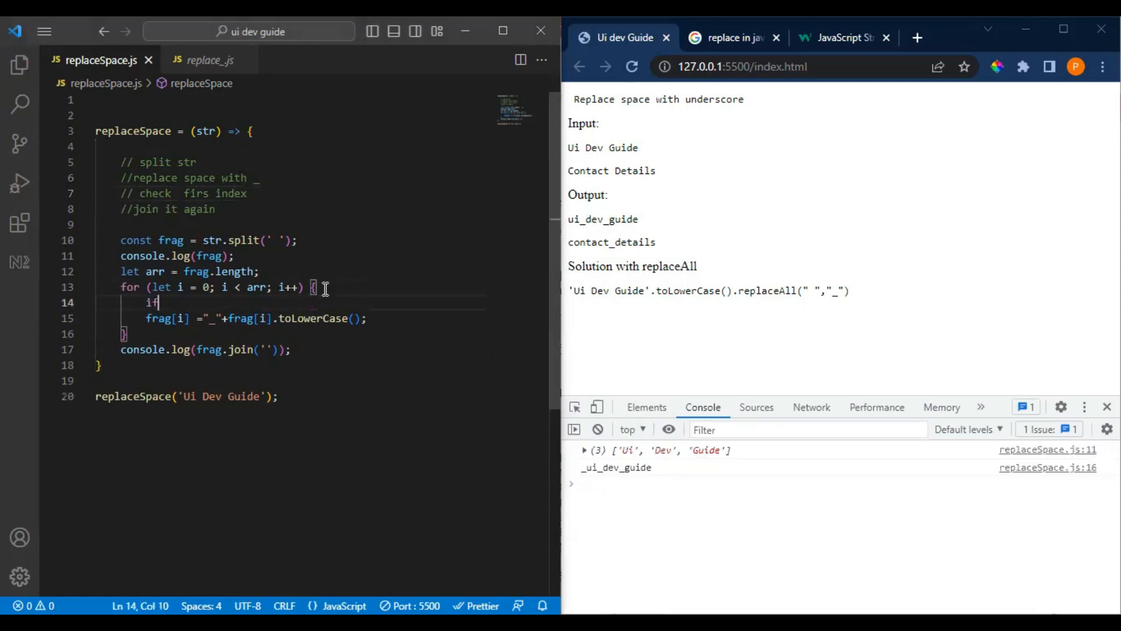
pyautogui.write('()')
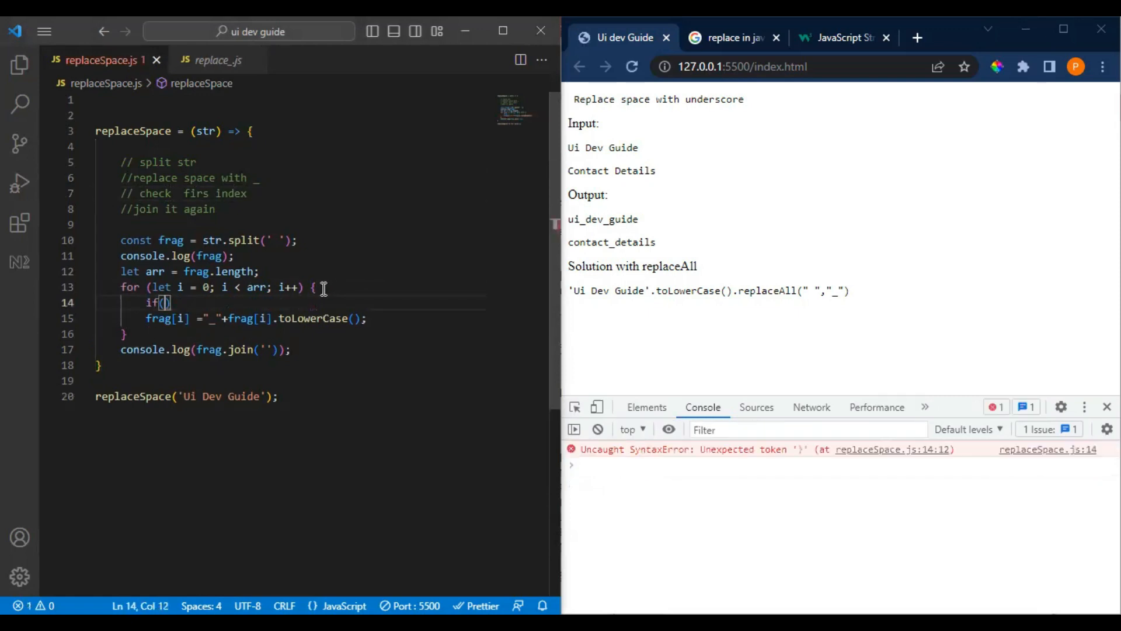
pyautogui.write('i===0')
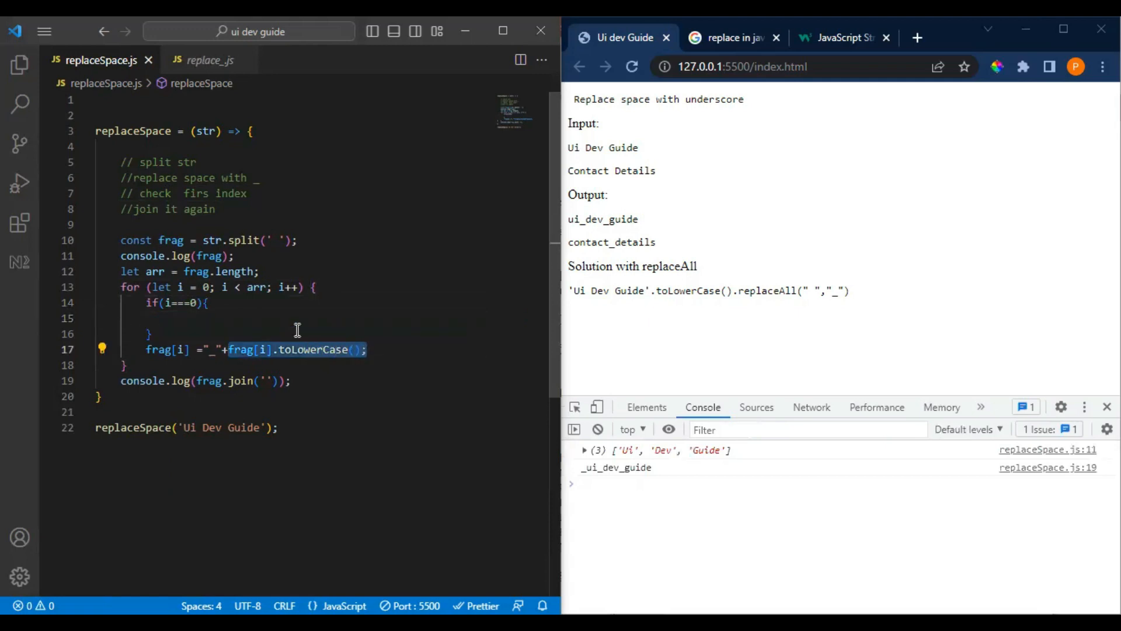
pyautogui.write('frag[i].toLowerCase();')
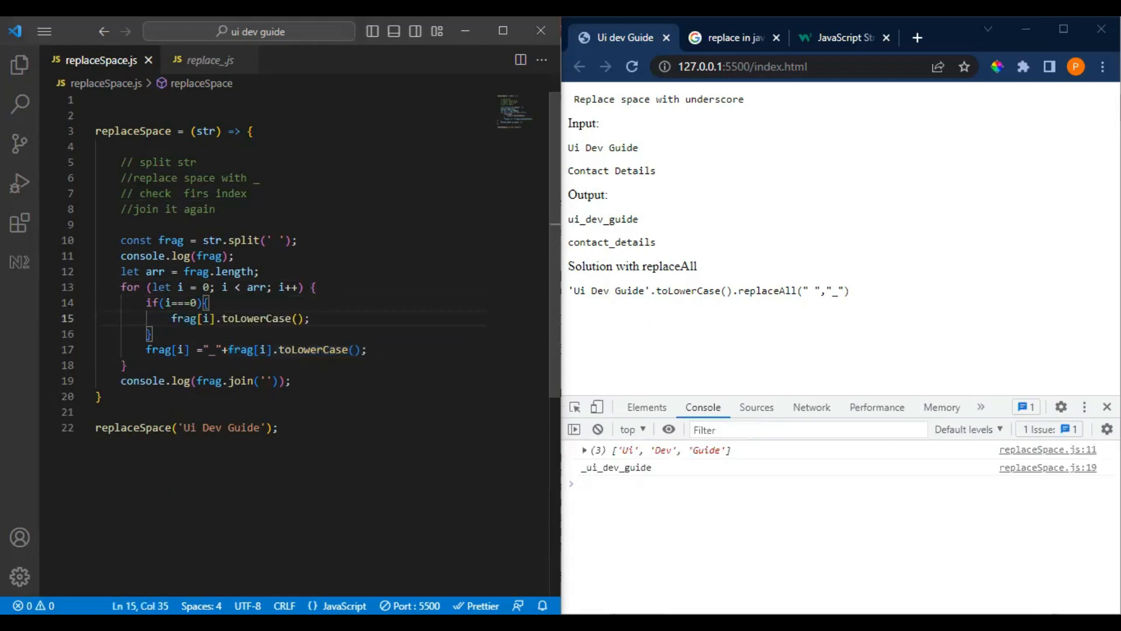
pyautogui.click(632, 67)
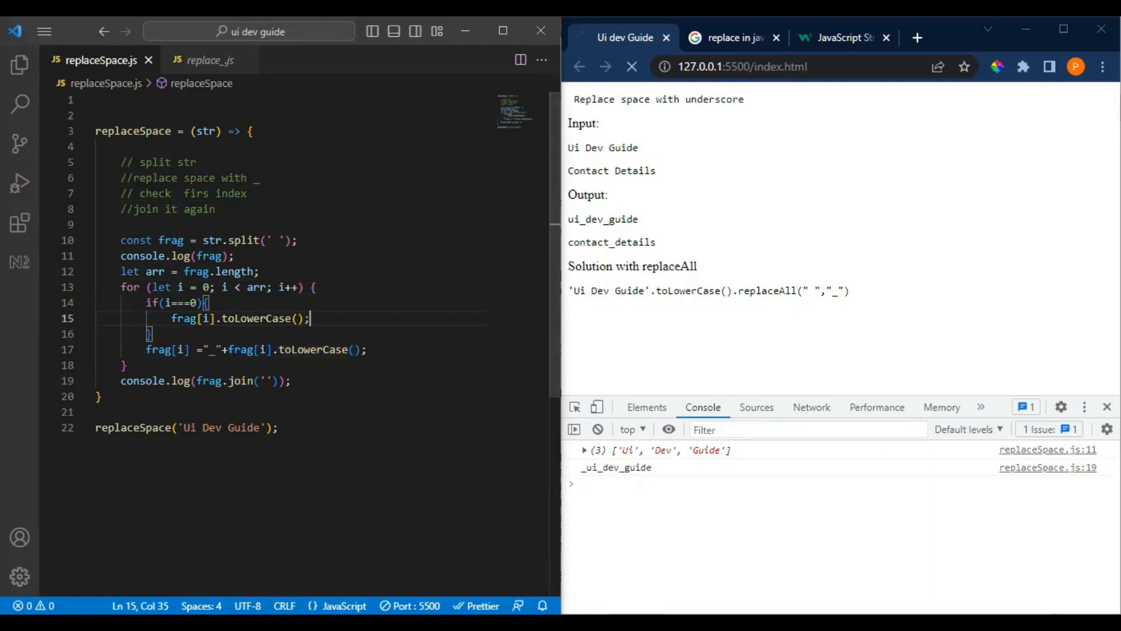
pyautogui.doubleClick(160, 350)
pyautogui.write('frag[i] ')
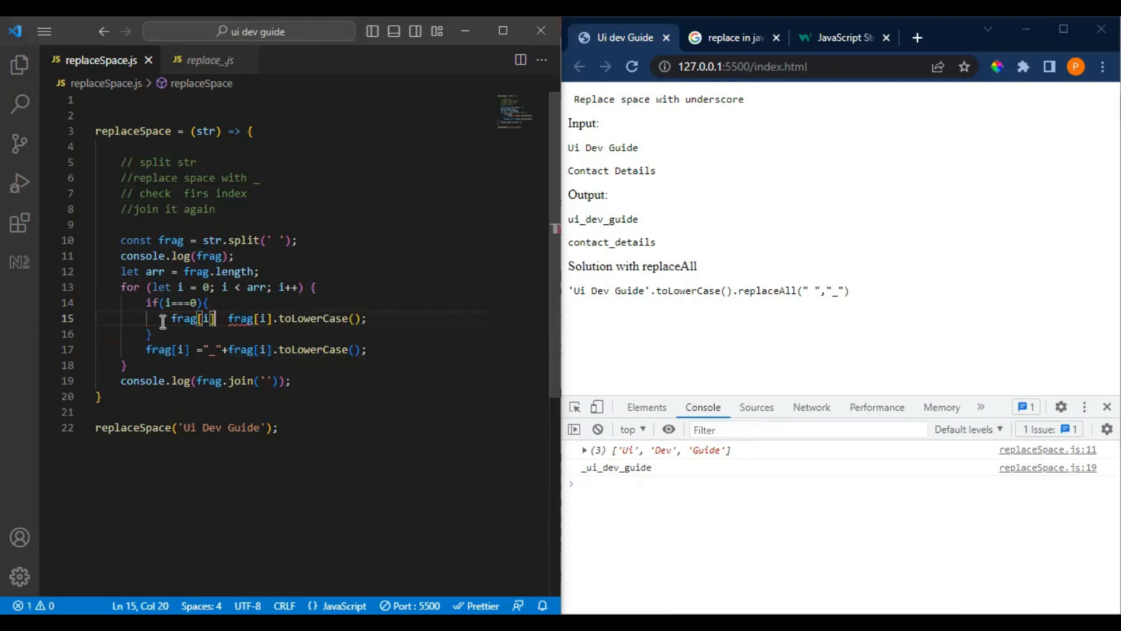
pyautogui.write('=')
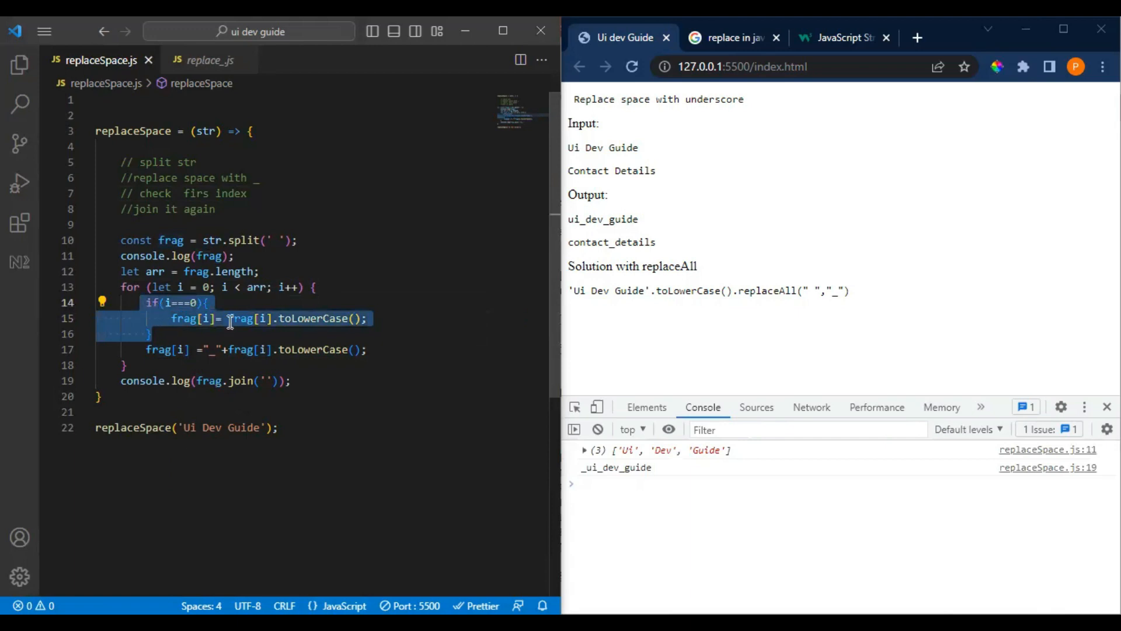
pyautogui.click(366, 318)
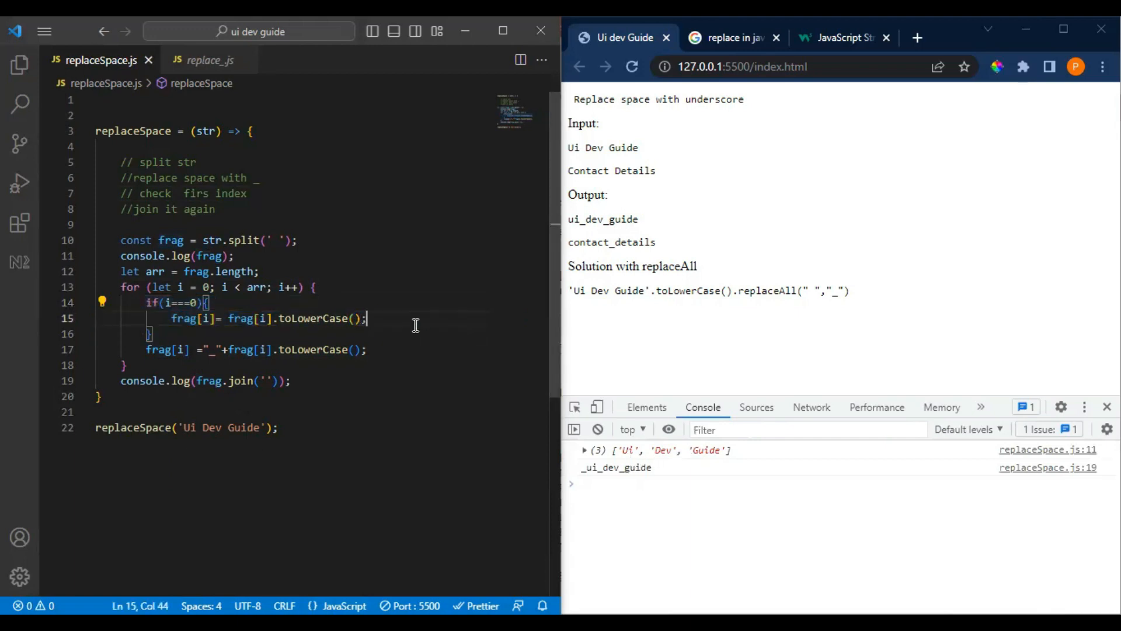
# Insert continue; in the if block after the first-word lowercase assignment
pyautogui.write('co')
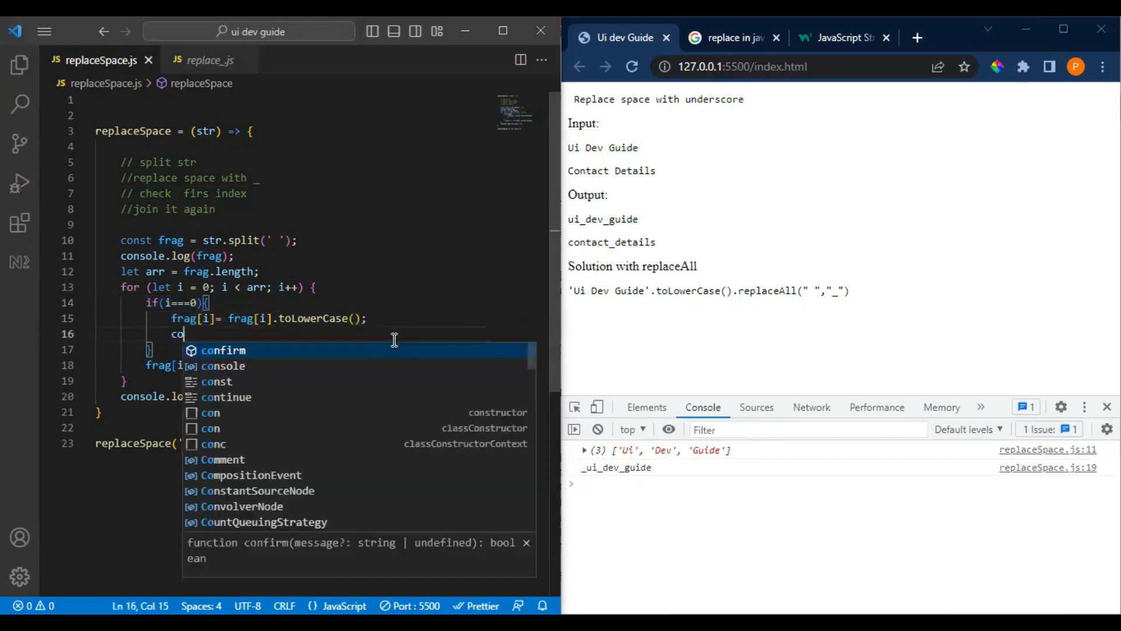
pyautogui.write('ntinue')
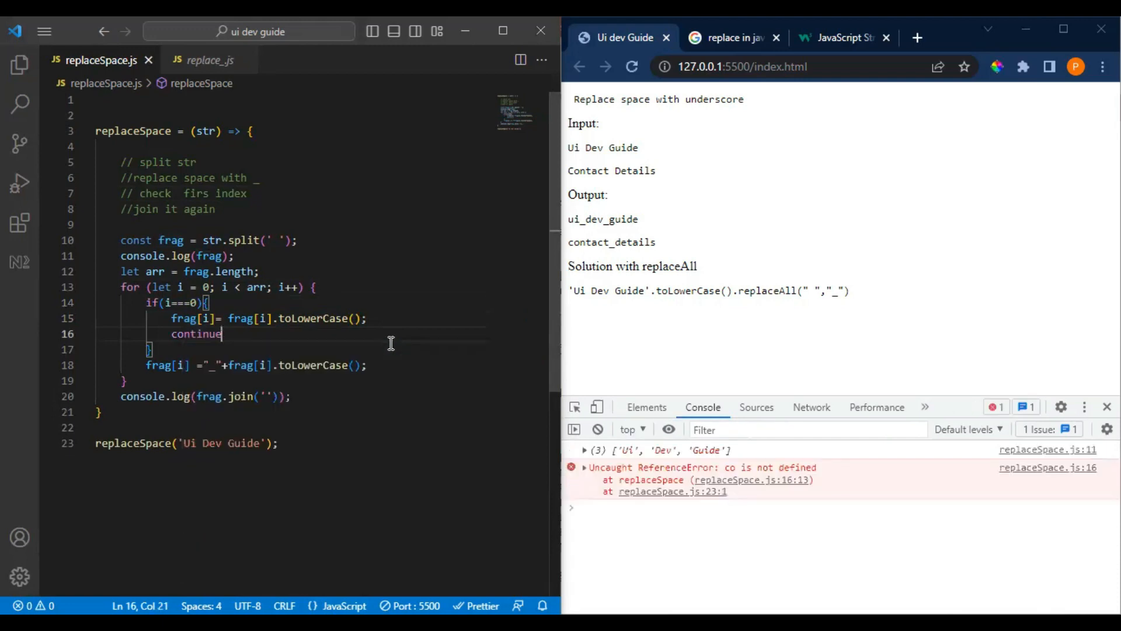
pyautogui.write(';')
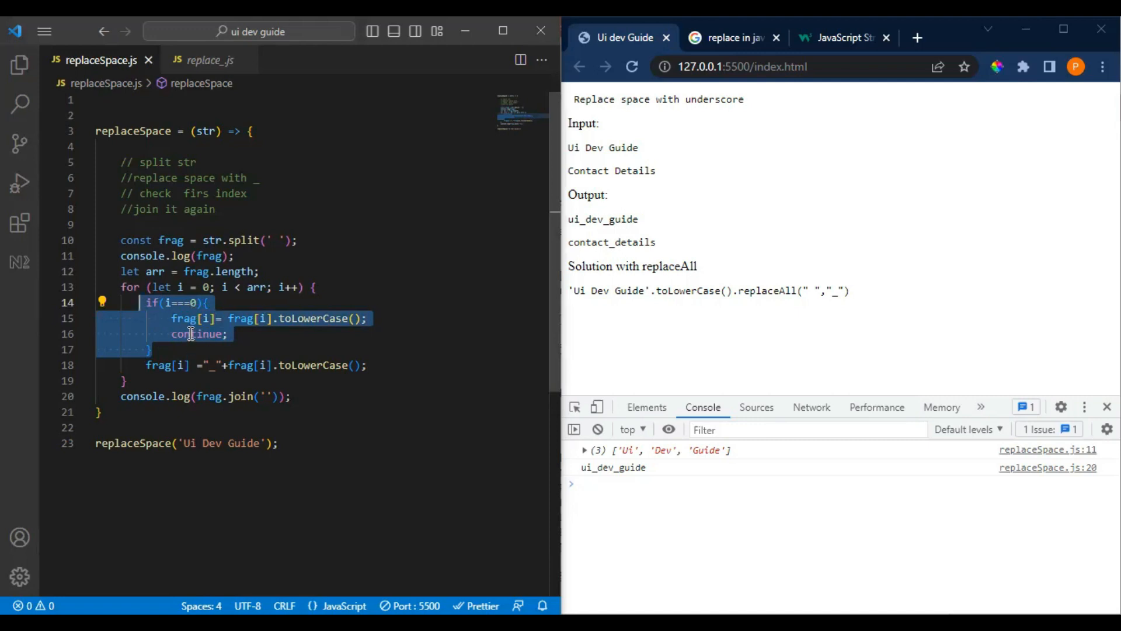
pyautogui.click(201, 334)
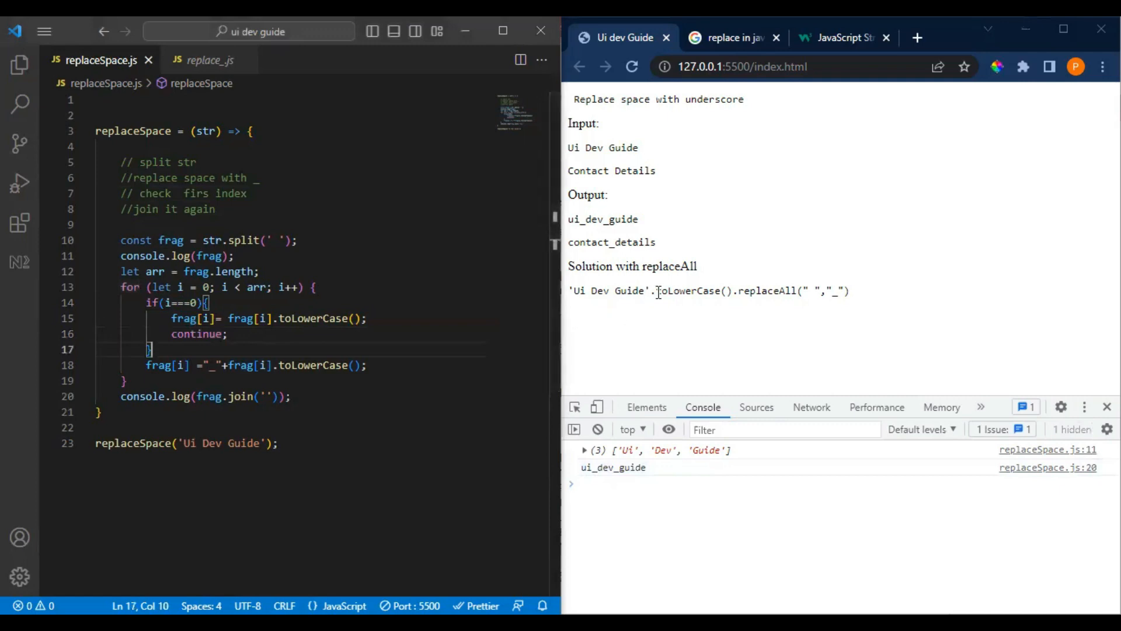
# Select the page's replaceAll one-liner and Contact Details text in Chrome for comparison
pyautogui.moveTo(652, 290); pyautogui.dragTo(850, 290)
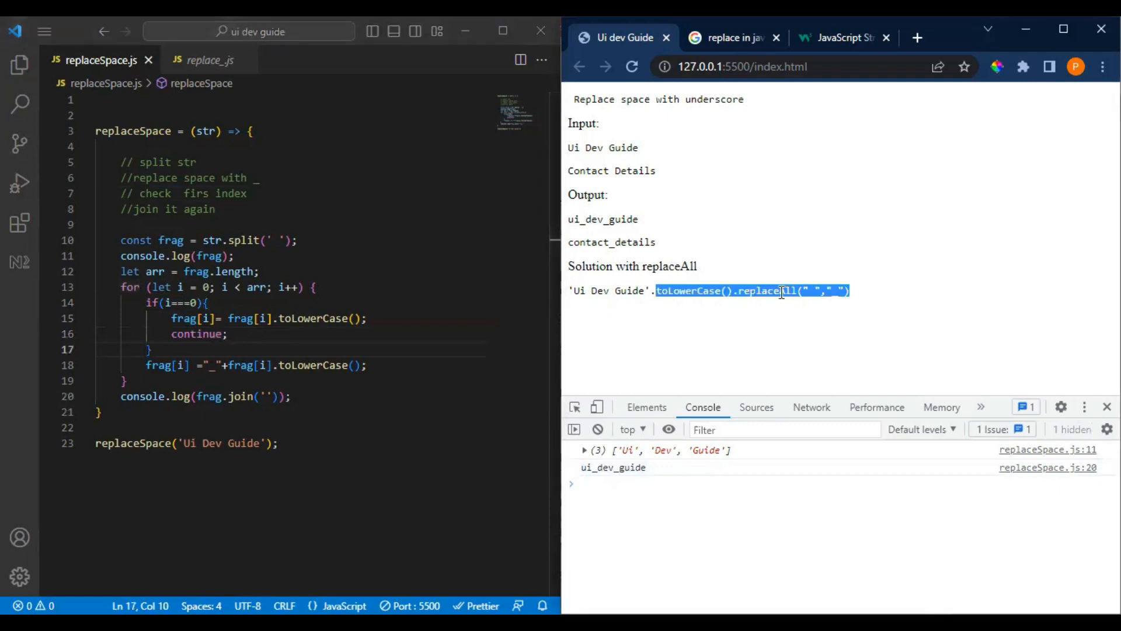
pyautogui.click(755, 290)
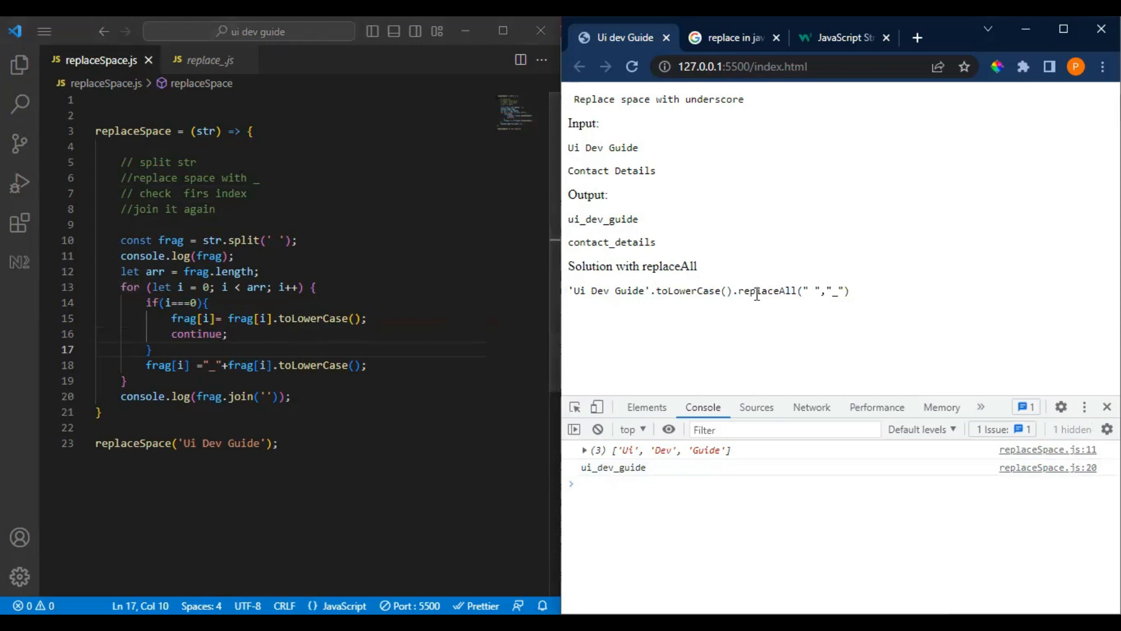
pyautogui.moveTo(654, 291); pyautogui.dragTo(850, 291)
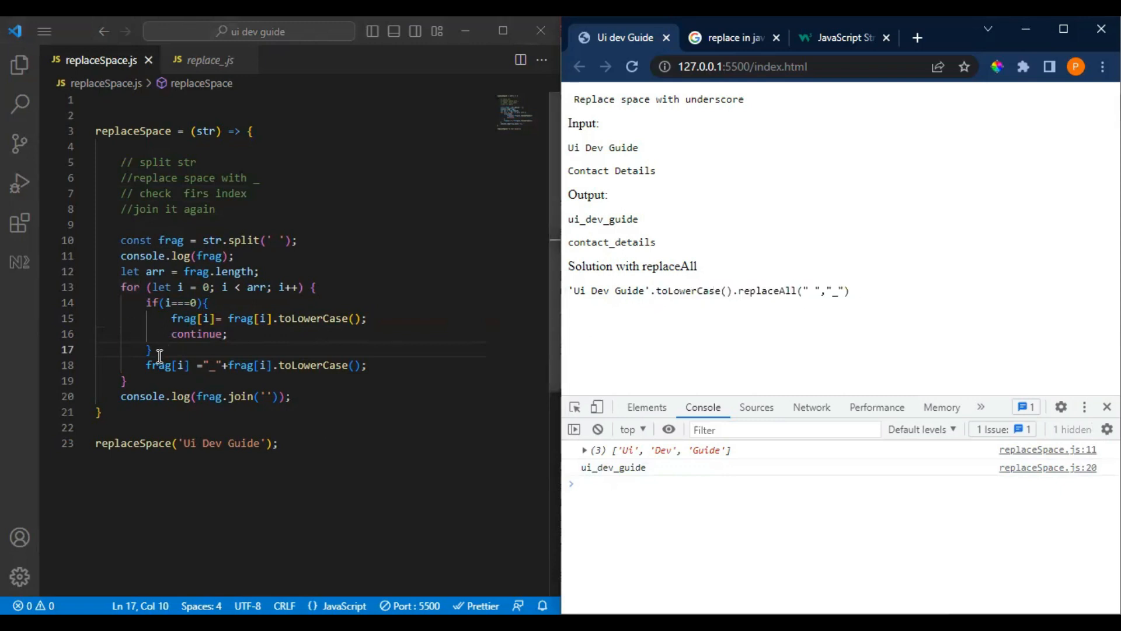
pyautogui.moveTo(190, 394)
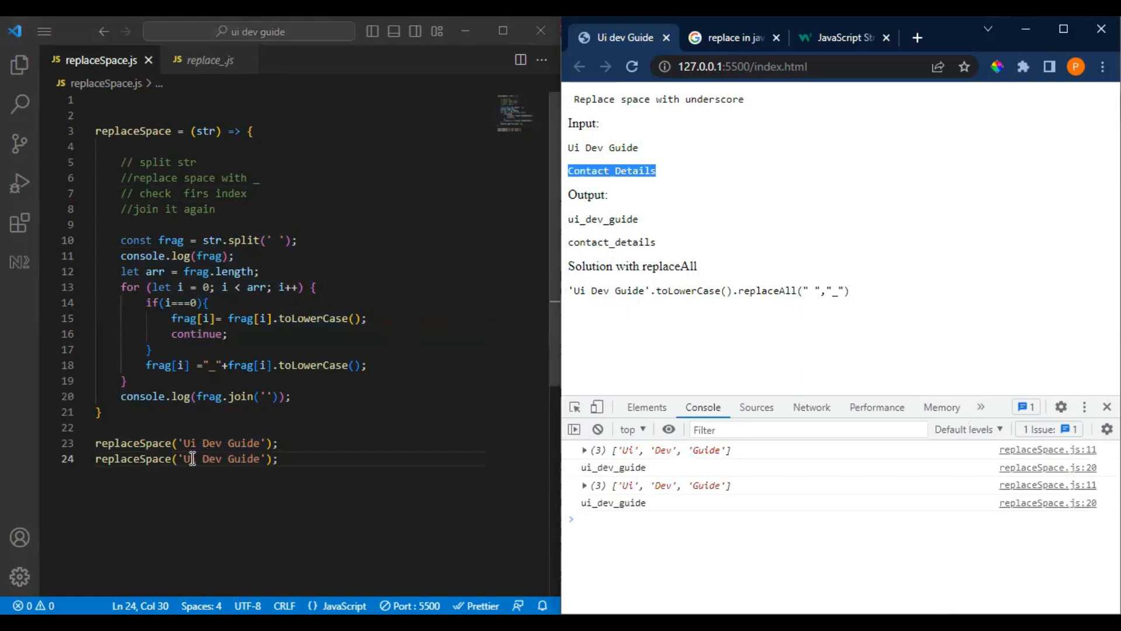
# Select 'Ui Dev Guide' in the second replaceSpace call on line 24
pyautogui.moveTo(168, 459); pyautogui.dragTo(268, 458)
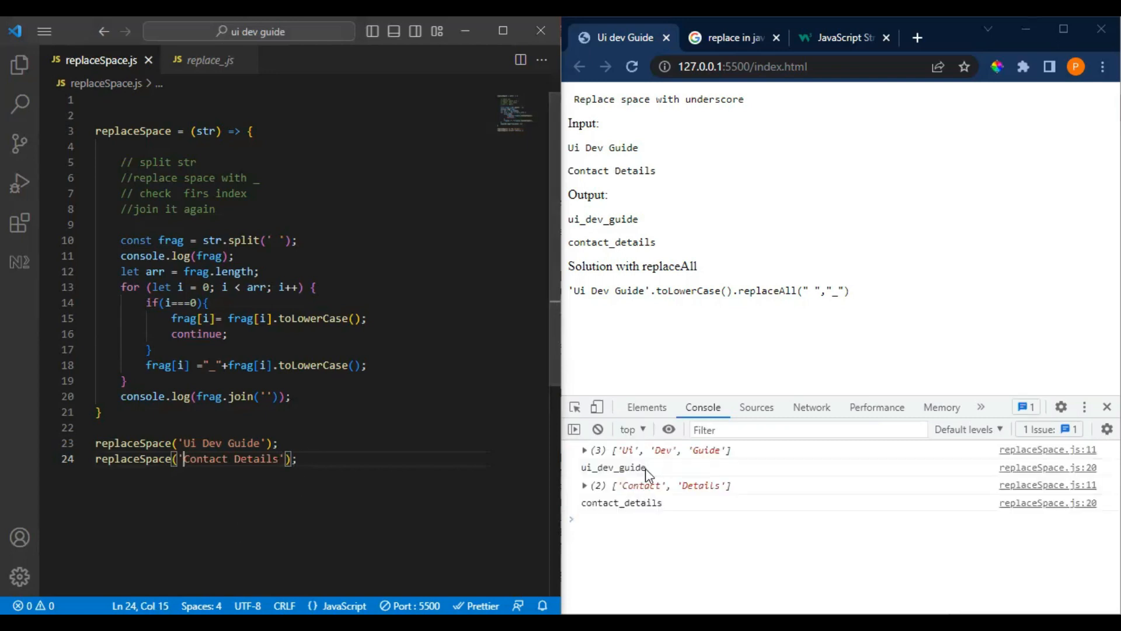
pyautogui.moveTo(240, 251)
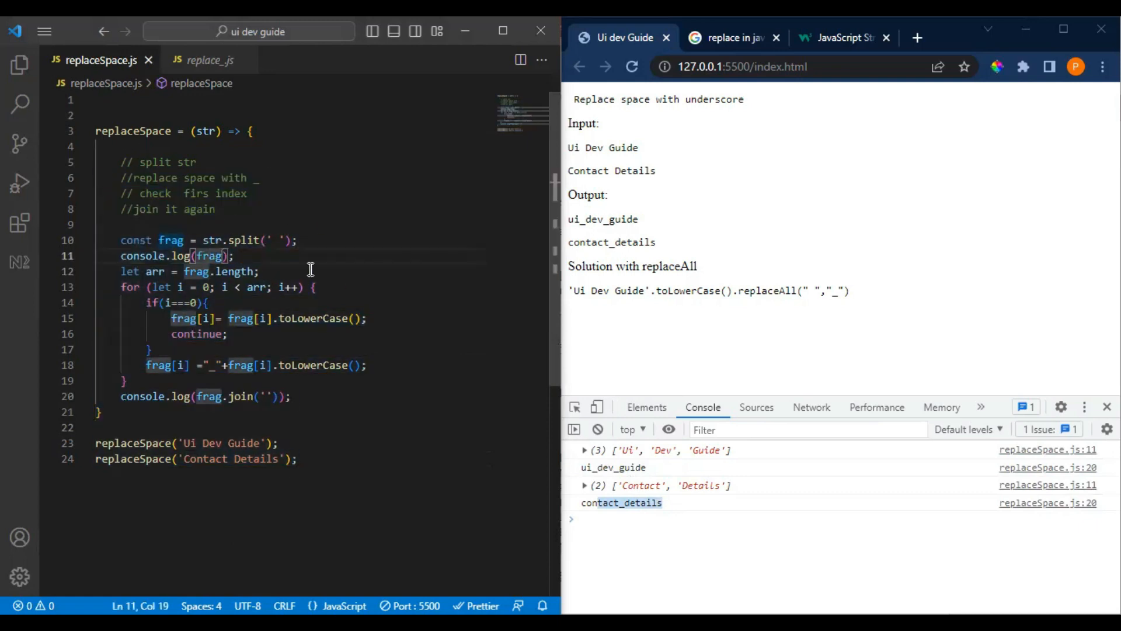
pyautogui.moveTo(299, 335)
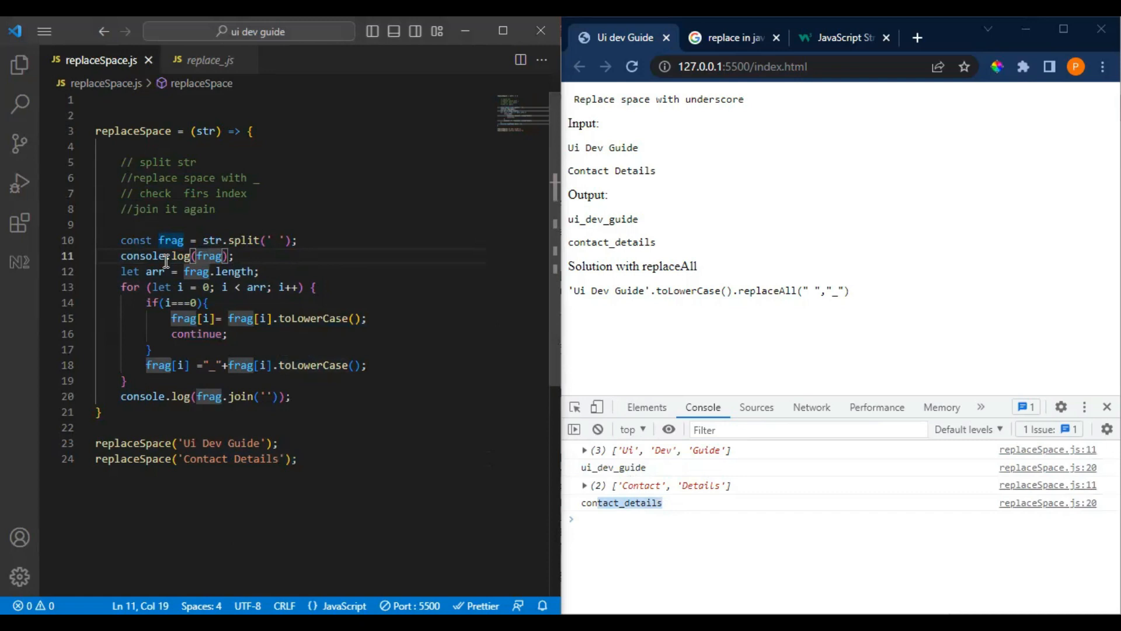
pyautogui.moveTo(283, 348)
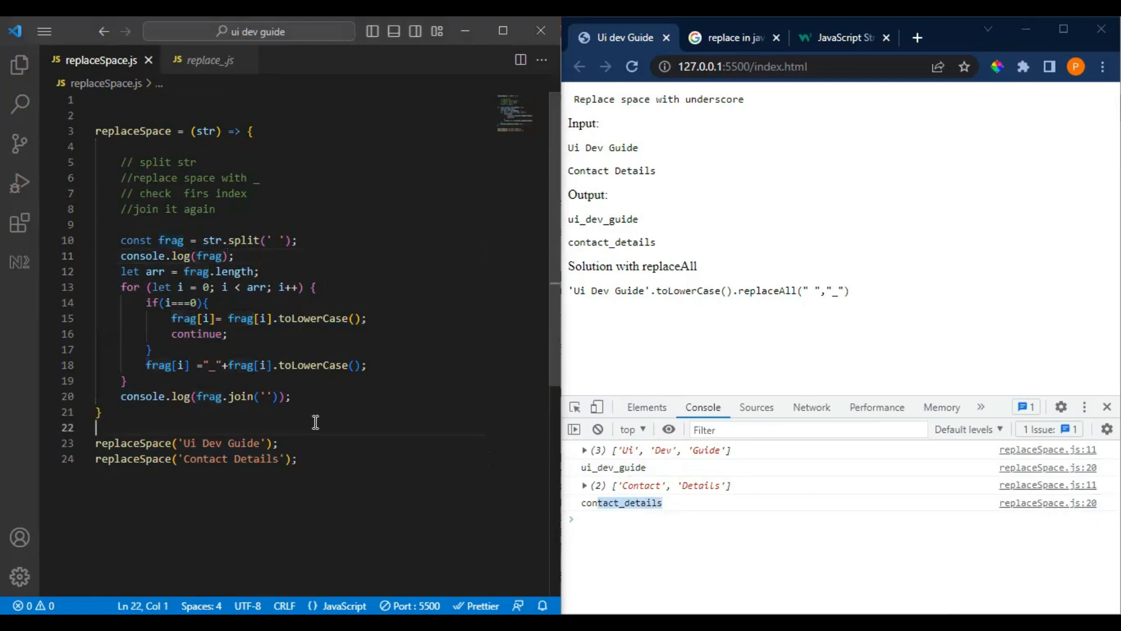
pyautogui.moveTo(290, 434)
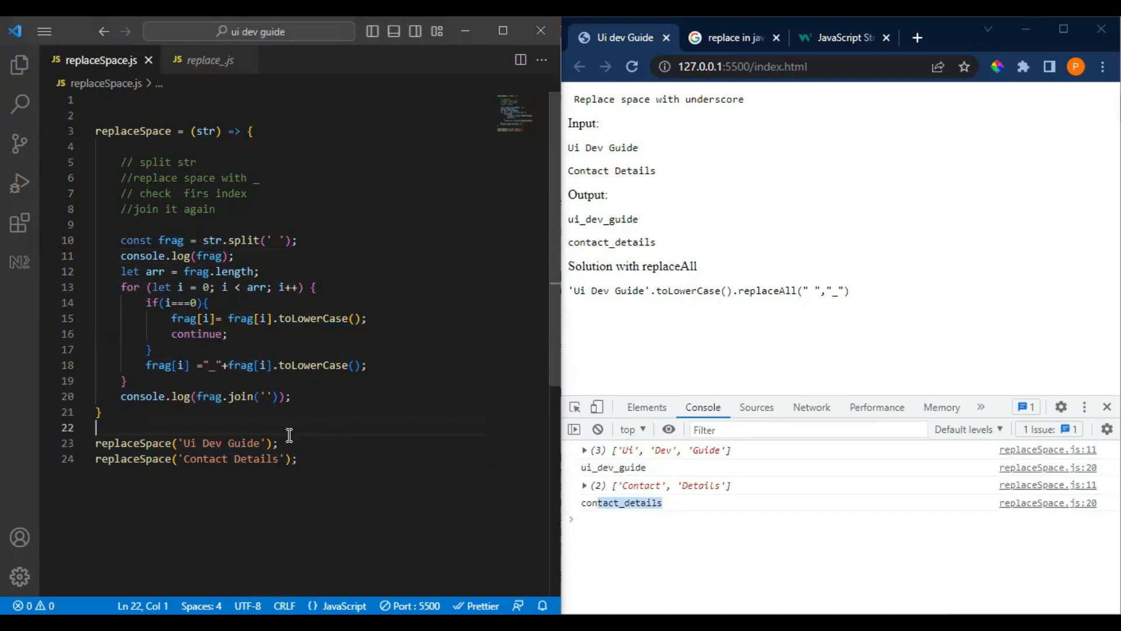
pyautogui.moveTo(281, 422)
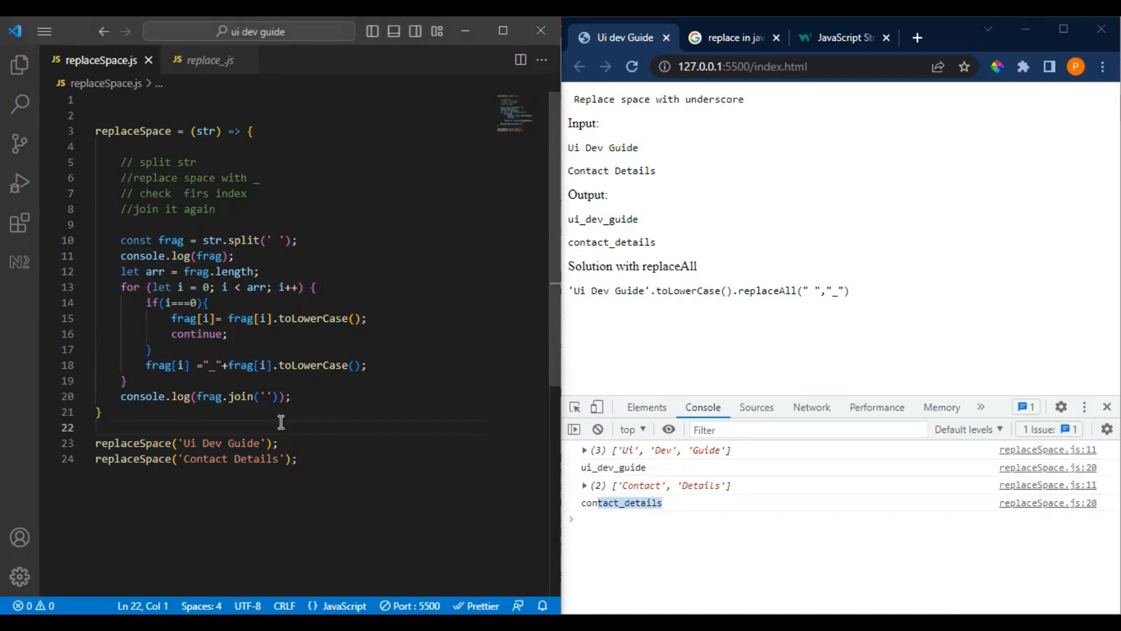
pyautogui.moveTo(312, 376)
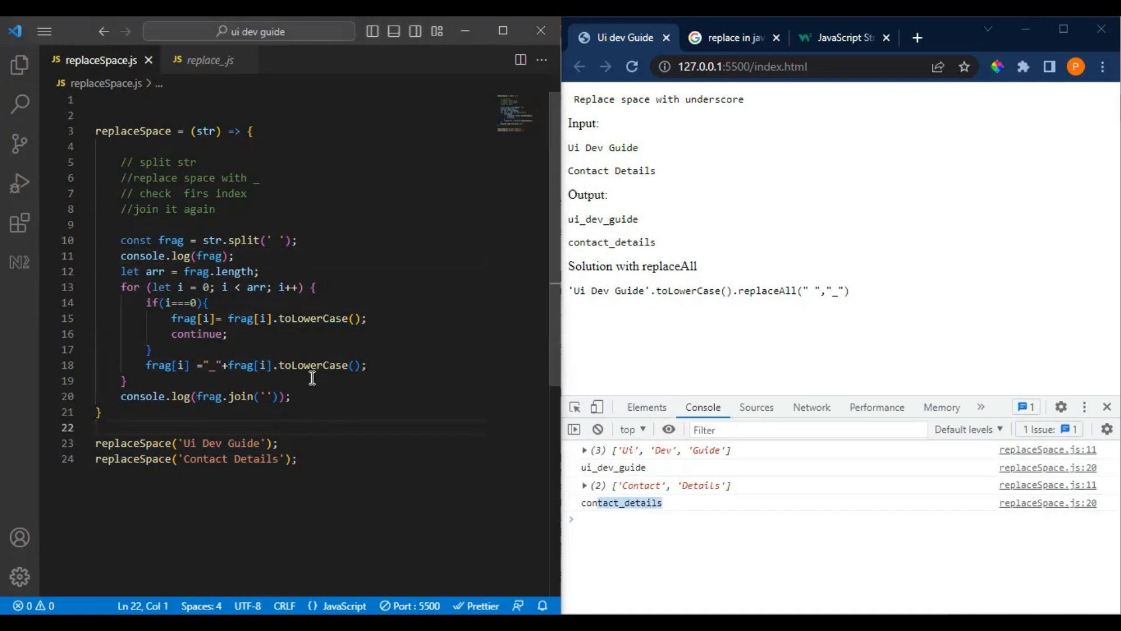
pyautogui.moveTo(289, 396)
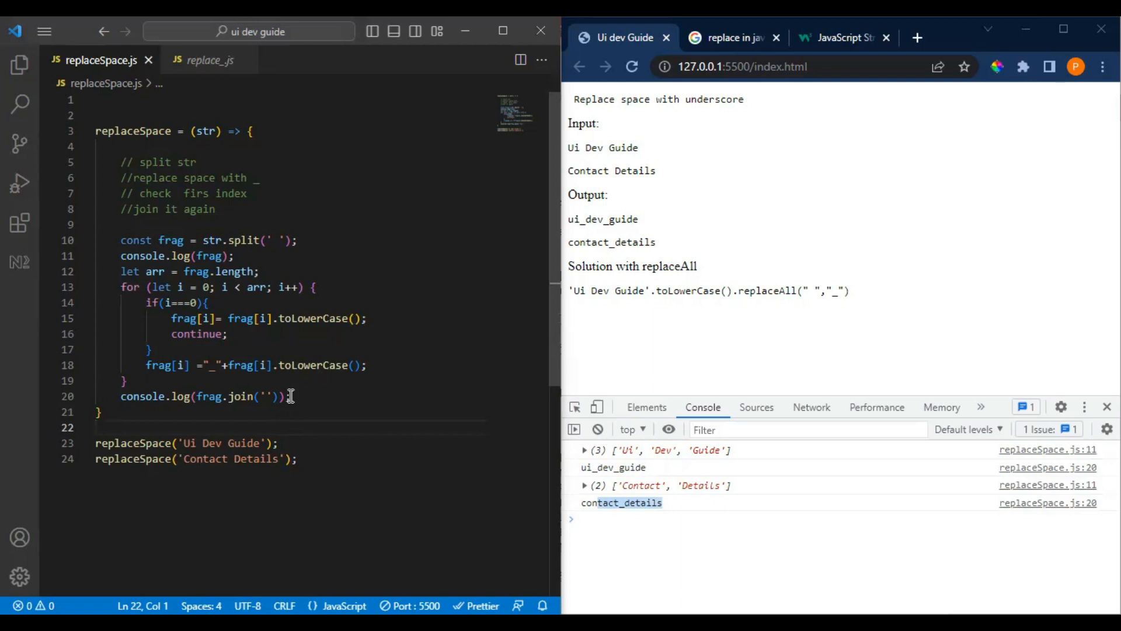